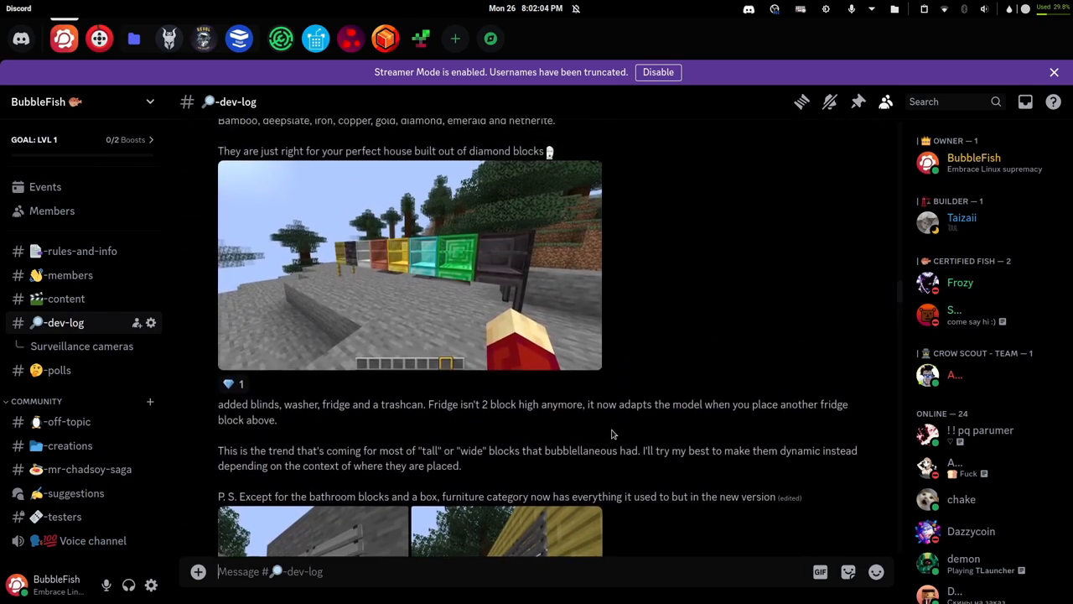
Step: Scroll the #dev-log channel past the Ladders post to the Rising doors announcement
scroll(up, 3)
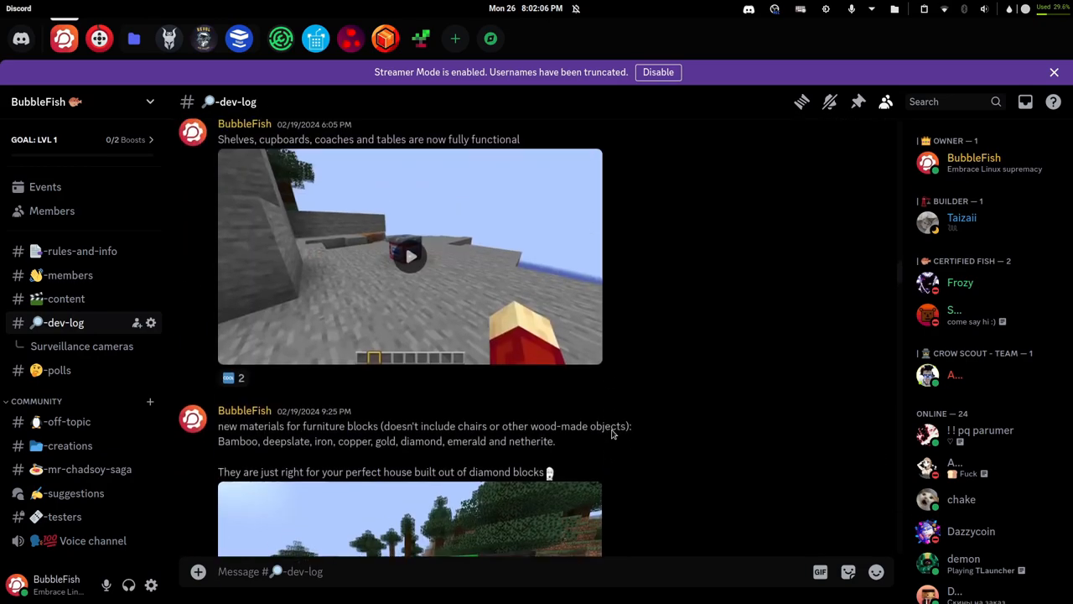
scroll(up, 3)
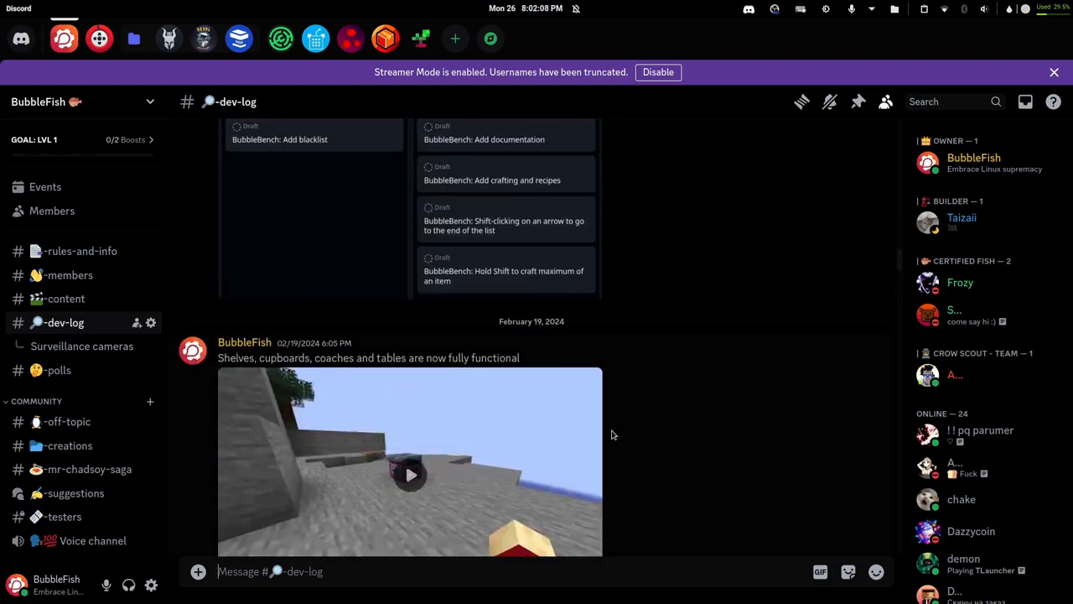
scroll(up, 3)
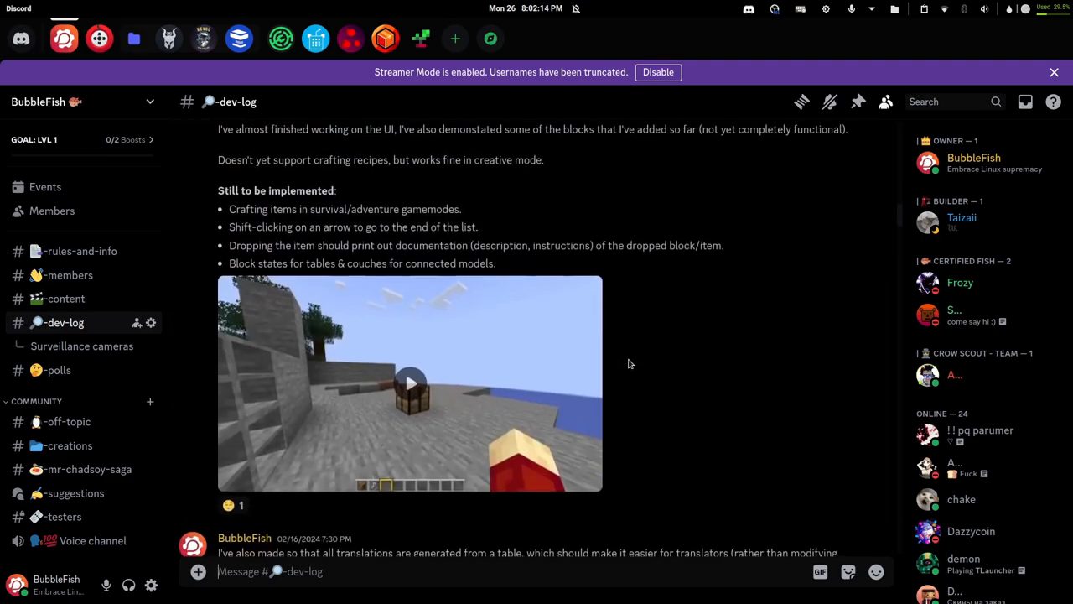
scroll(down, 3)
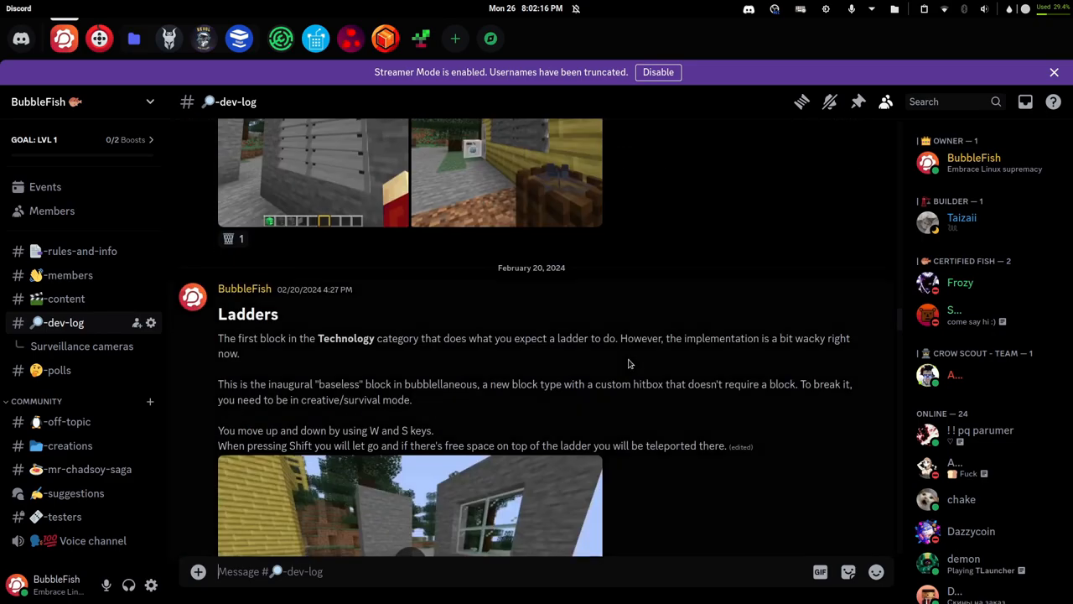
scroll(down, 3)
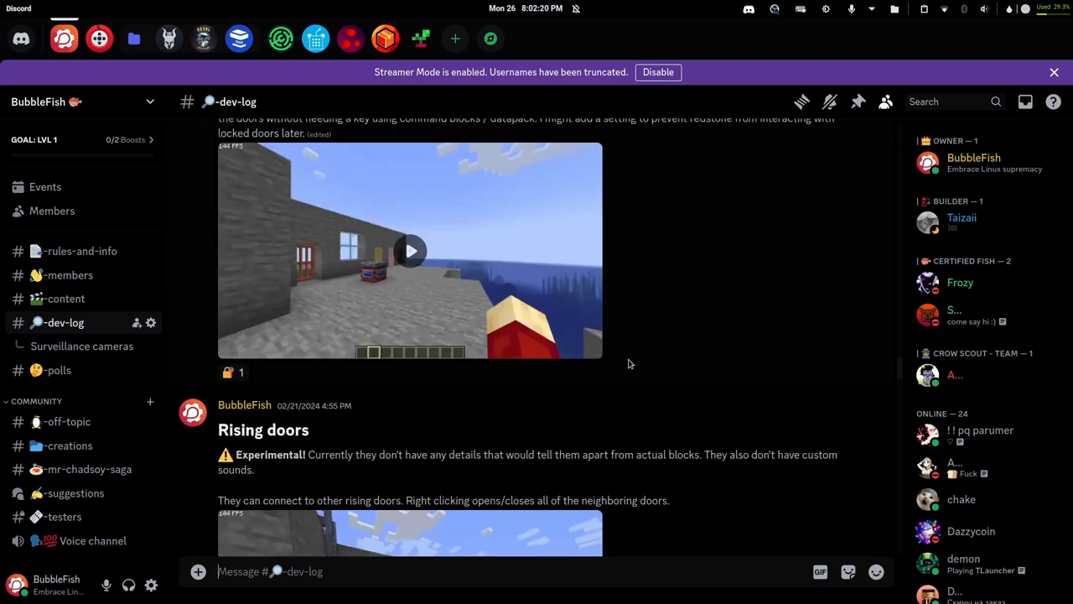
Step: Switch to the editor workspace and bring up furniture.py at the BubbleBench class
key(Super+1)
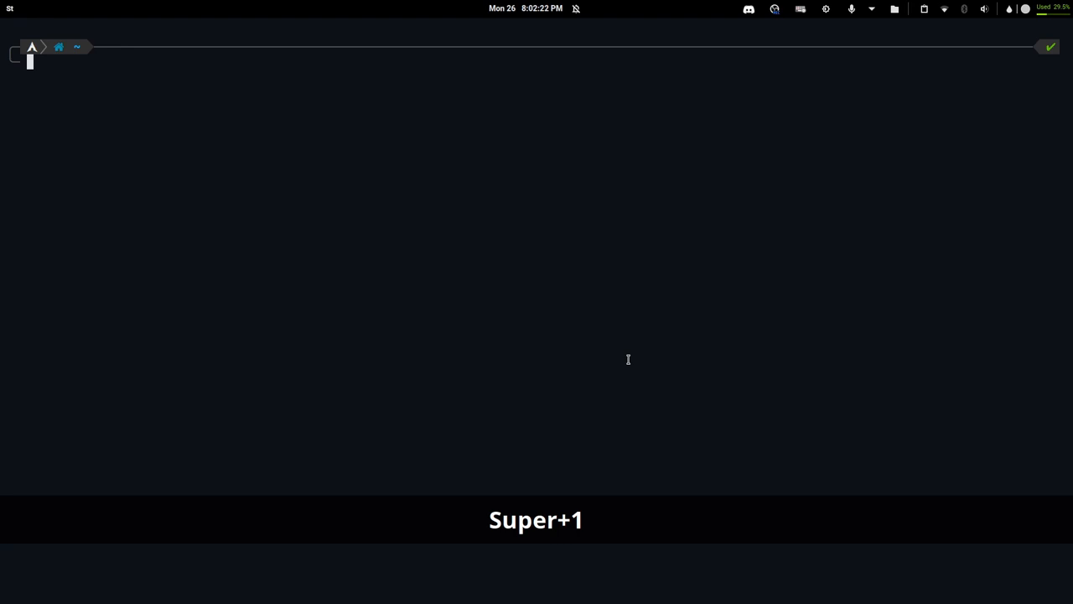
text(g)
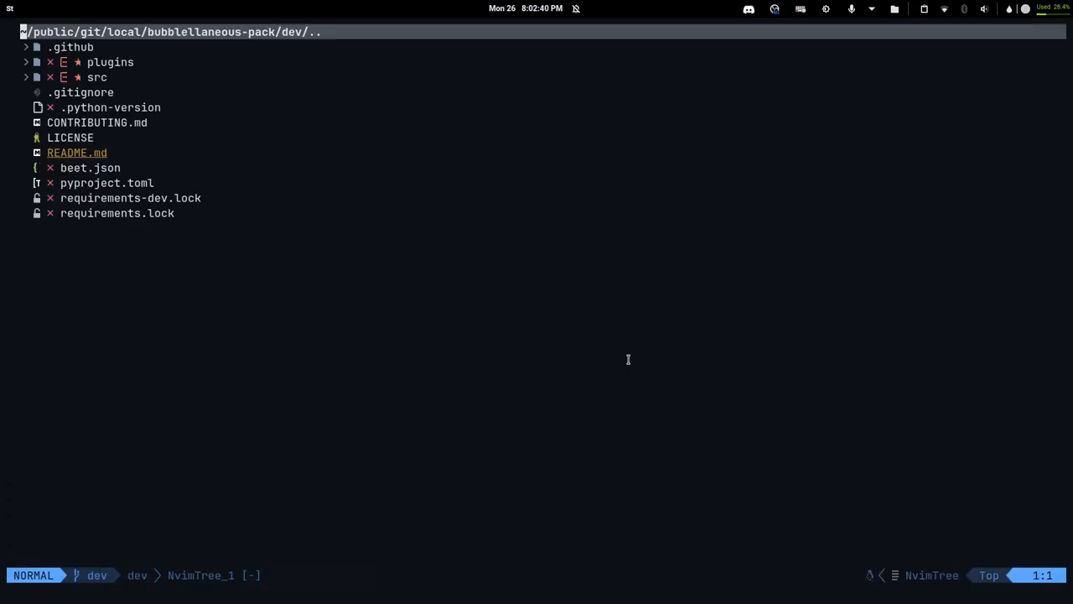
key(Super+3)
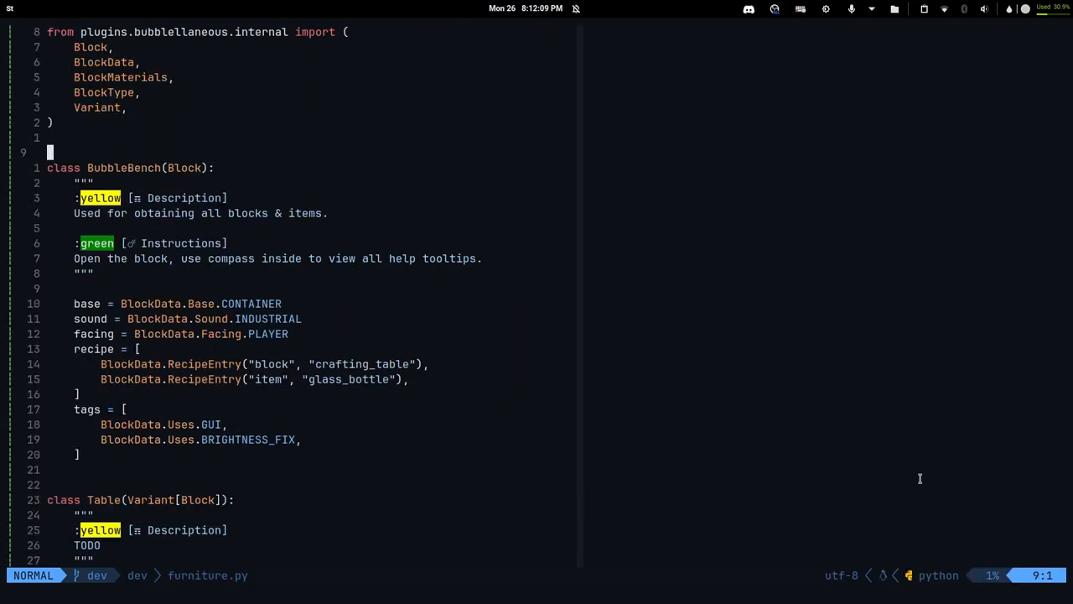
key(j)
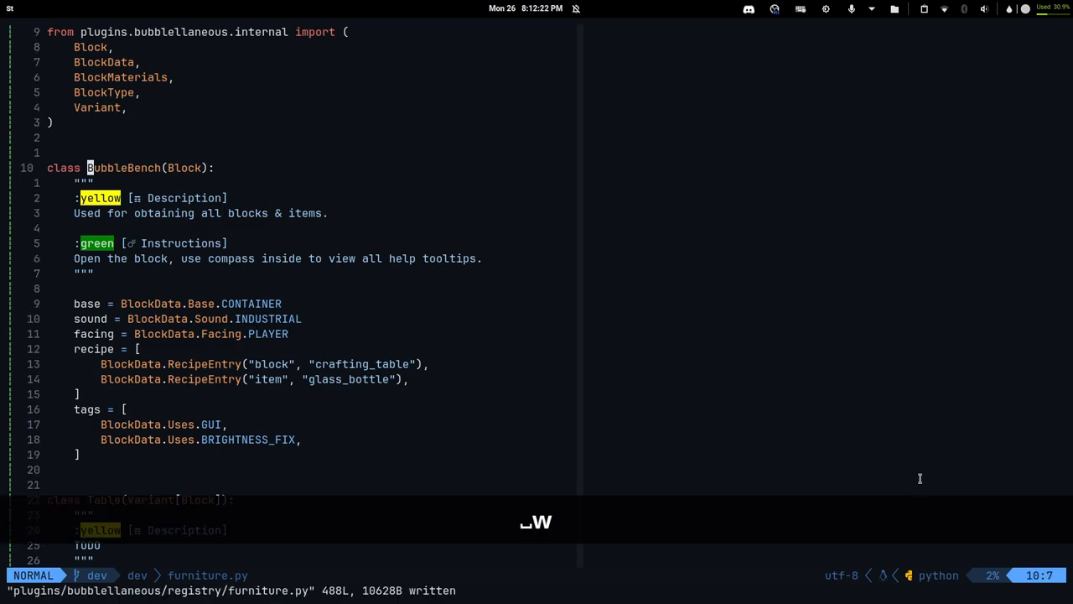
key(v)
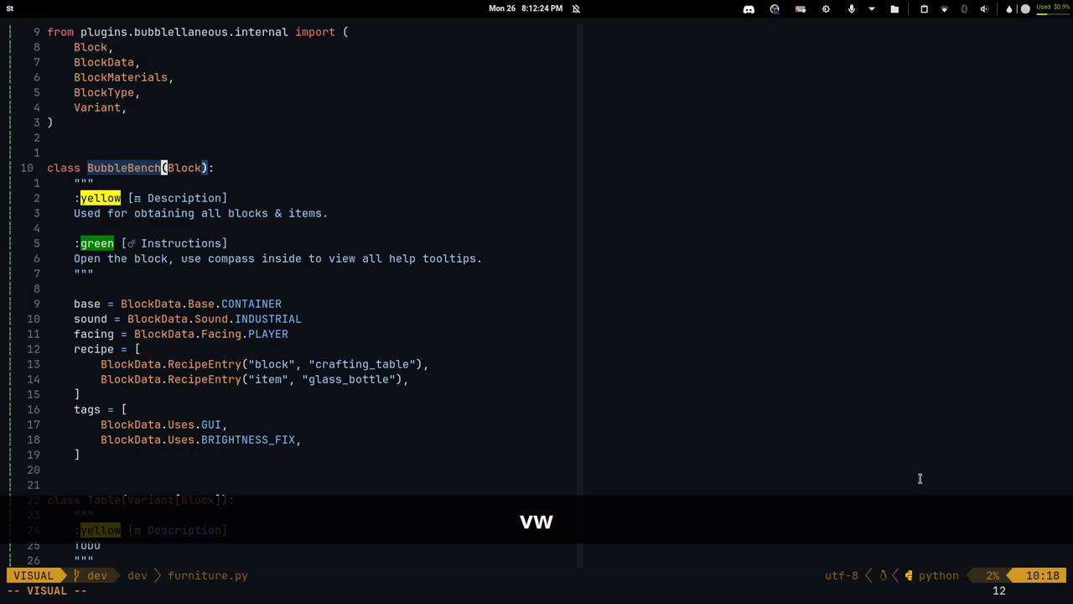
key(Escape)
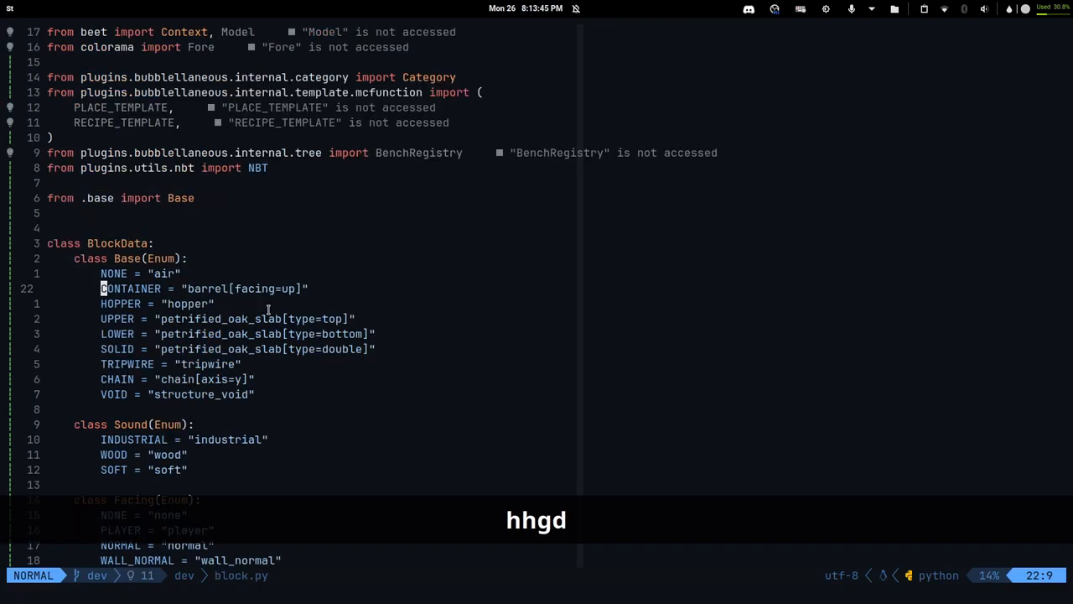
key(k)
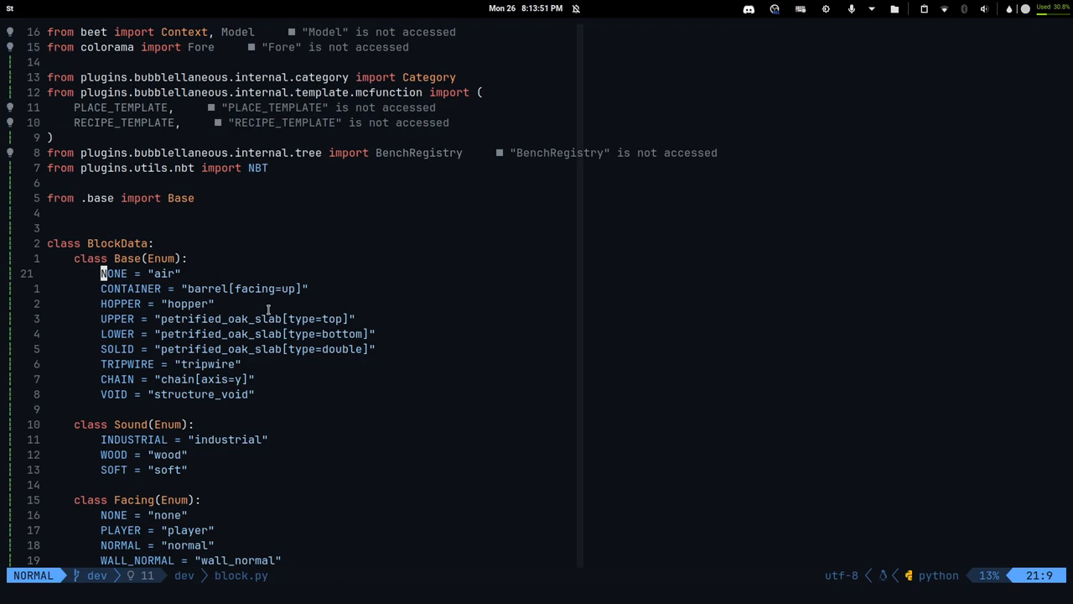
key(V)
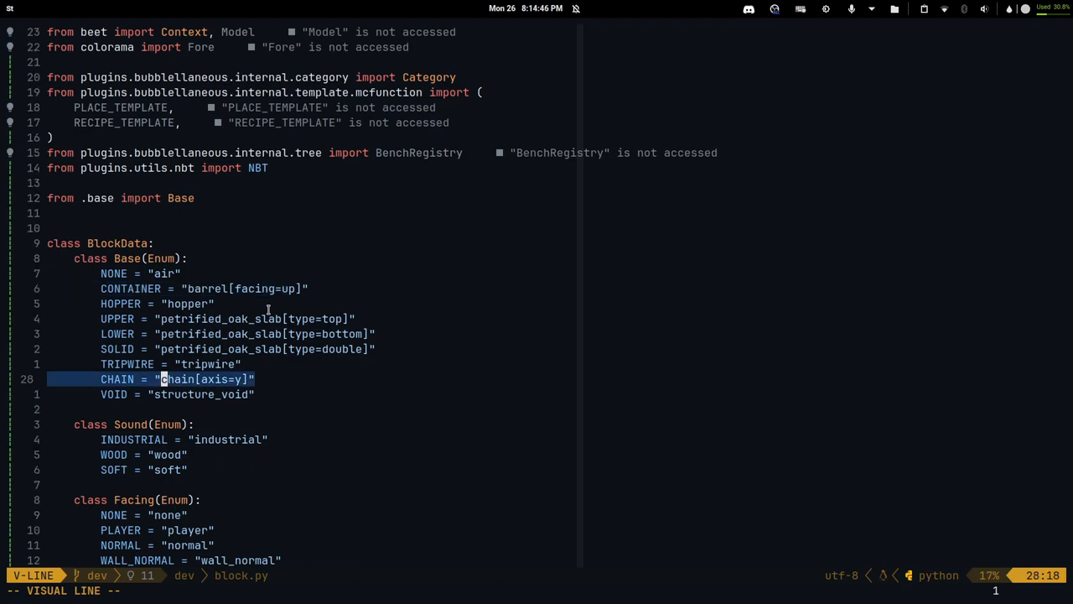
key(j)
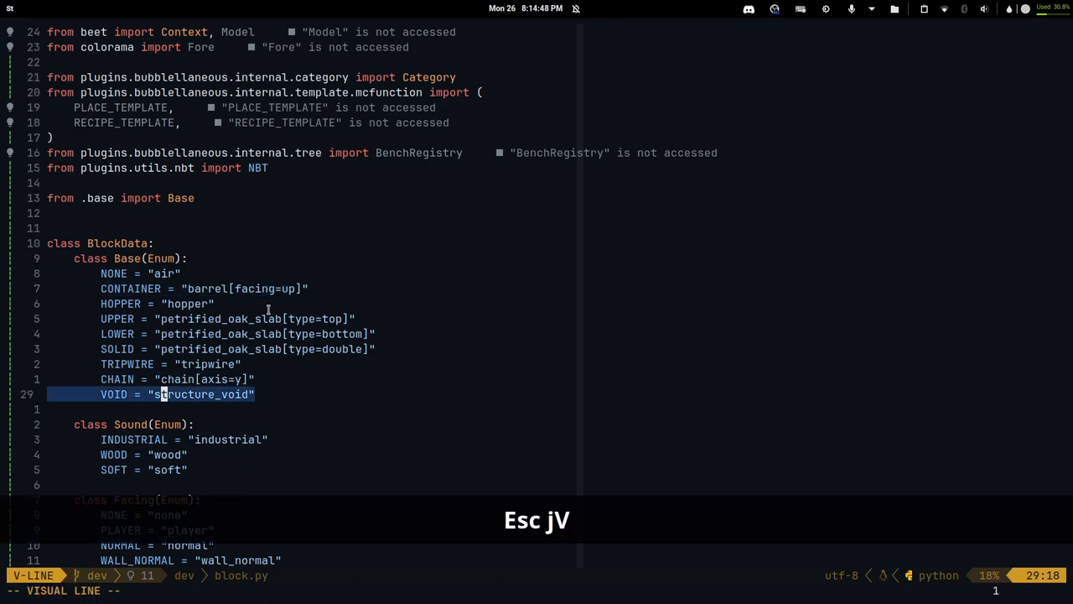
key(Escape)
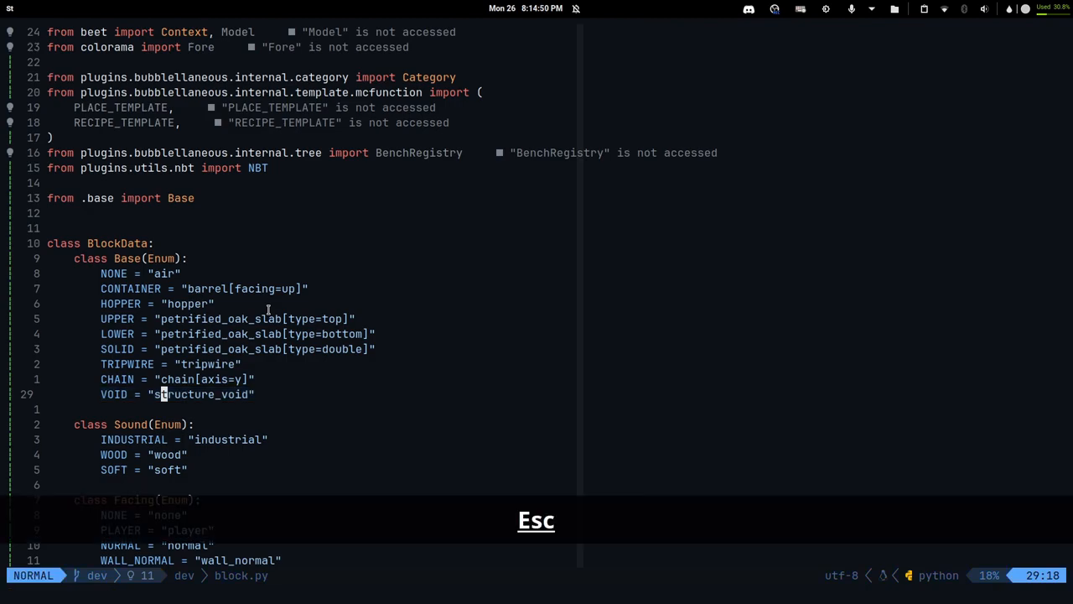
key(Escape)
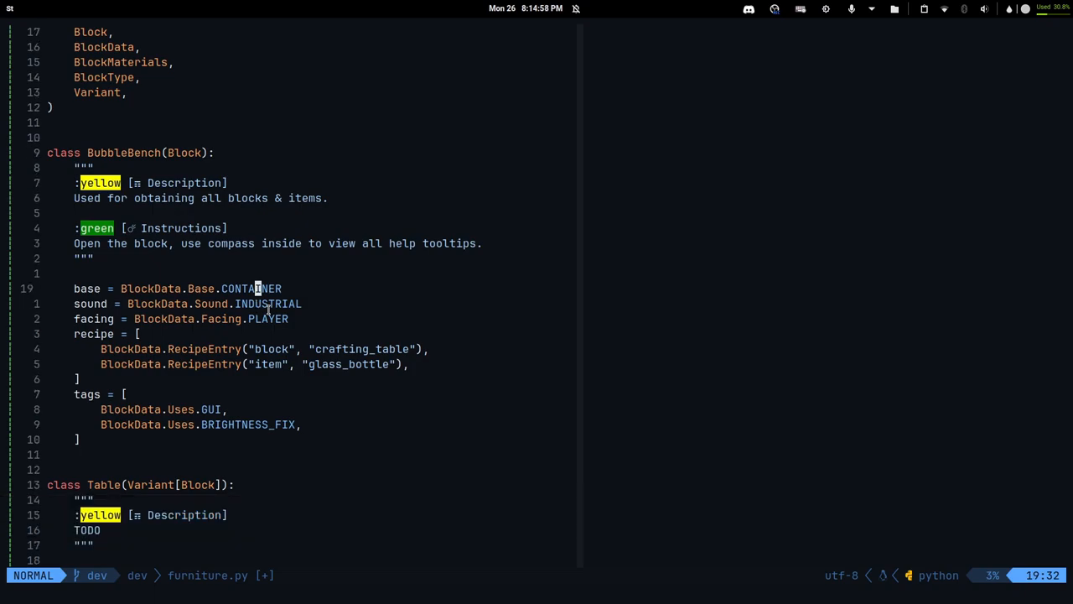
key(j)
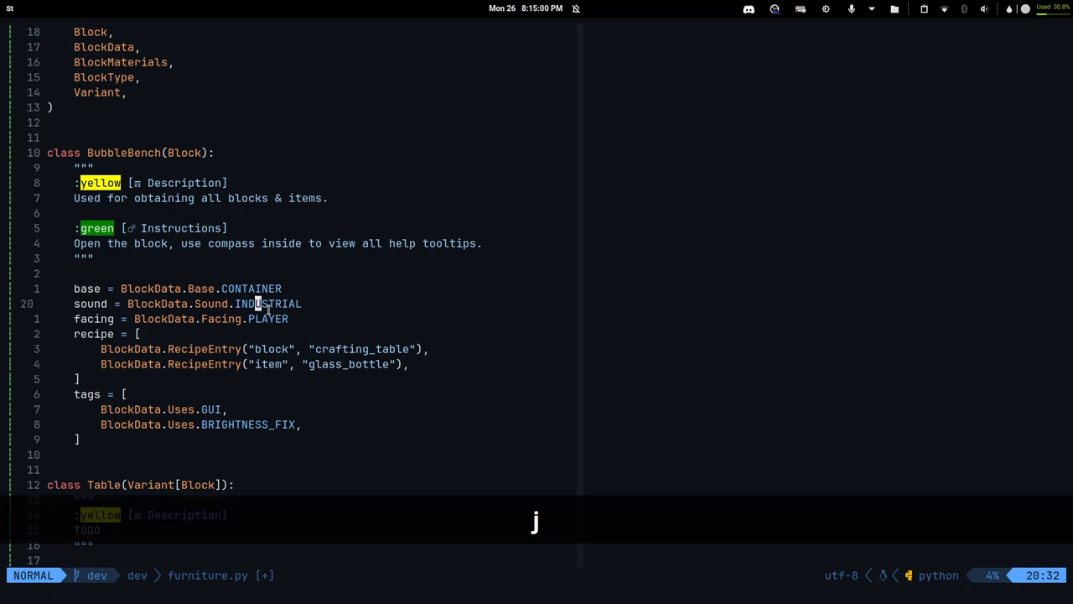
key(j)
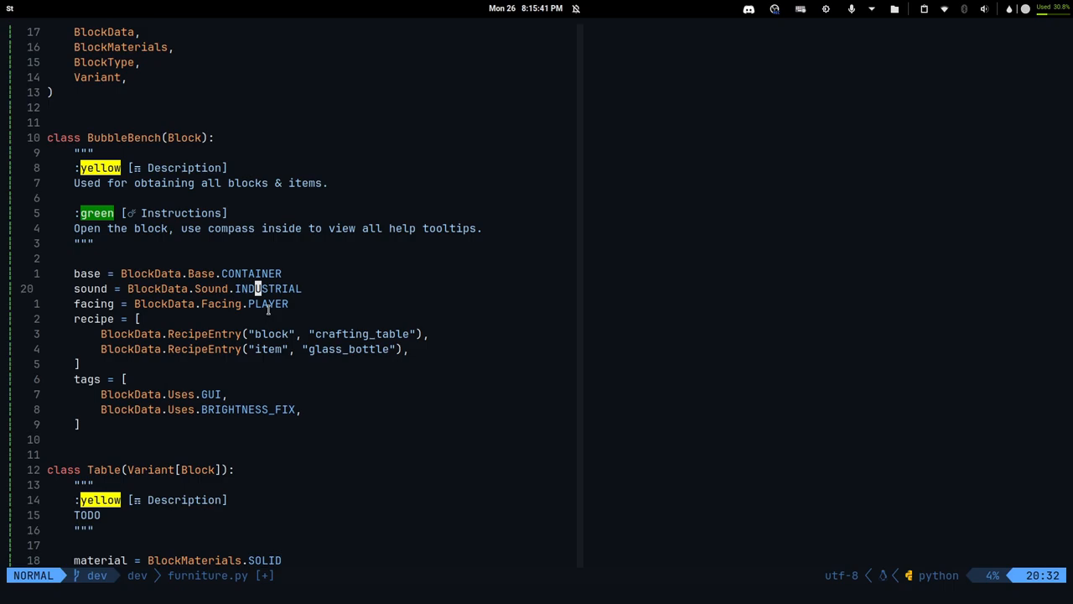
Step: Jump to the Facing enum in block.py, highlight its NONE line, then show the whiteboard sketch
key(j)
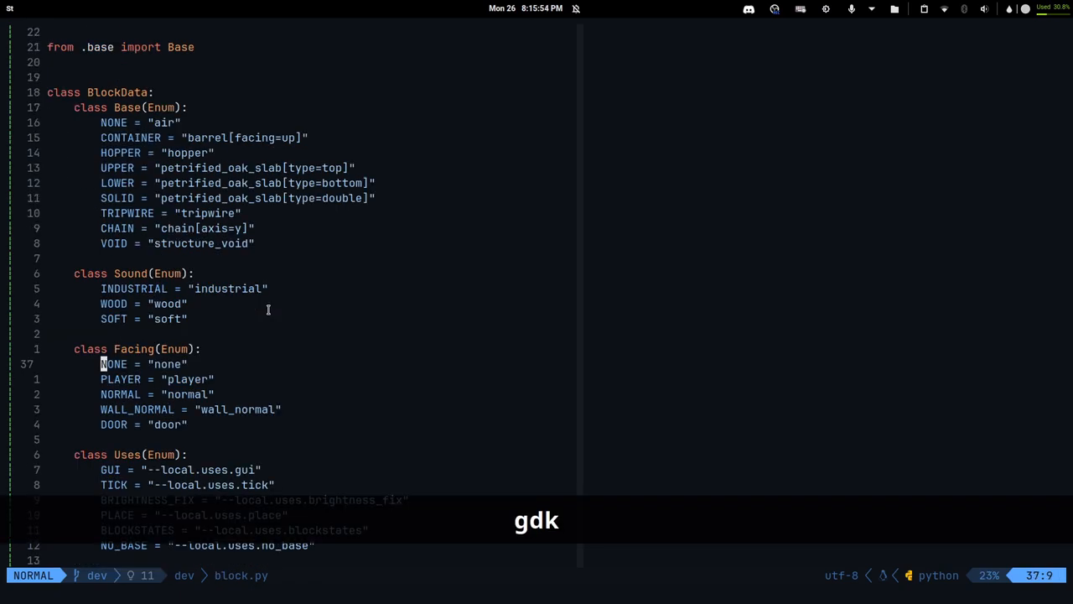
key(V)
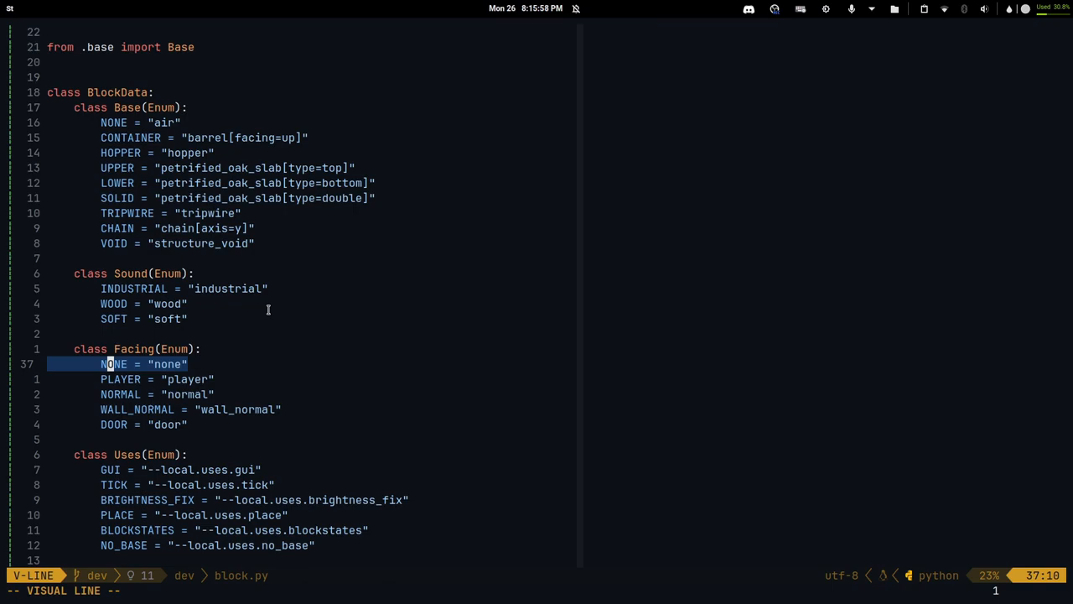
key(j)
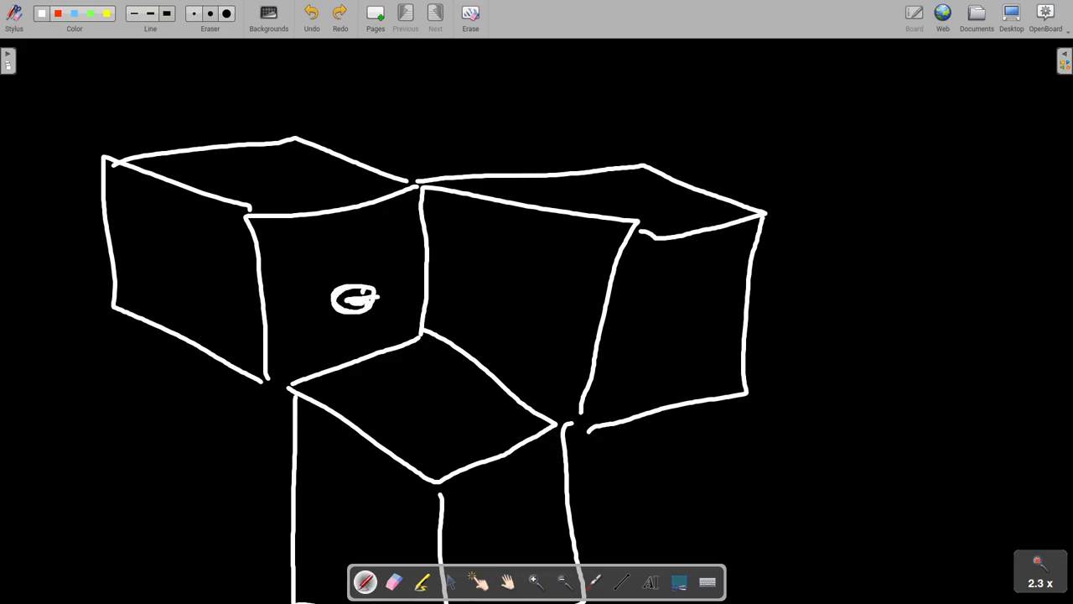
Step: Undo the circled mark on the cube sketch and hatch the front block's top face, returning to block.py
key(ctrl+z)
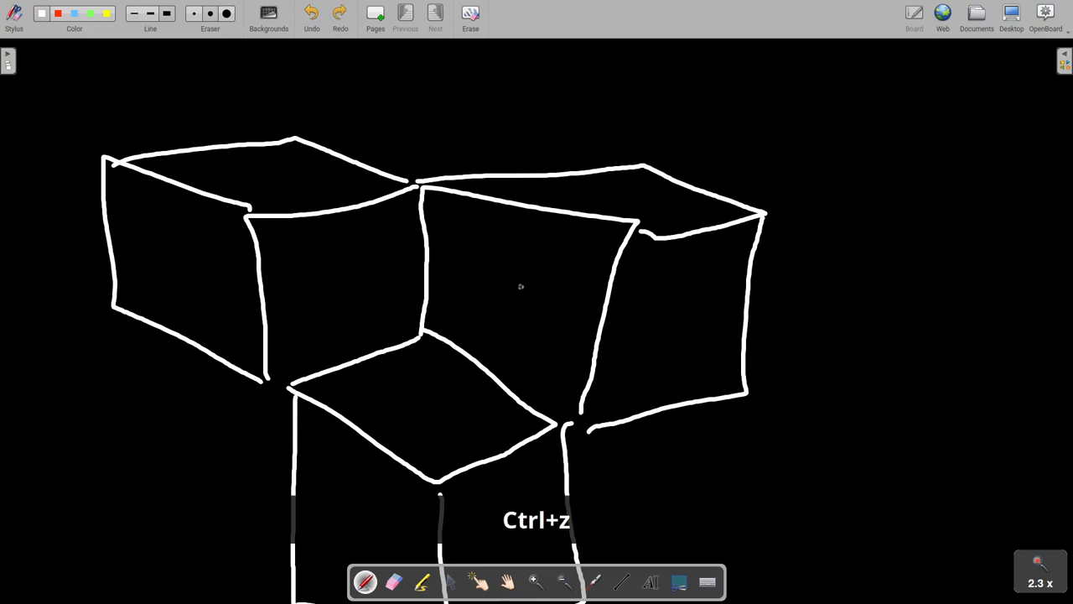
key(ctrl+z)
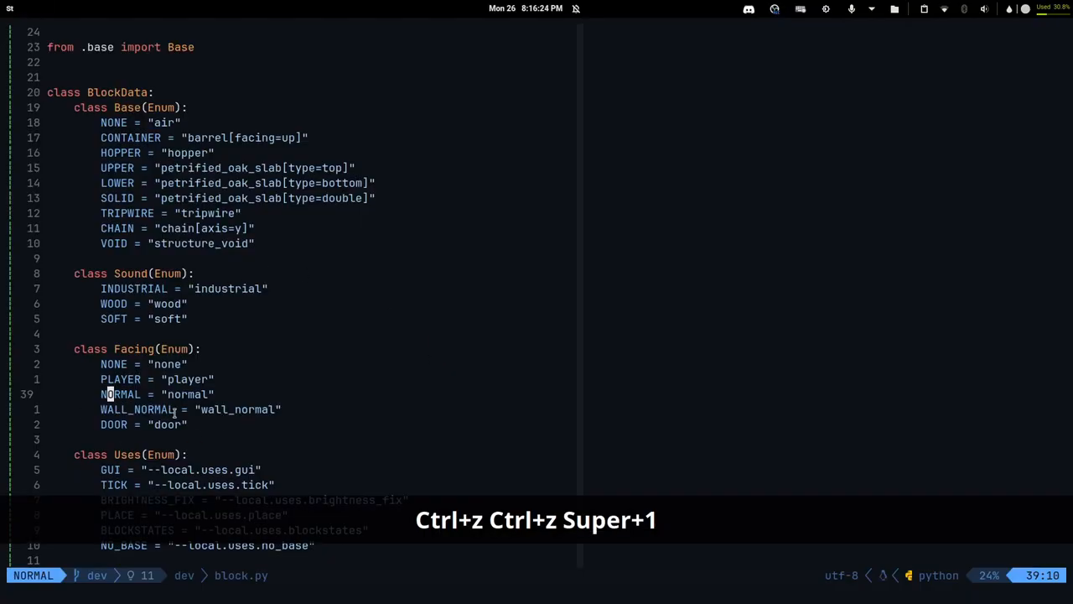
key(super+1)
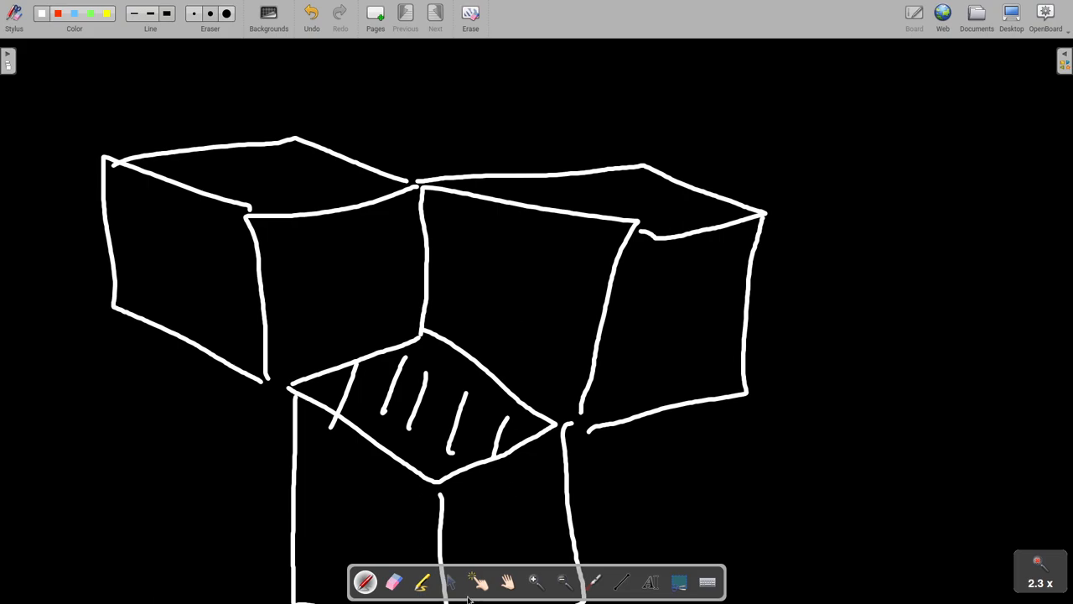
key(Super+1)
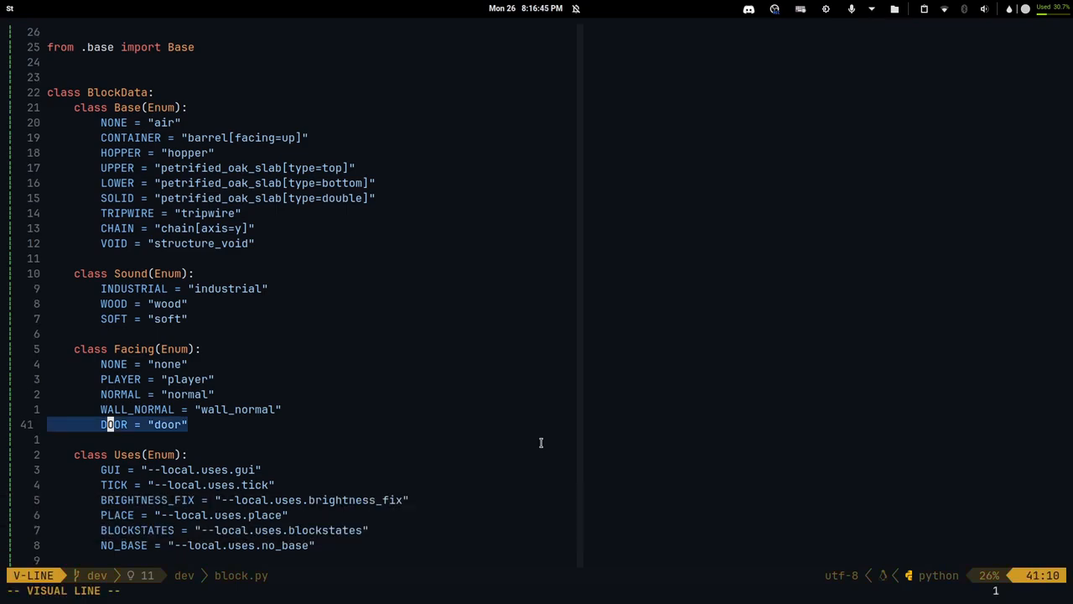
Step: Jump to the RecipeEntry dataclass and highlight the NBT lore structure in get_lore
key(Escape)
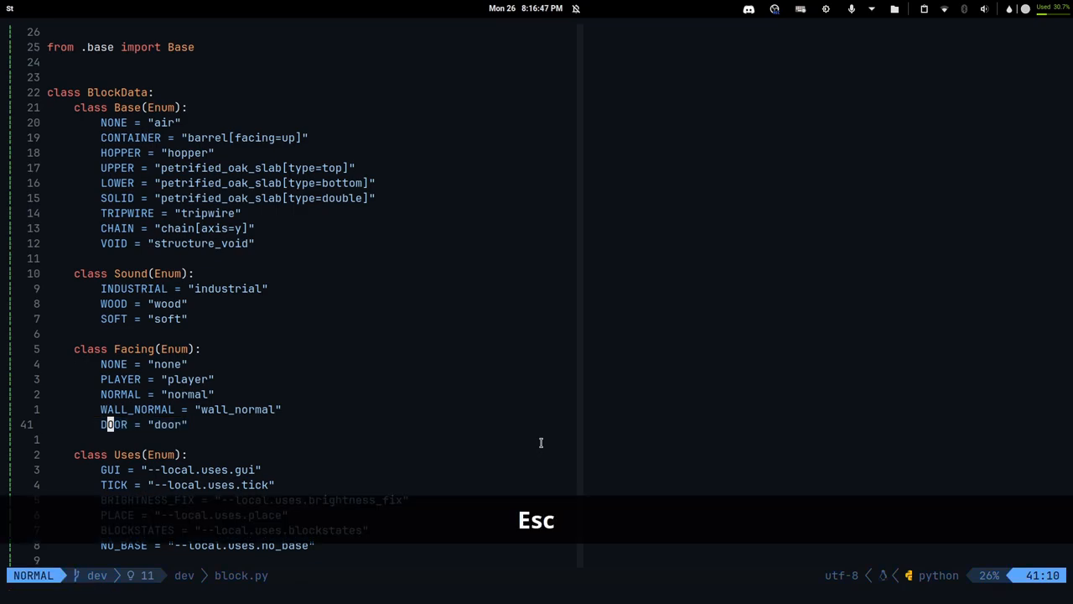
key(j)
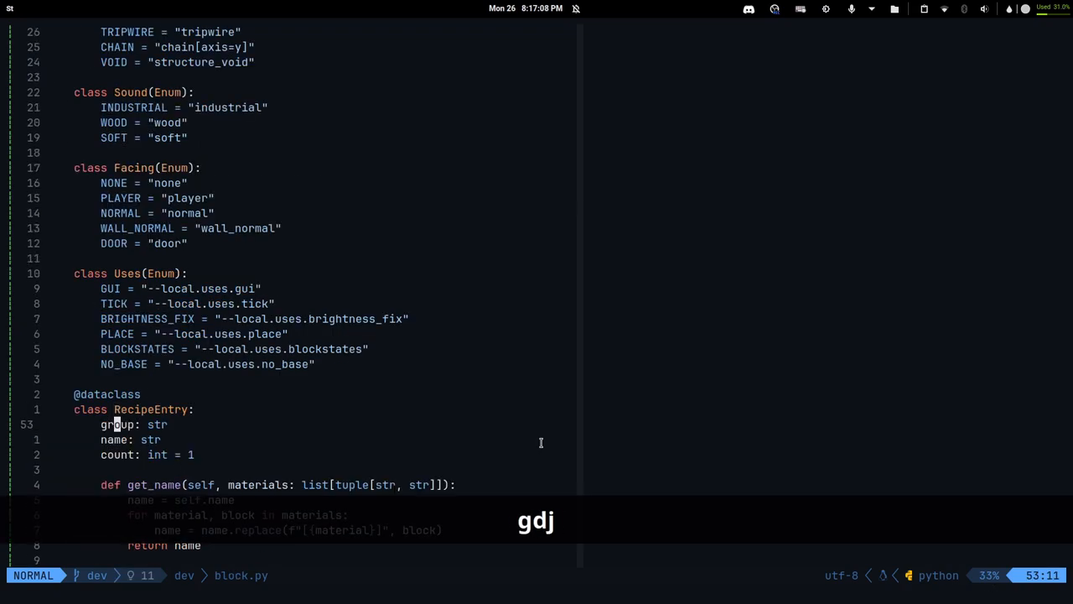
key(V)
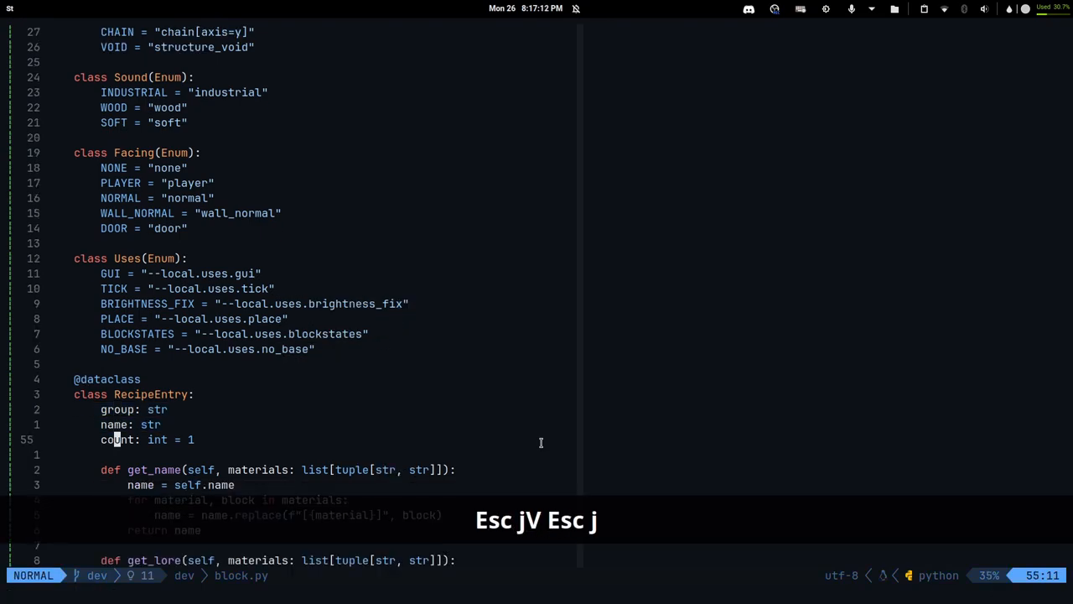
key(Esc)
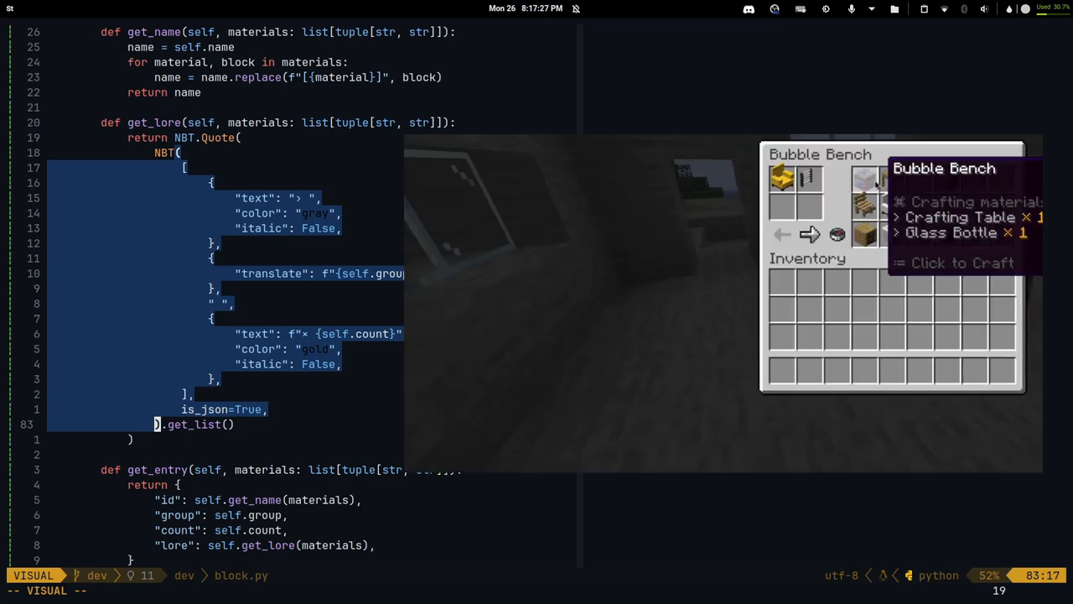
key(Escape)
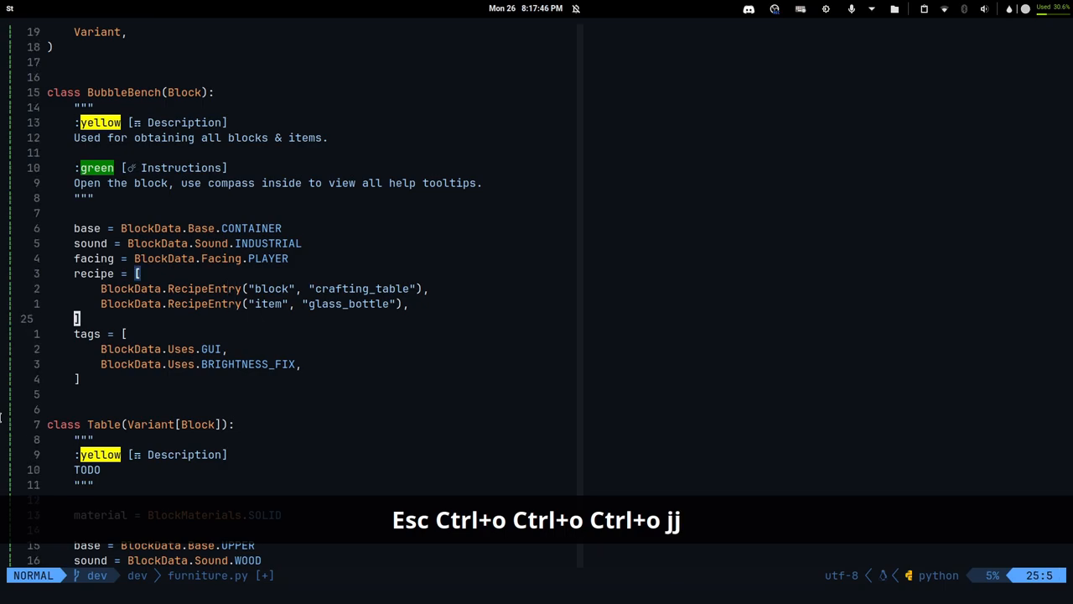
key(j)
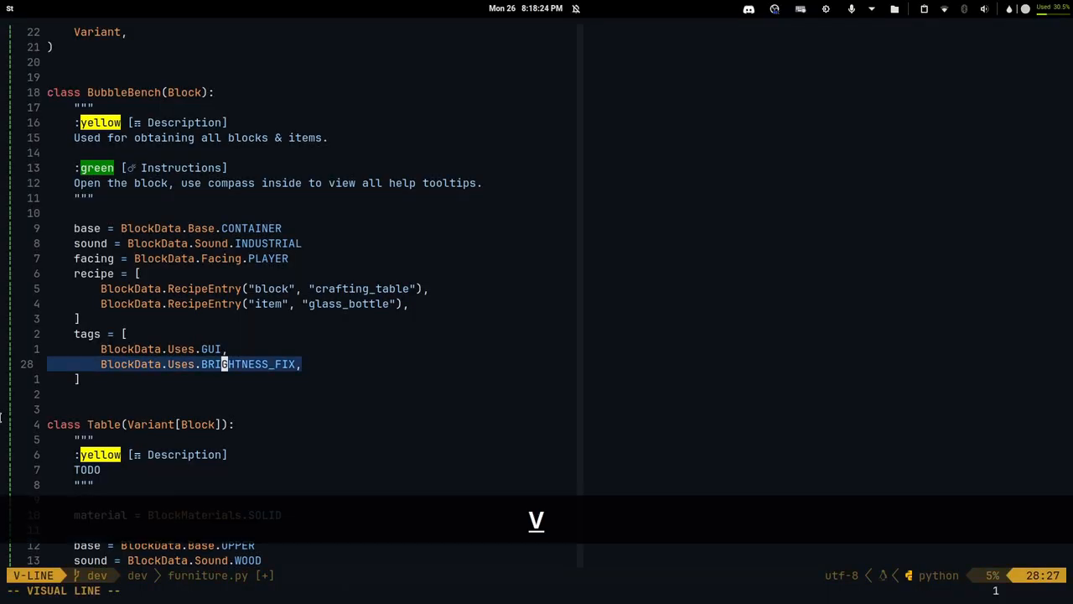
key(Escape)
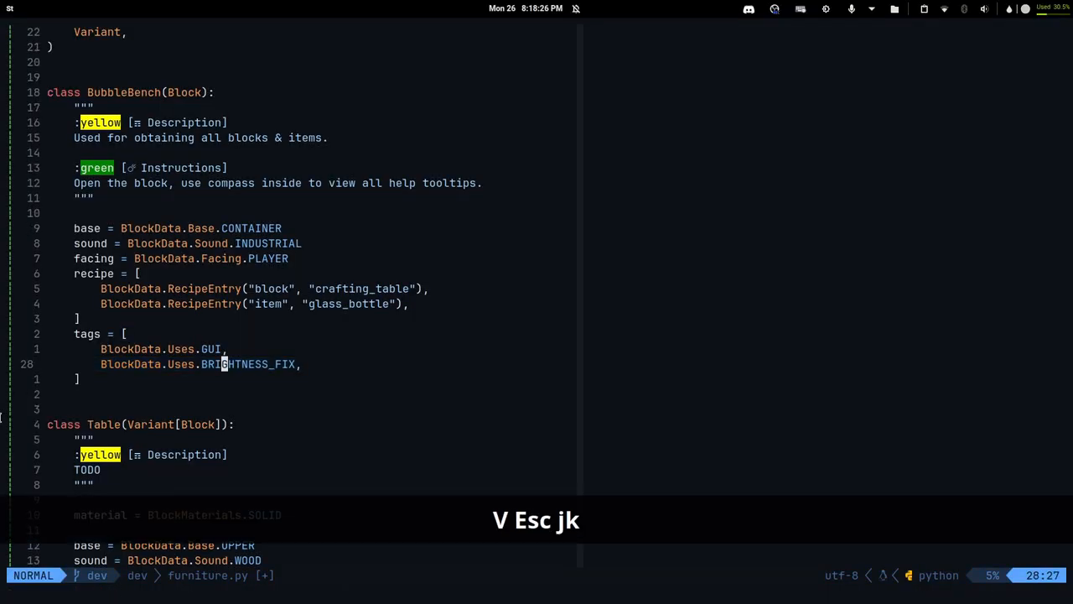
key(j)
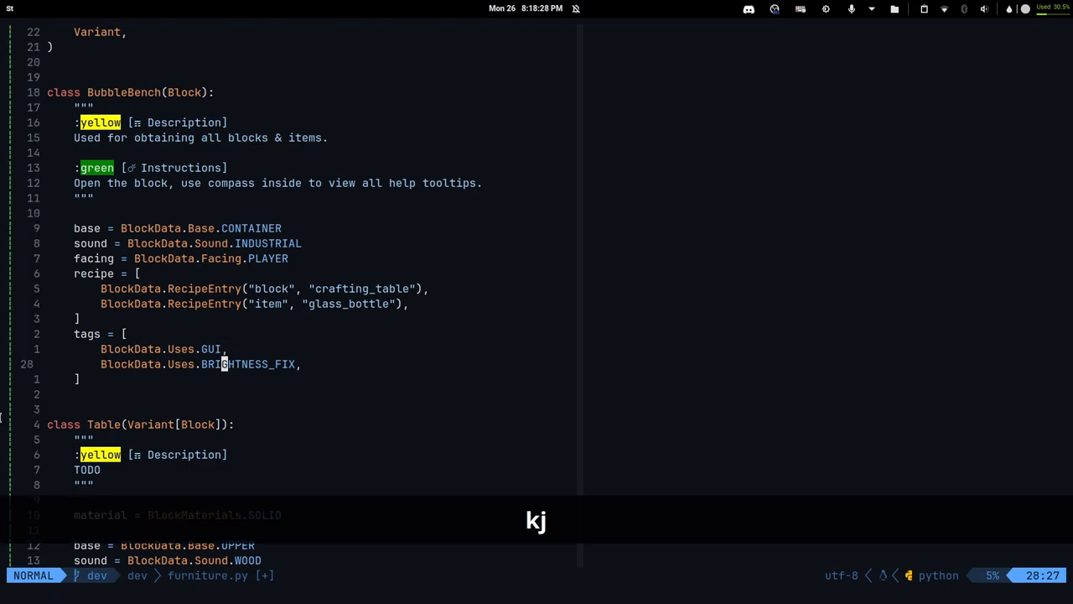
key(j)
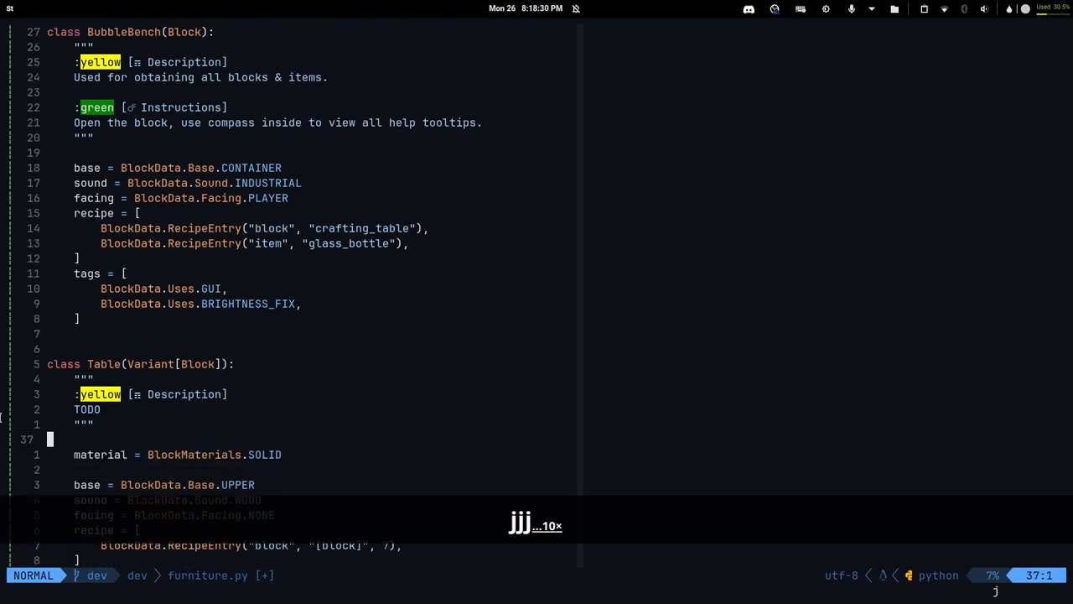
key(j)
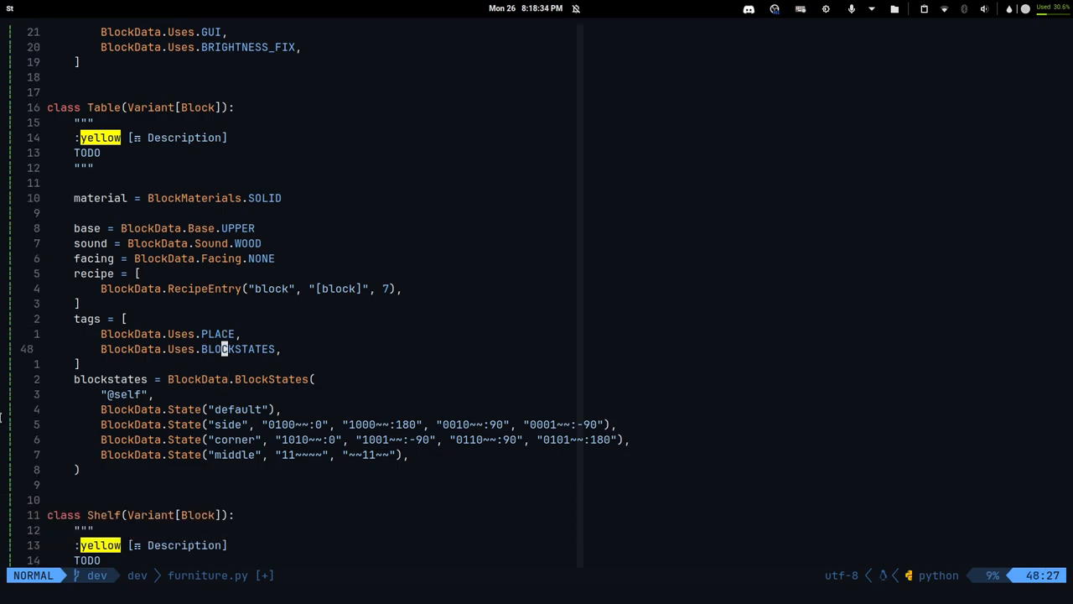
key(k)
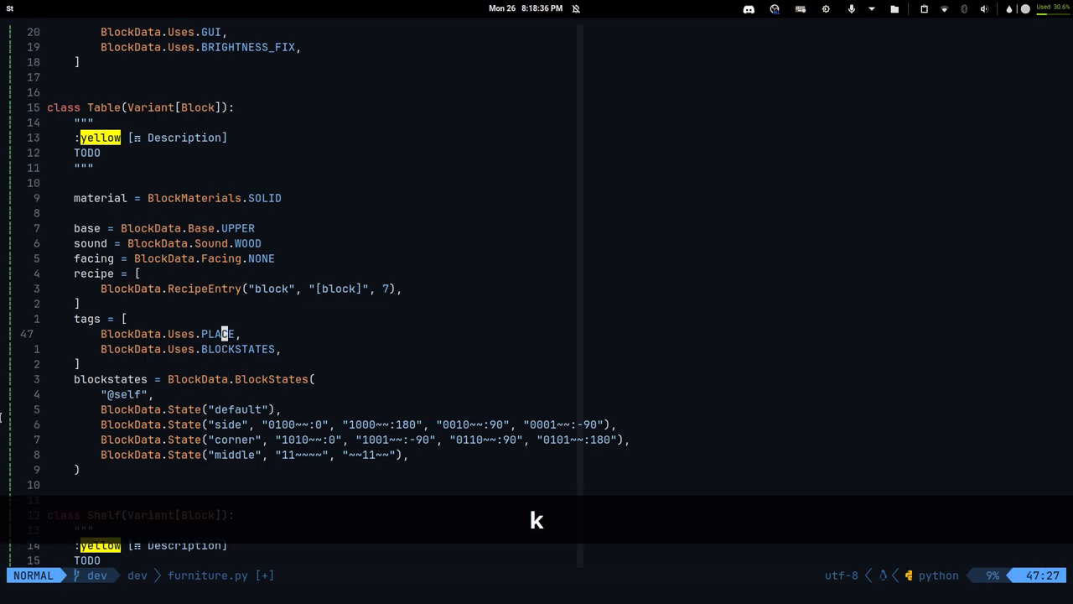
key(k)
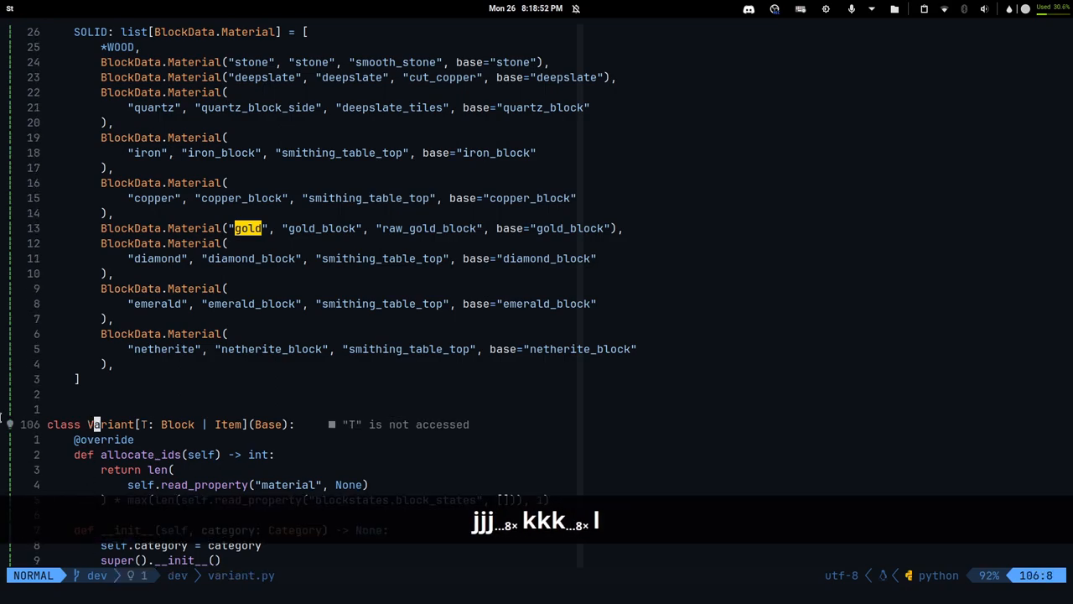
key(l)
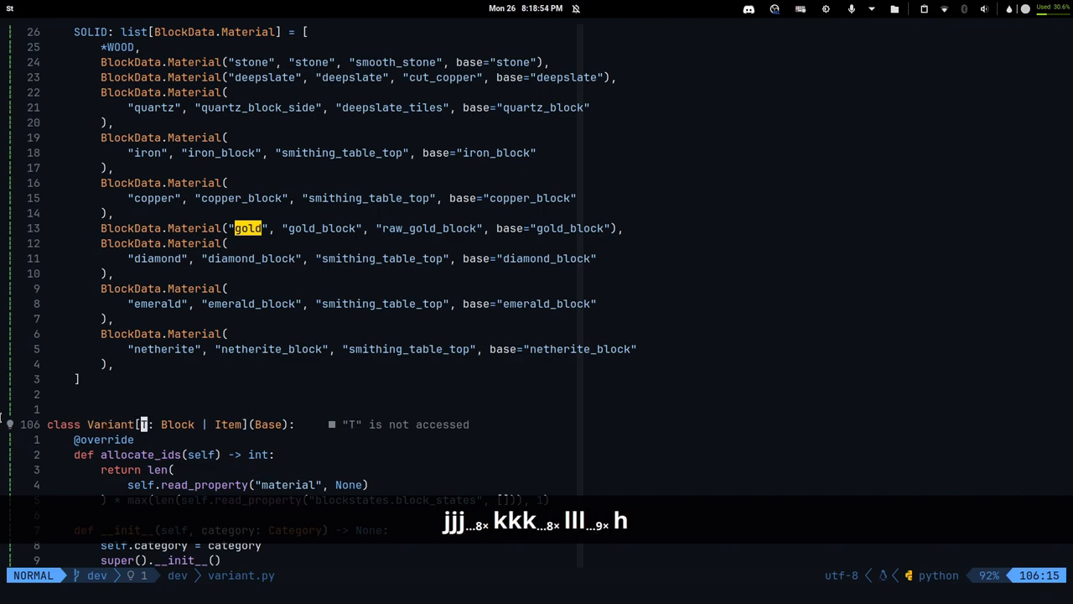
key(h)
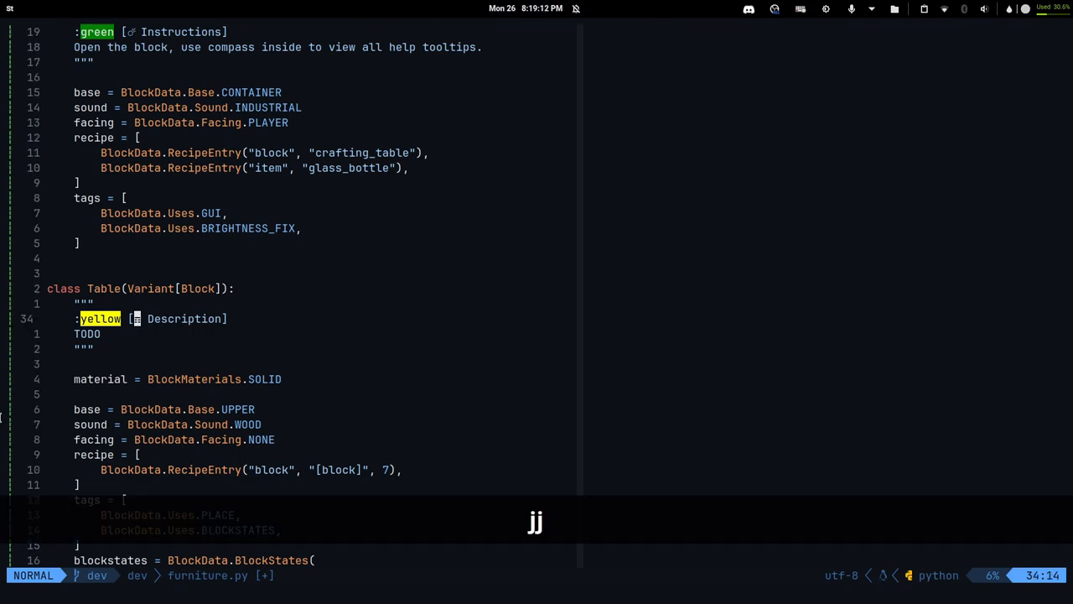
key(j)
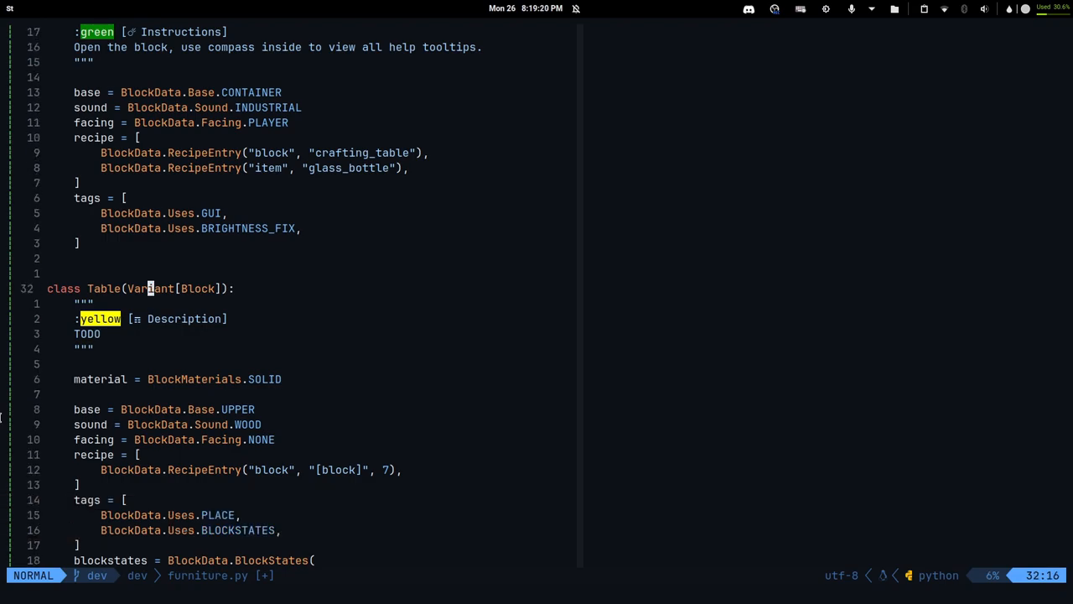
key(Super+2)
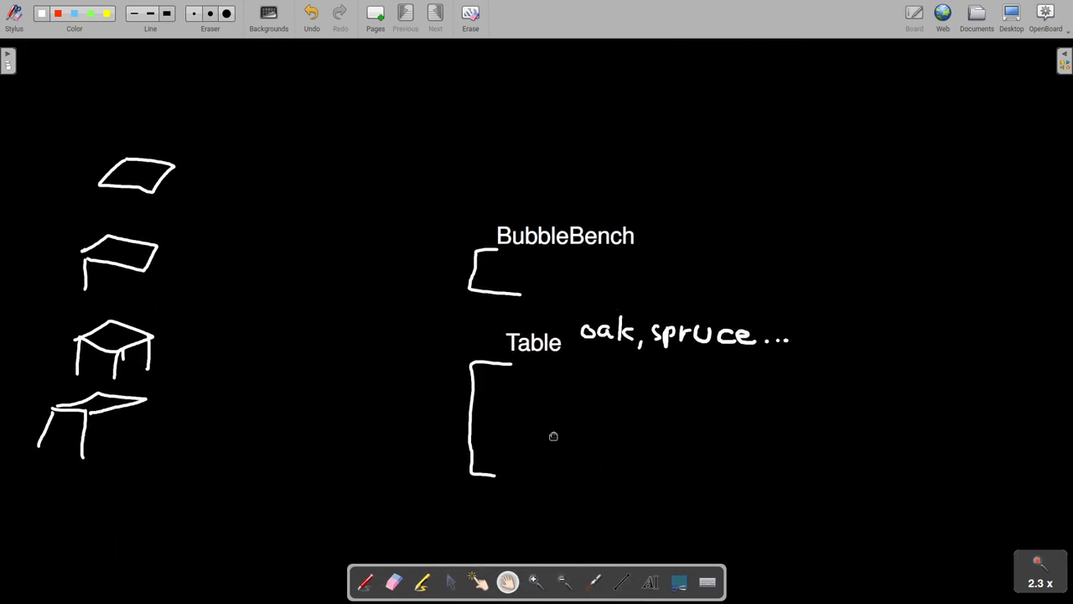
mouse_move(668, 334)
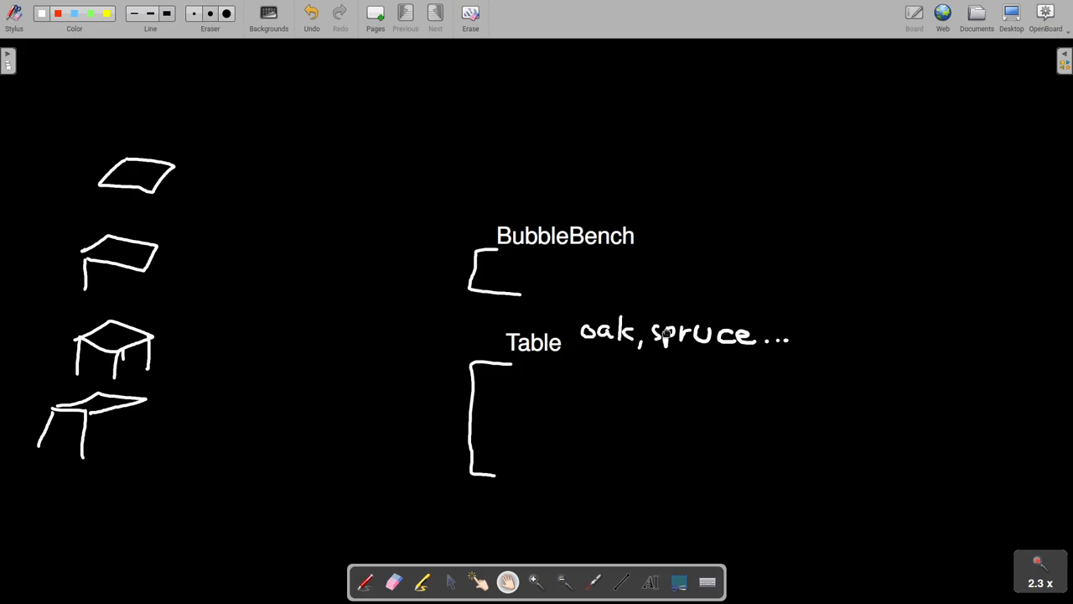
mouse_move(771, 339)
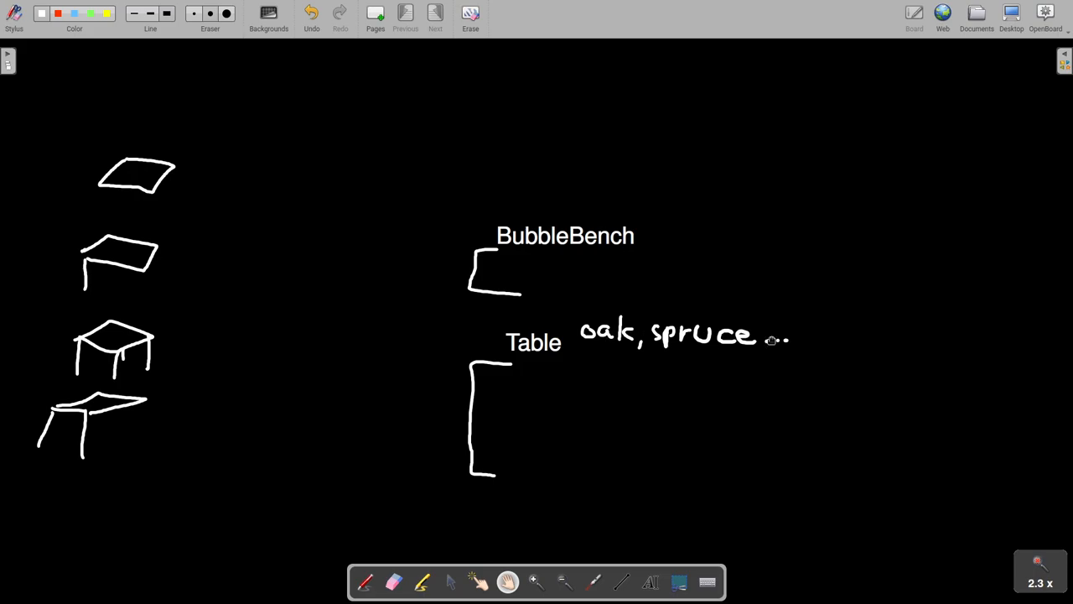
Step: Return from the OpenBoard table sketch to furniture.py's Table class material line
key(Super+1)
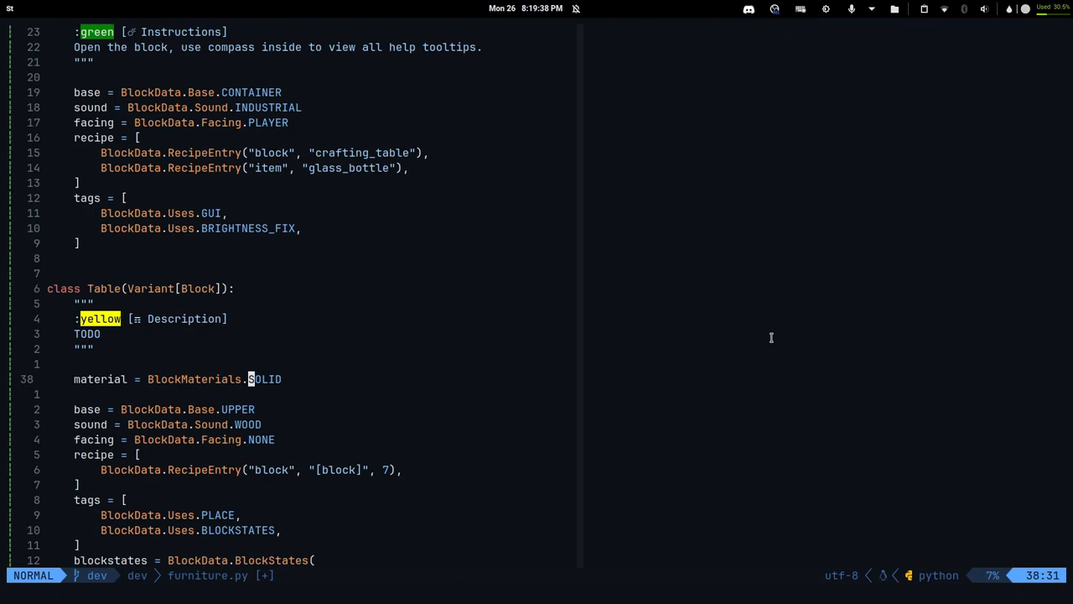
Step: Go to the BlockMaterials definition in variant.py and read through the WOOD and SOLID lists
key(v)
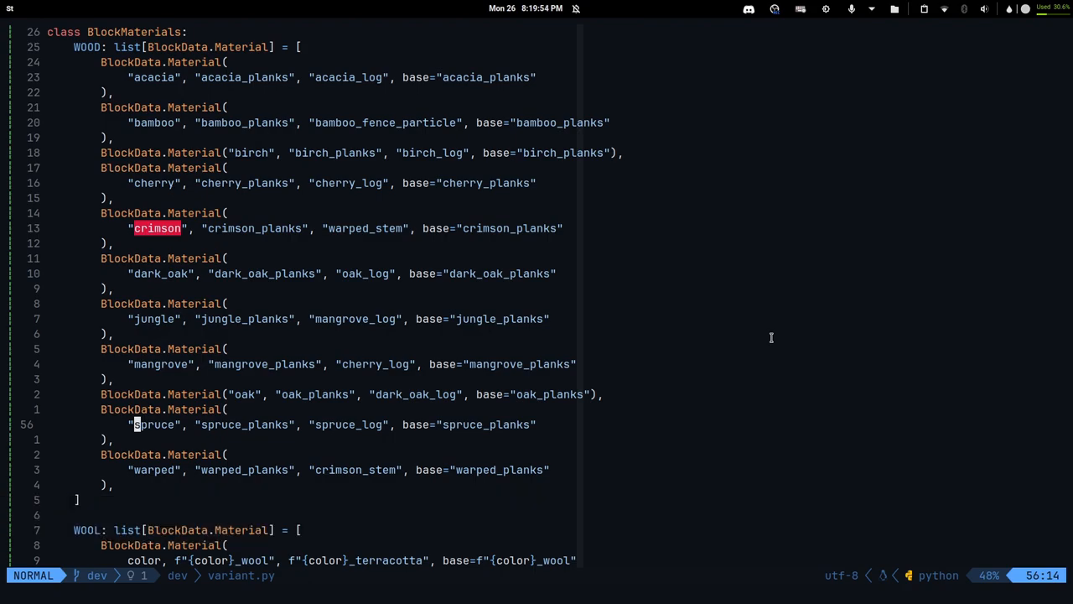
key(k)
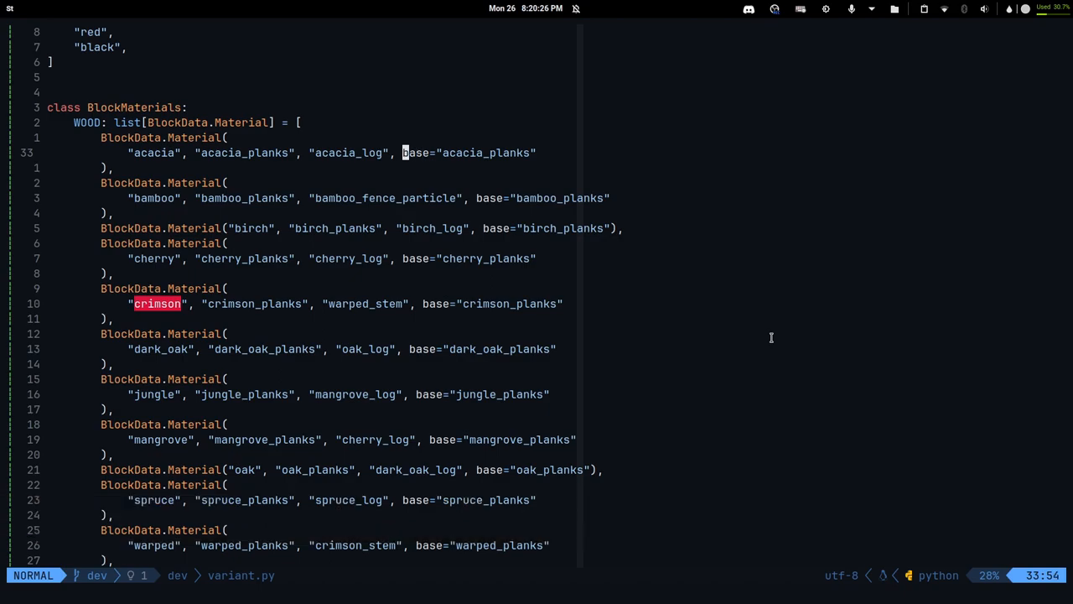
key(ctrl+o)
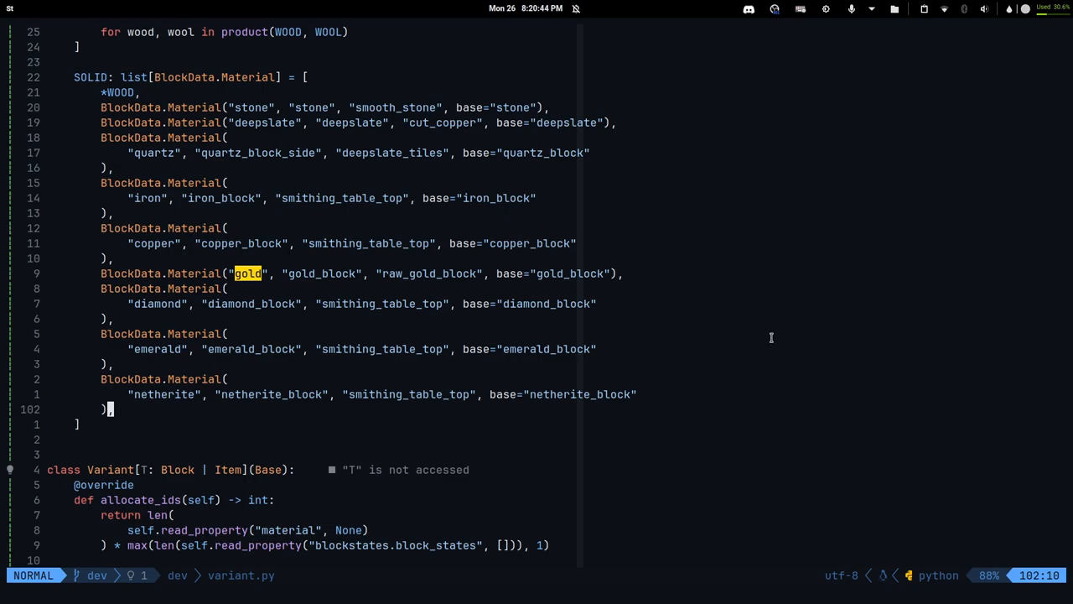
key(ctrl+o)
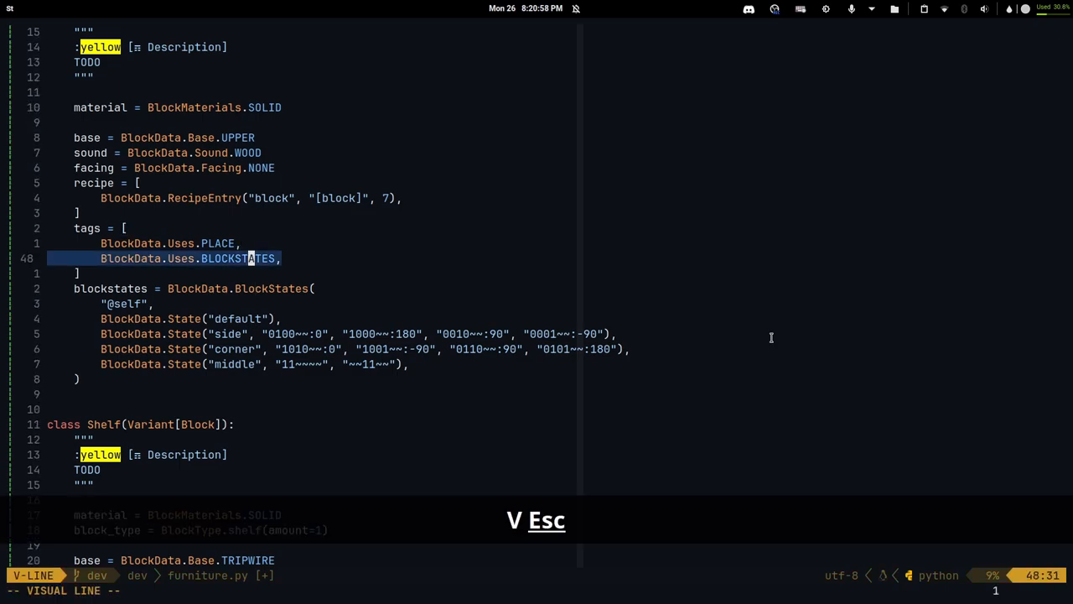
Step: Return to furniture.py's Table class and move around its BLOCKSTATES tag and blockstates entries
key(Escape)
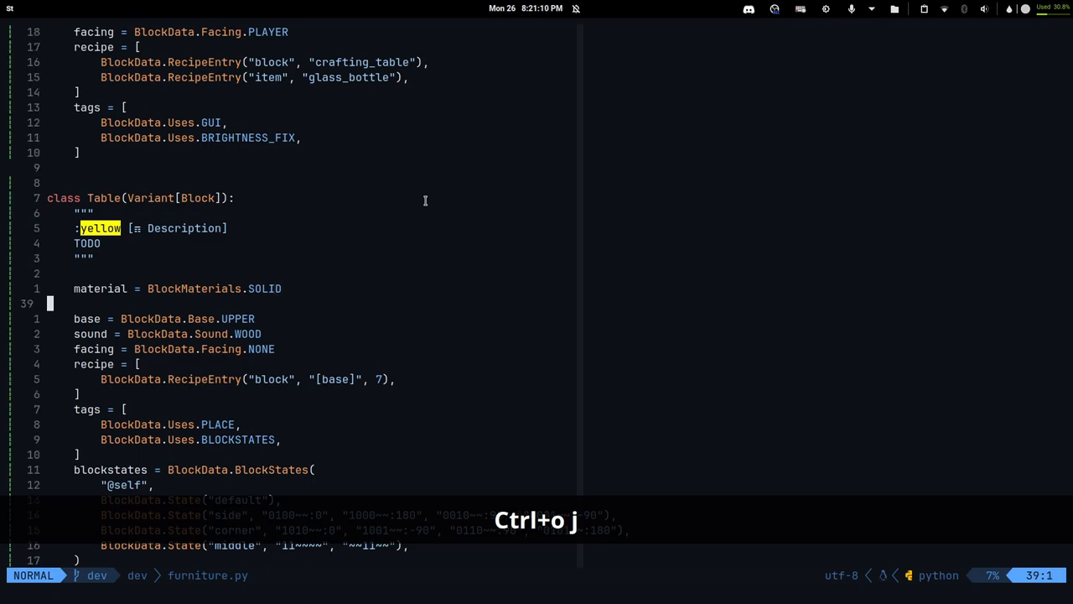
key(j)
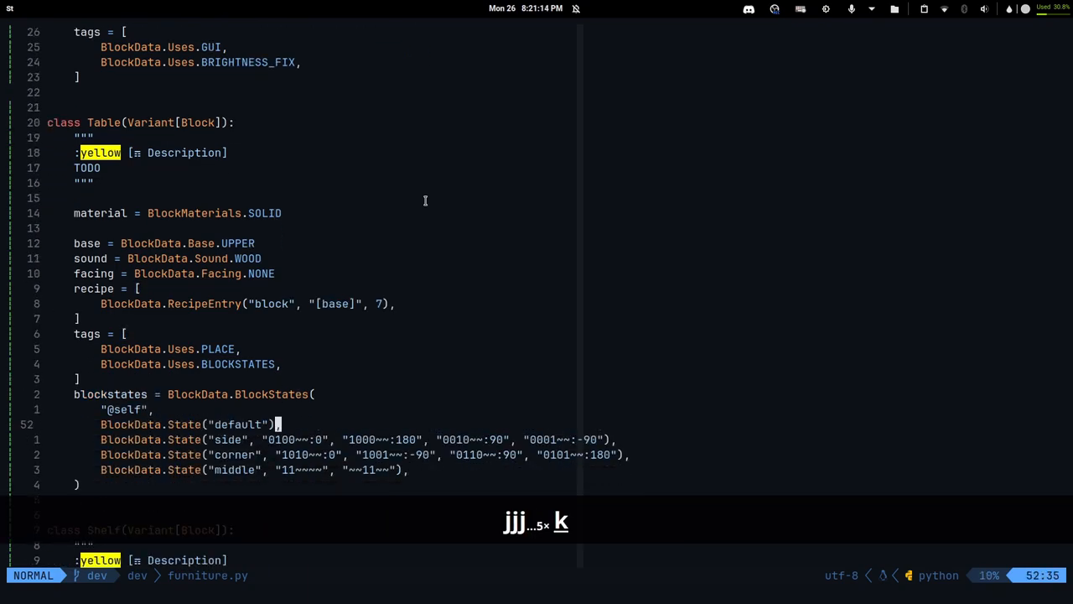
key(k)
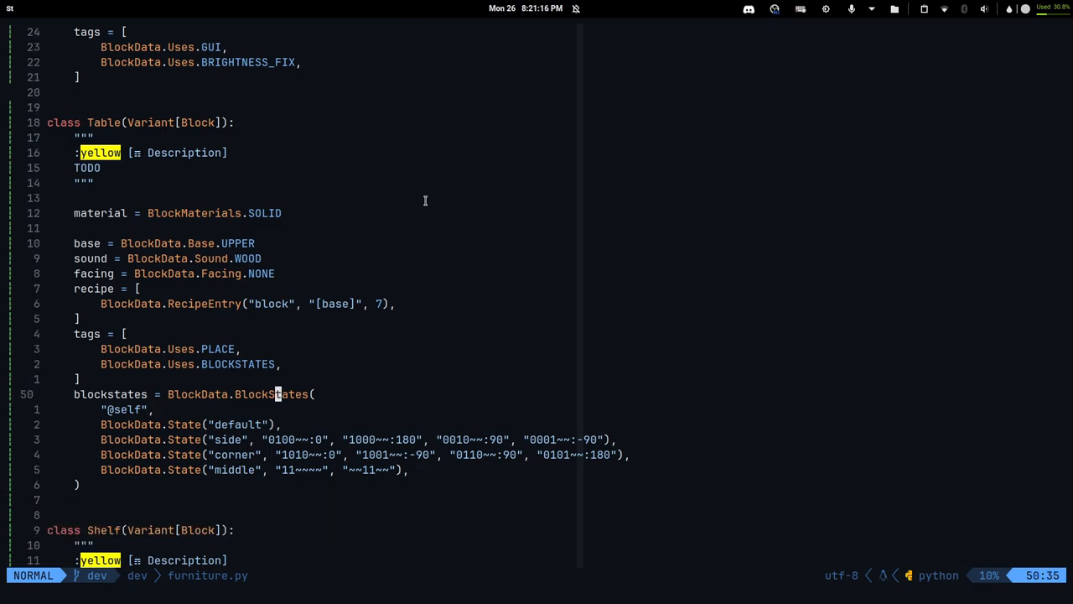
key(super+3)
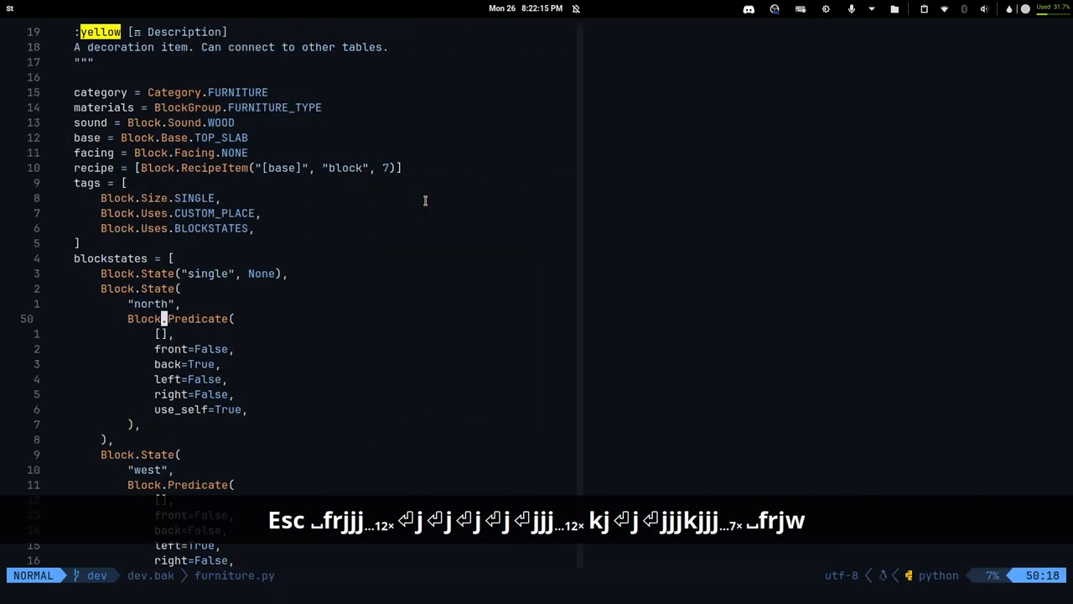
Step: Step through the north predicate's front and back value lines
key(j)
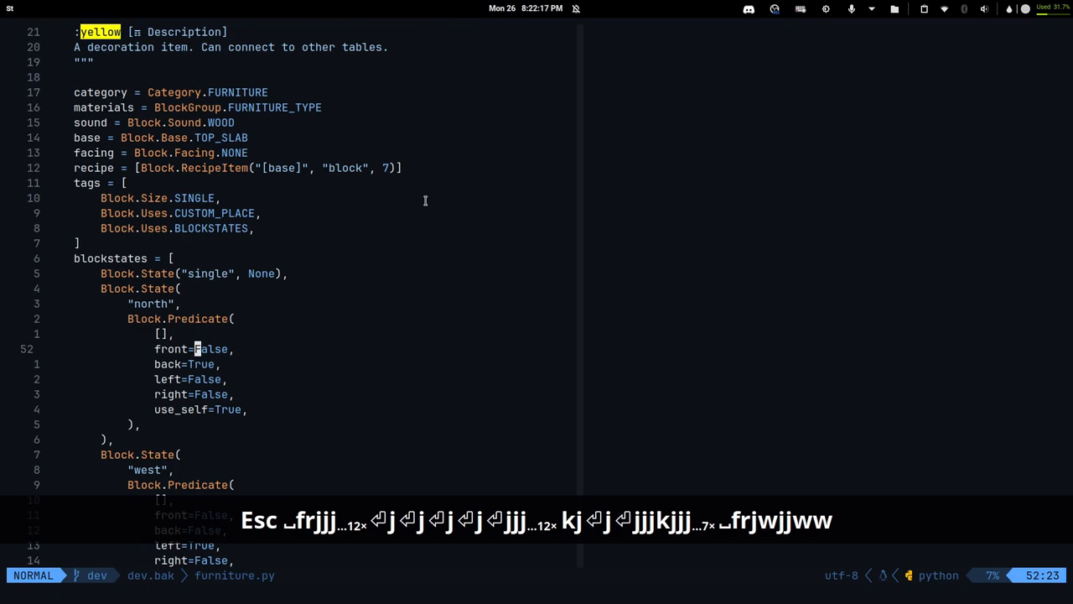
key(Escape)
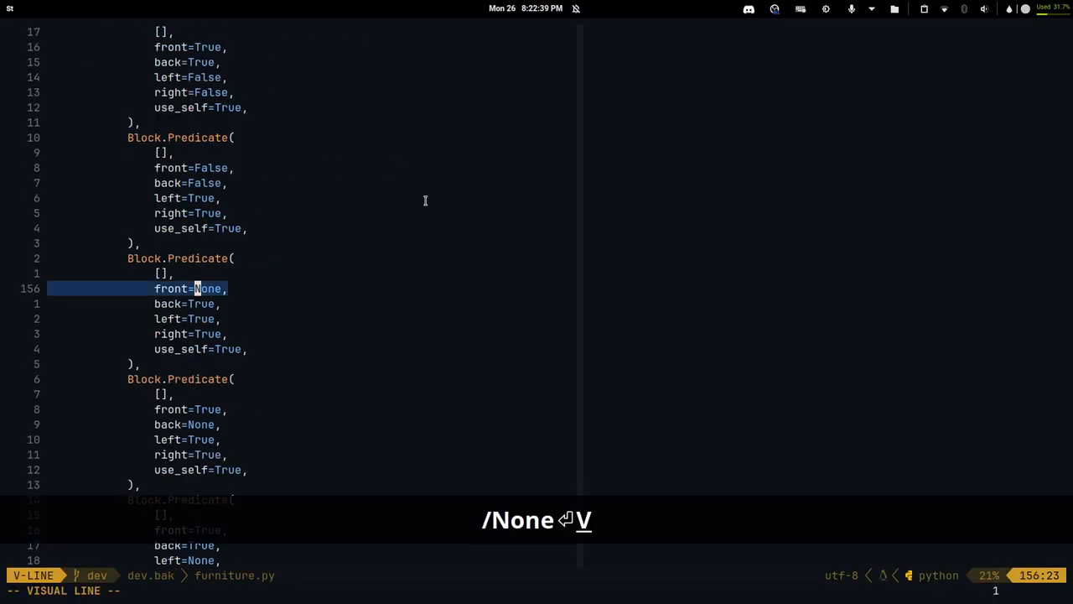
key(Escape)
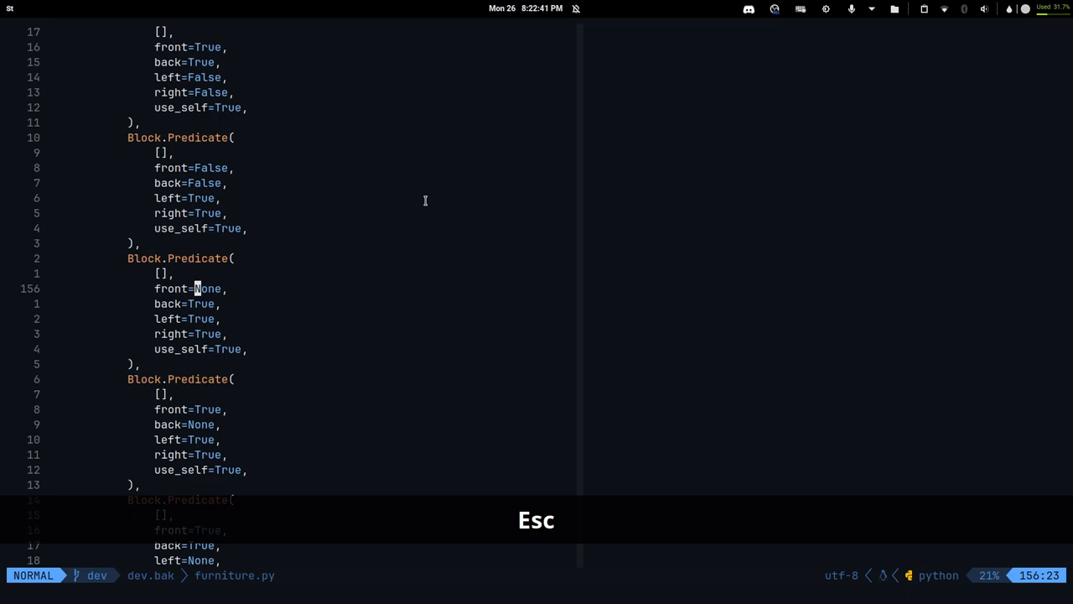
key(j)
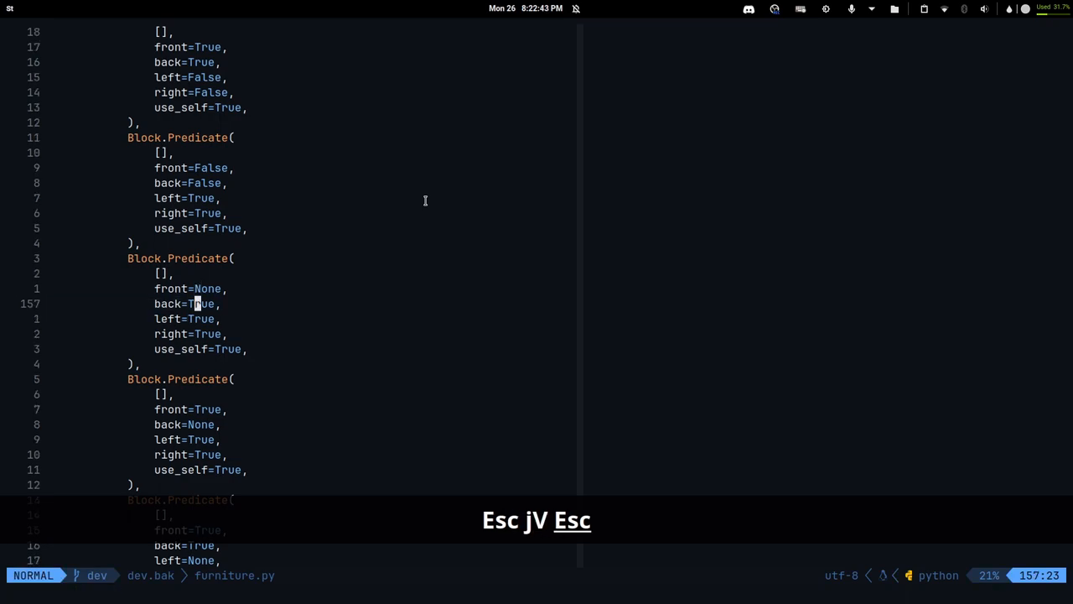
key(j)
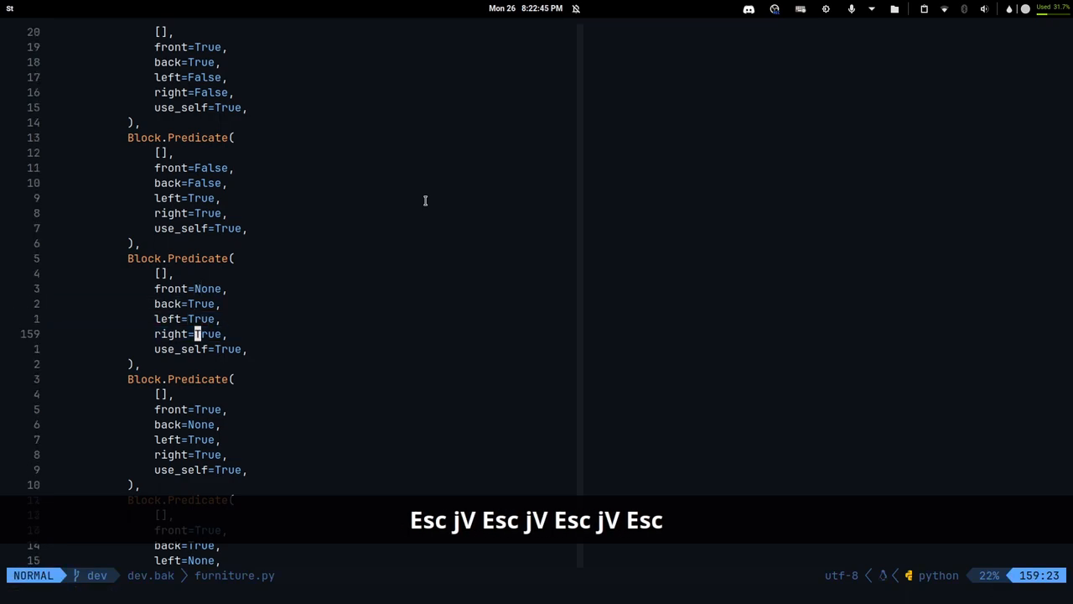
Step: Move up past the surrounded state to the Table class blockstates
key(k)
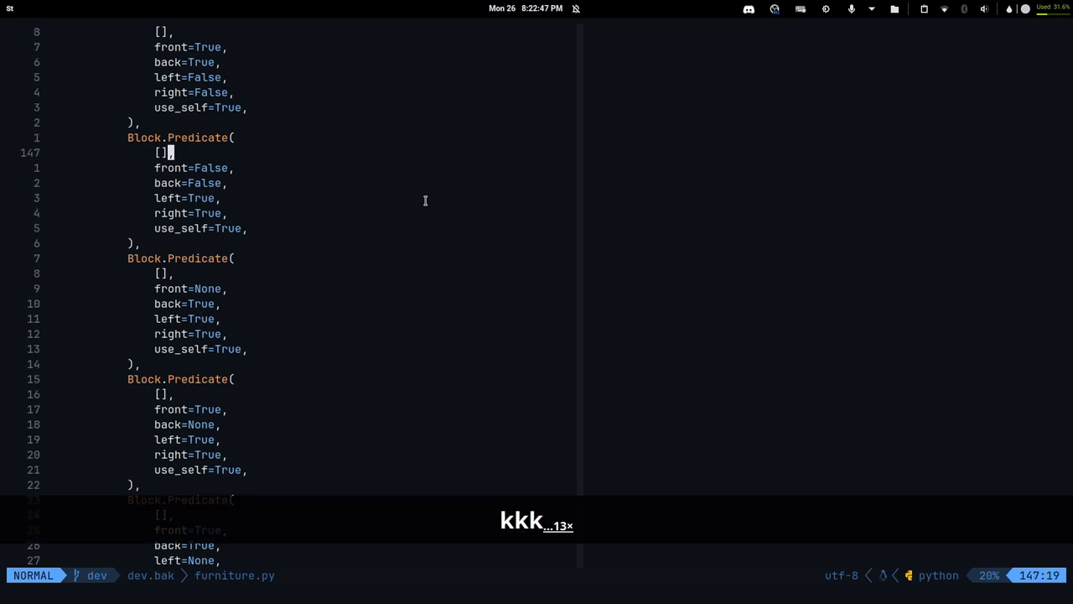
key(k)
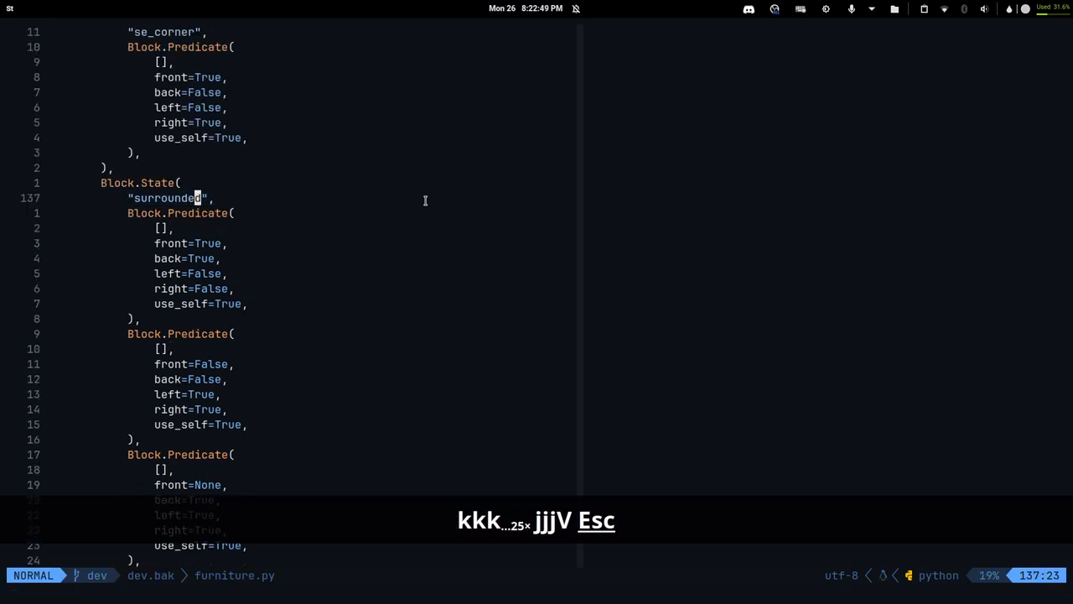
key(Escape)
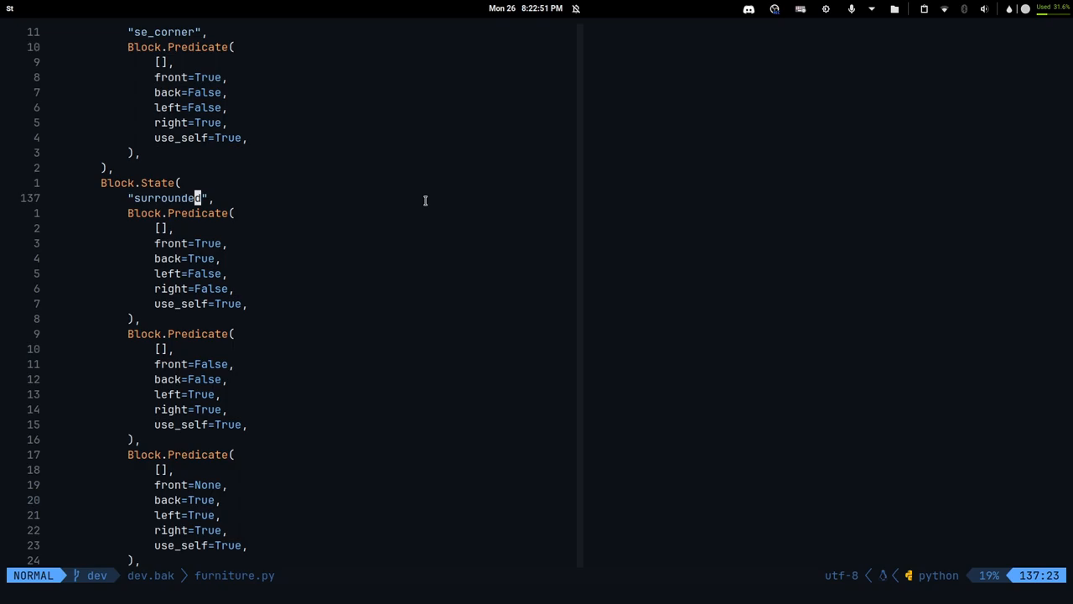
key(ctrl+u)
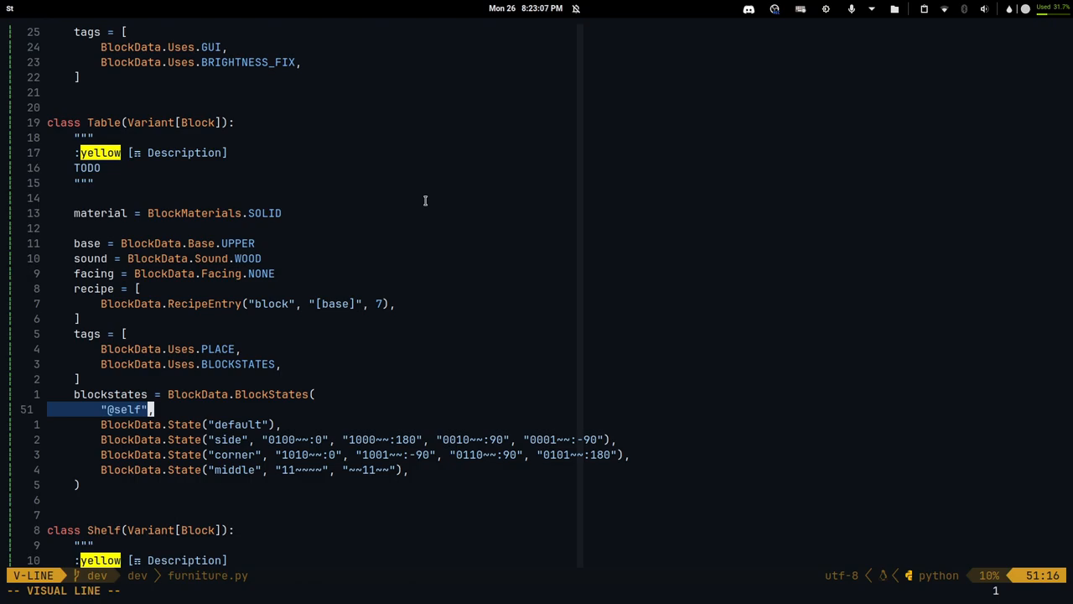
key(Escape)
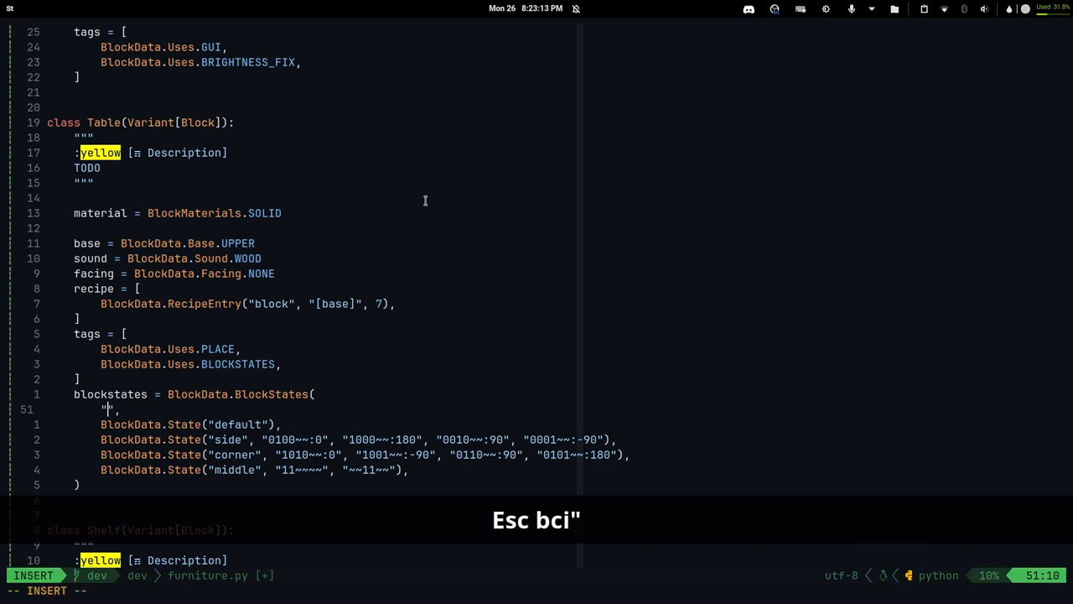
text(#solid_block)
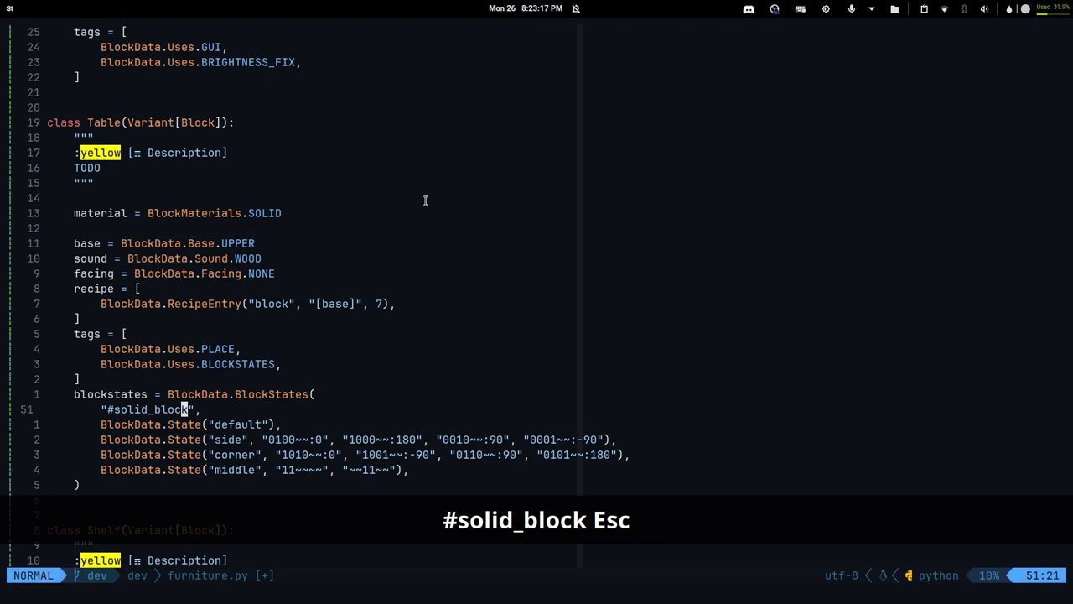
key(Escape)
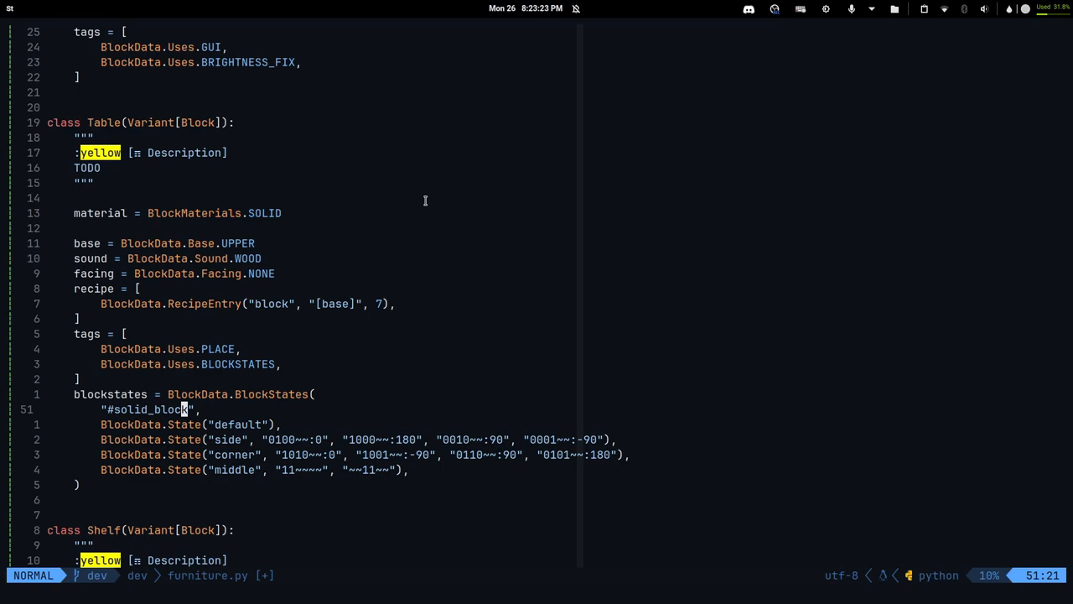
key(u)
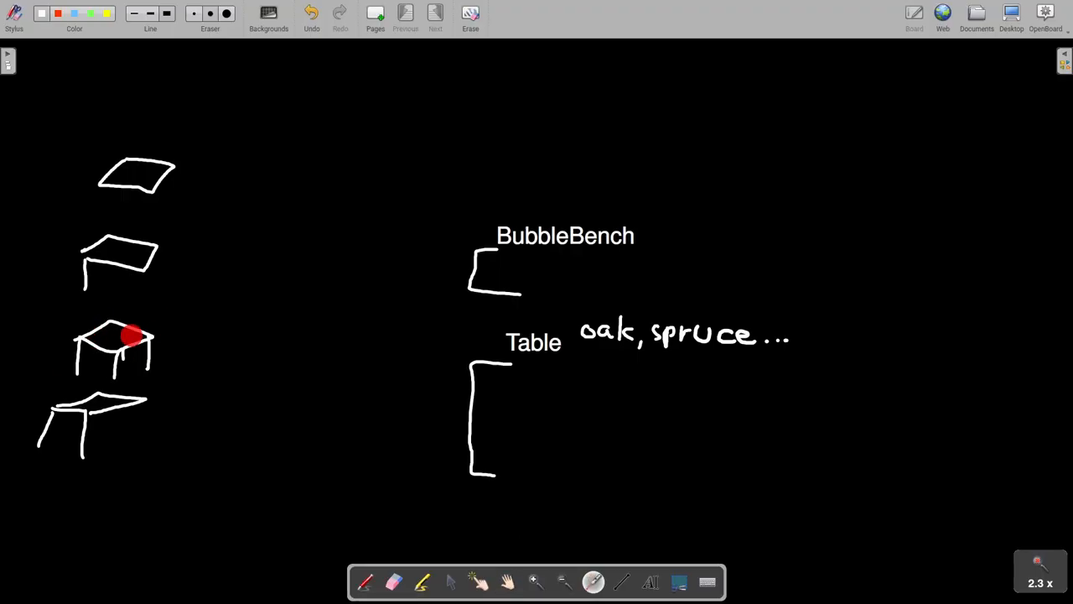
Step: Switch between the OpenBoard table sketches and the Neovim editor showing the table template models
key(Super+1)
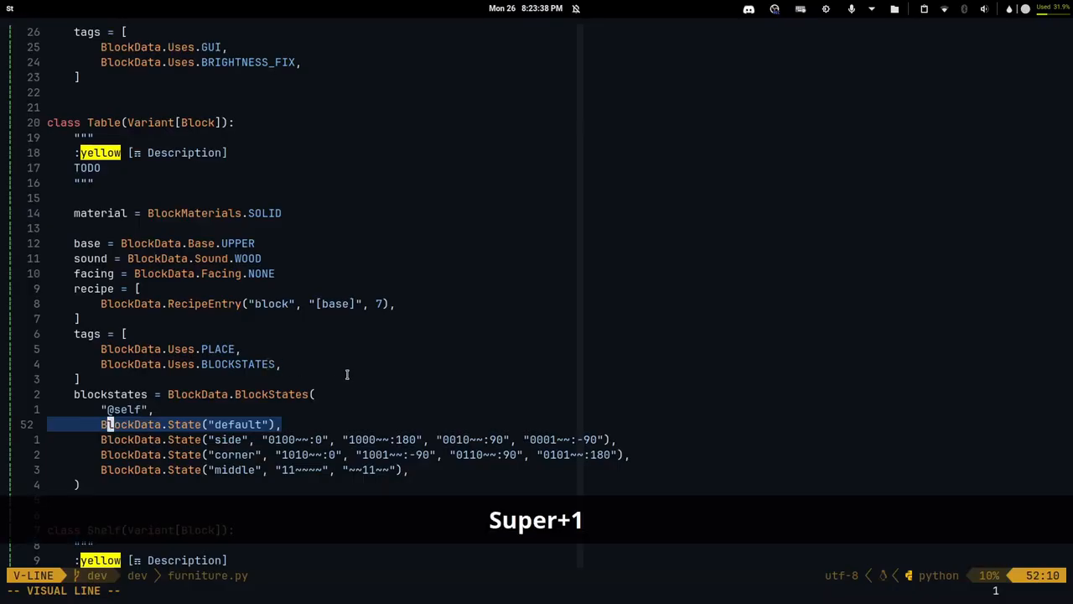
key(super+2)
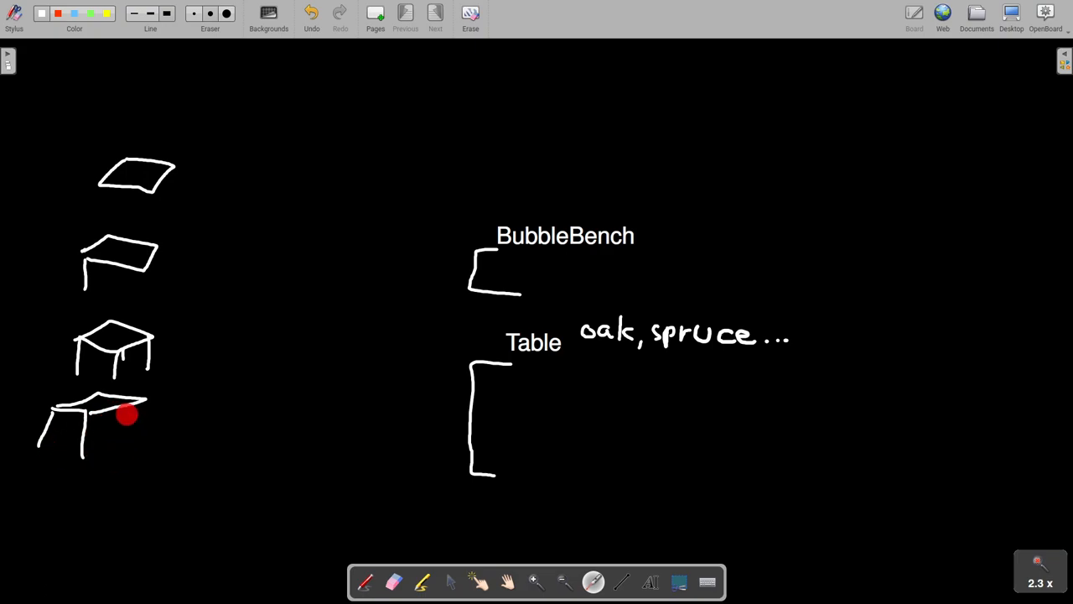
key(super+1)
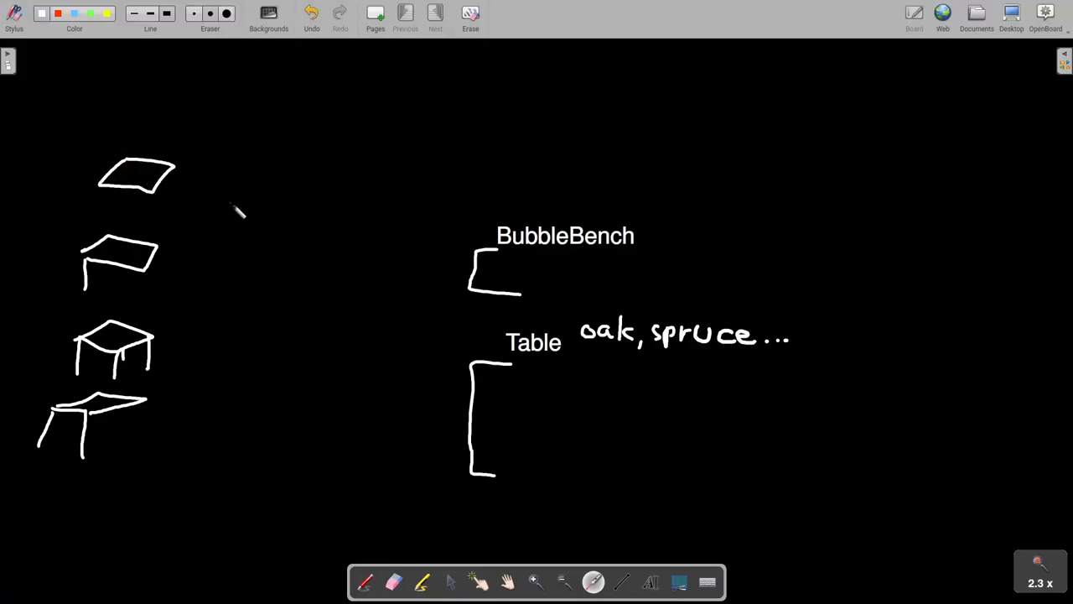
key(Super+3)
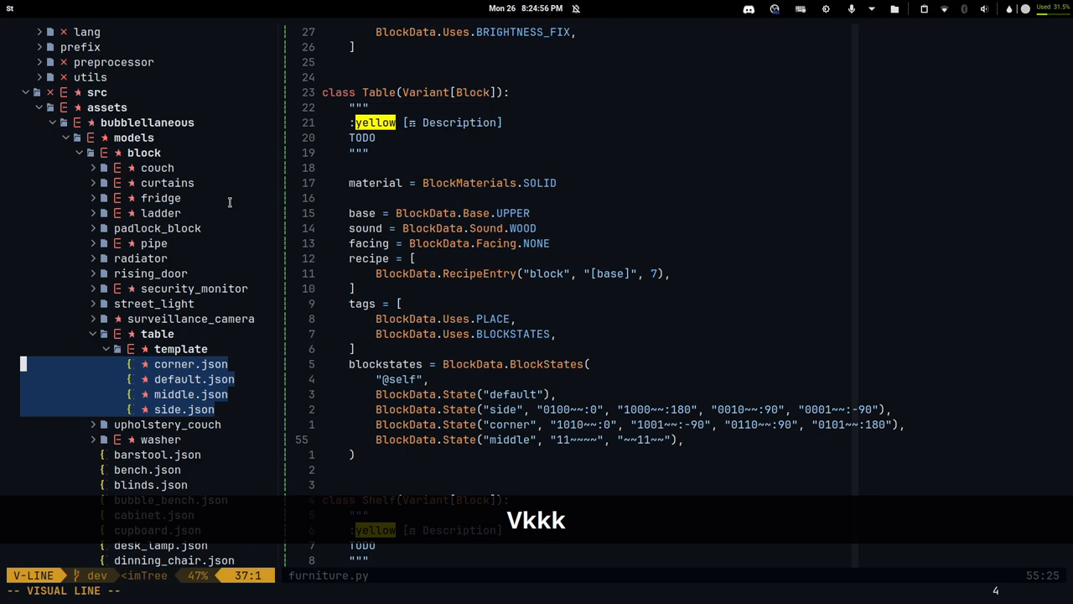
Step: Step back through the Table side state's first pattern digits in furniture.py
key(Escape)
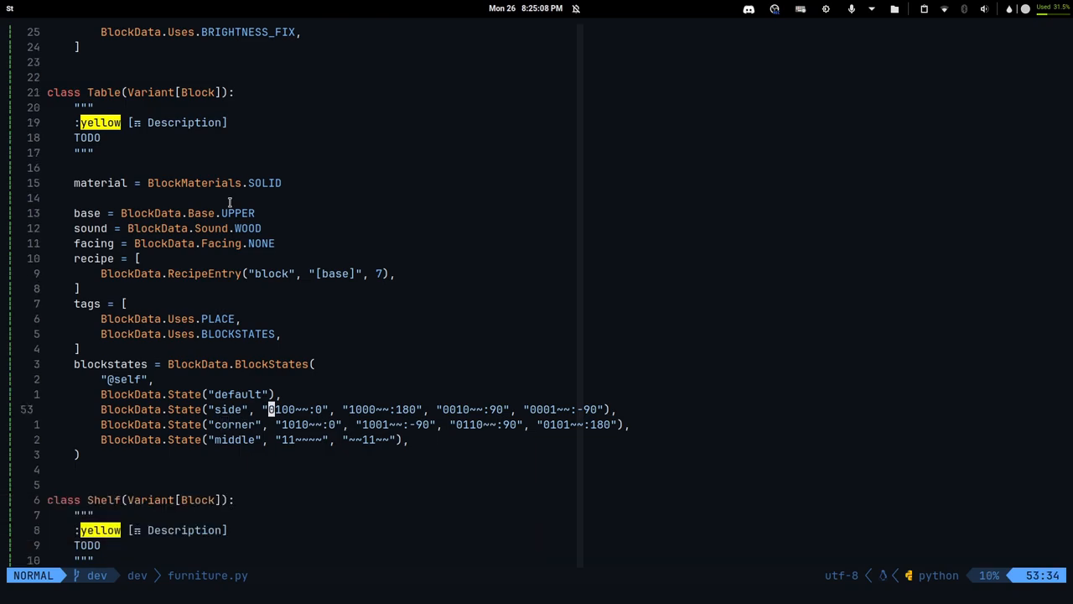
key(v)
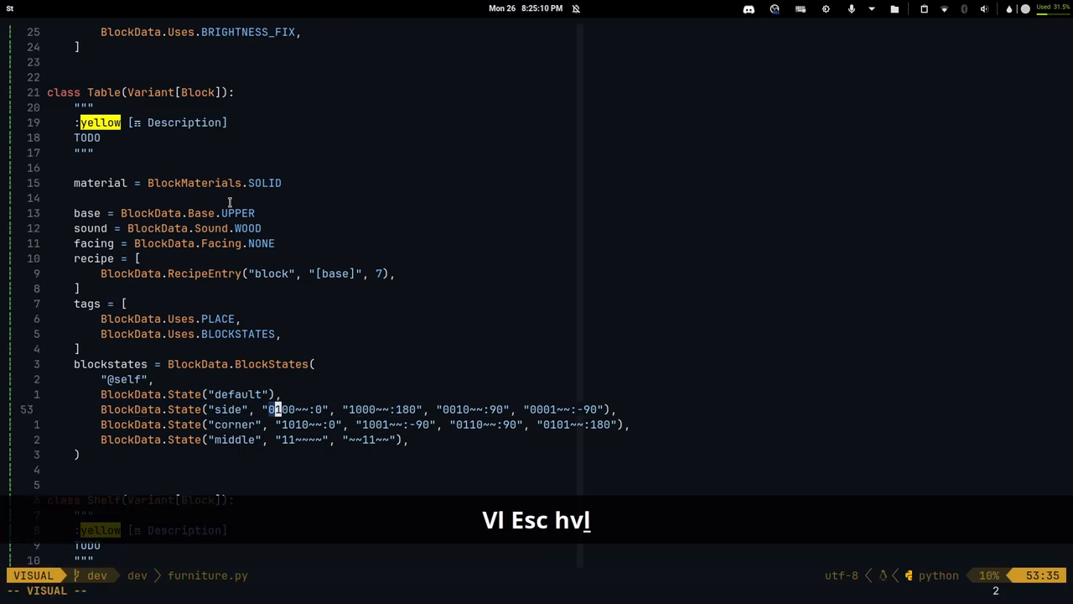
key(h)
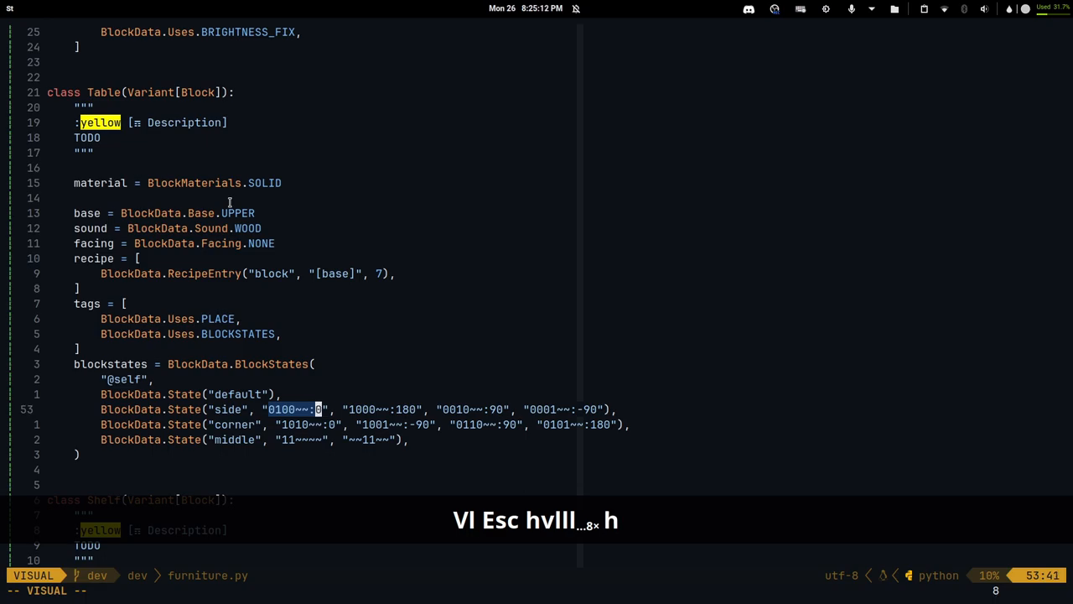
key(Escape)
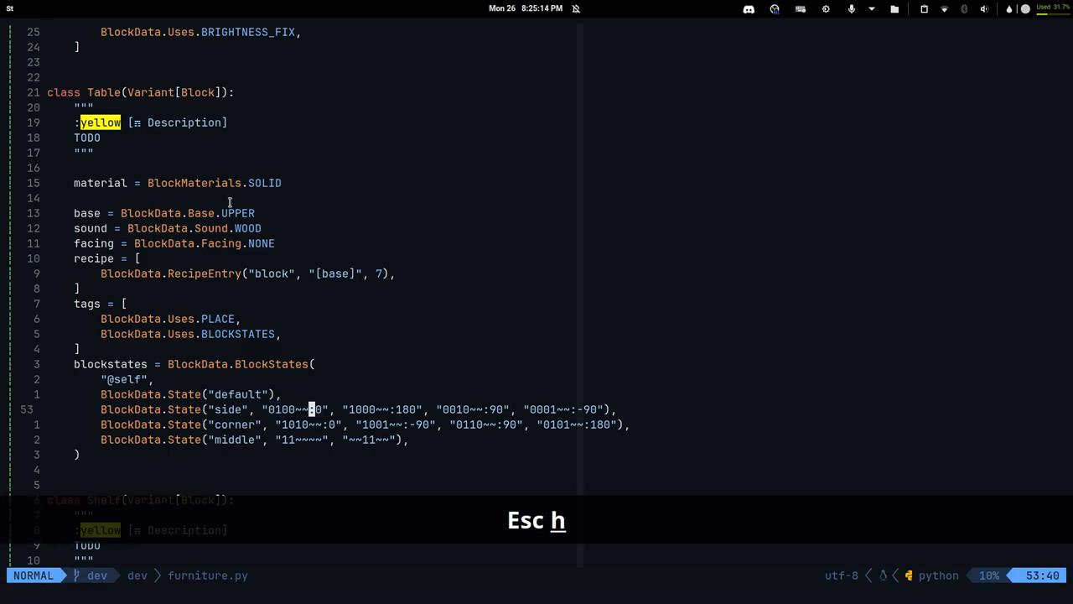
key(h)
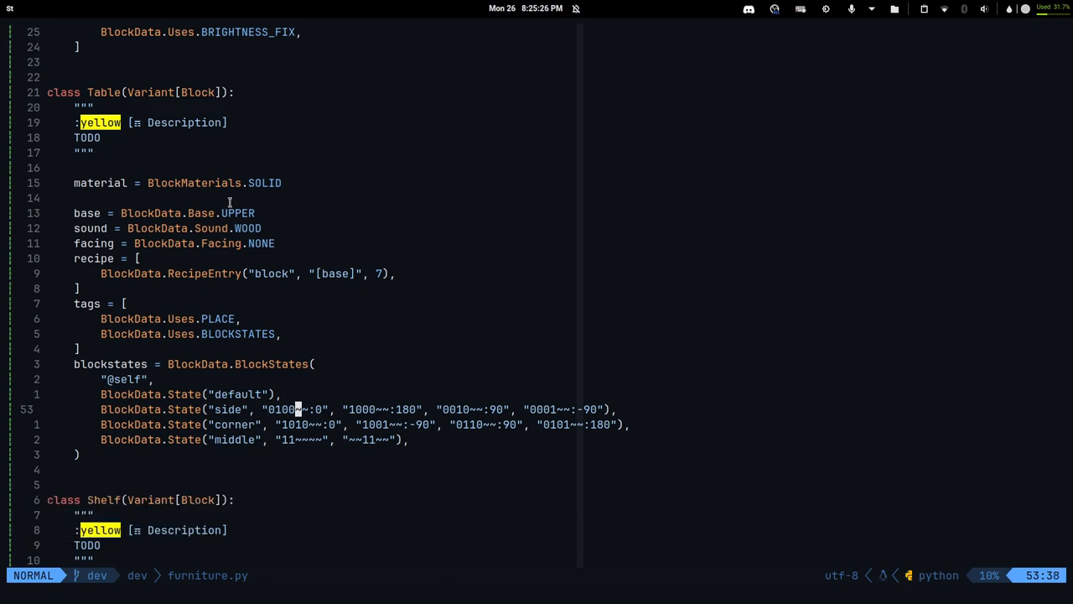
key(h)
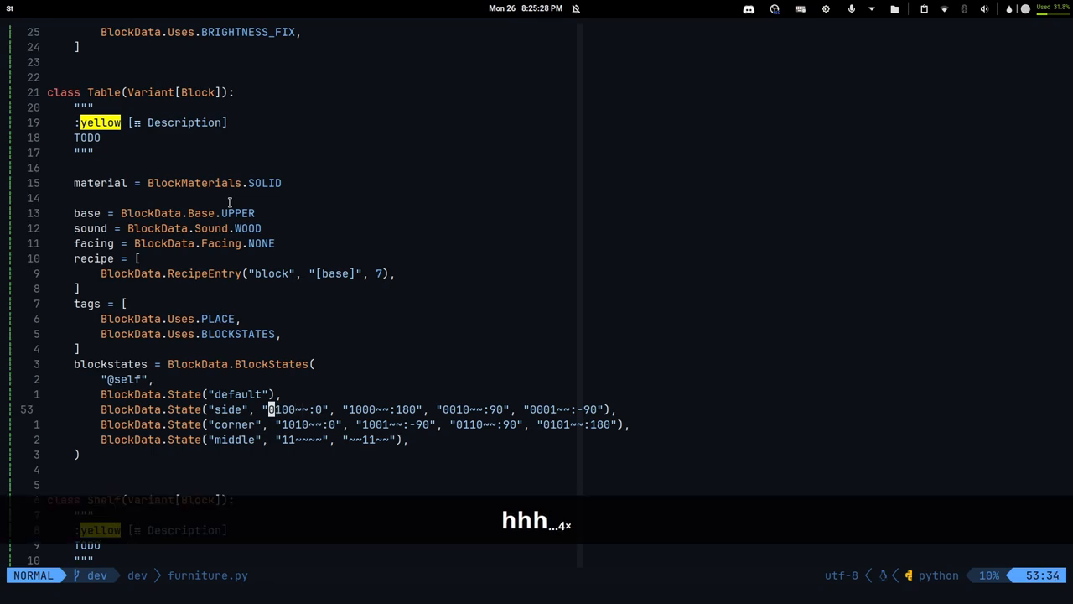
key(h)
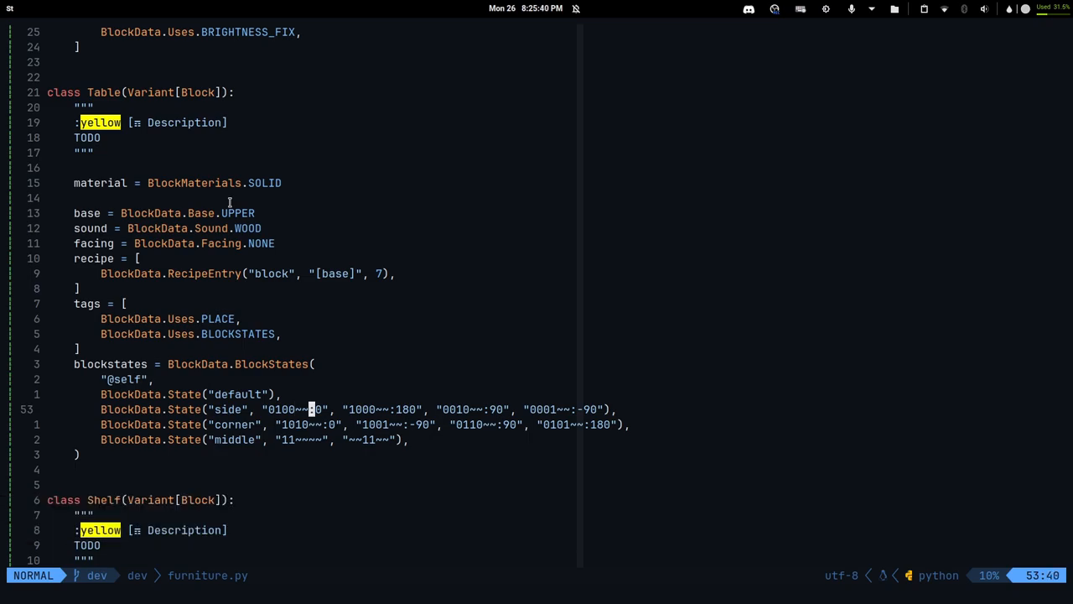
Step: Review the pattern's rotation part and the whole side state line, then bring the whiteboard up
key(v)
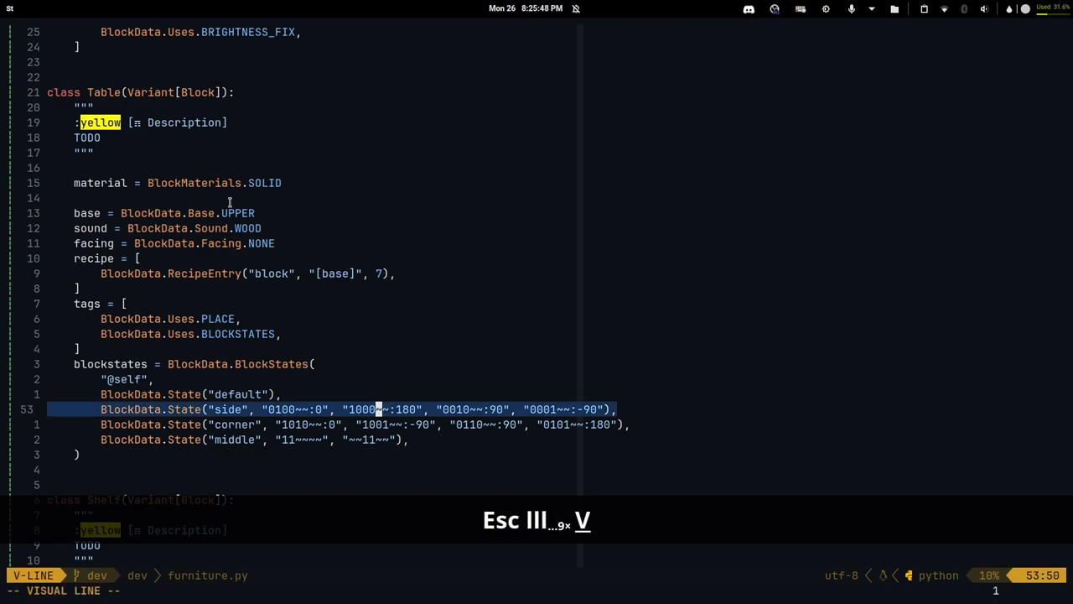
key(super+2)
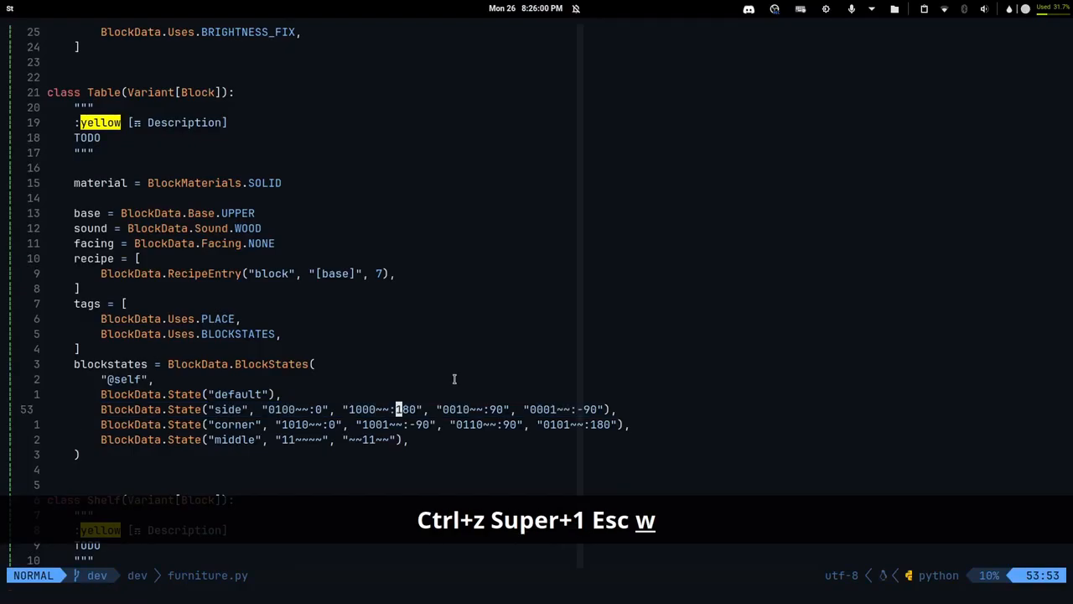
key(w)
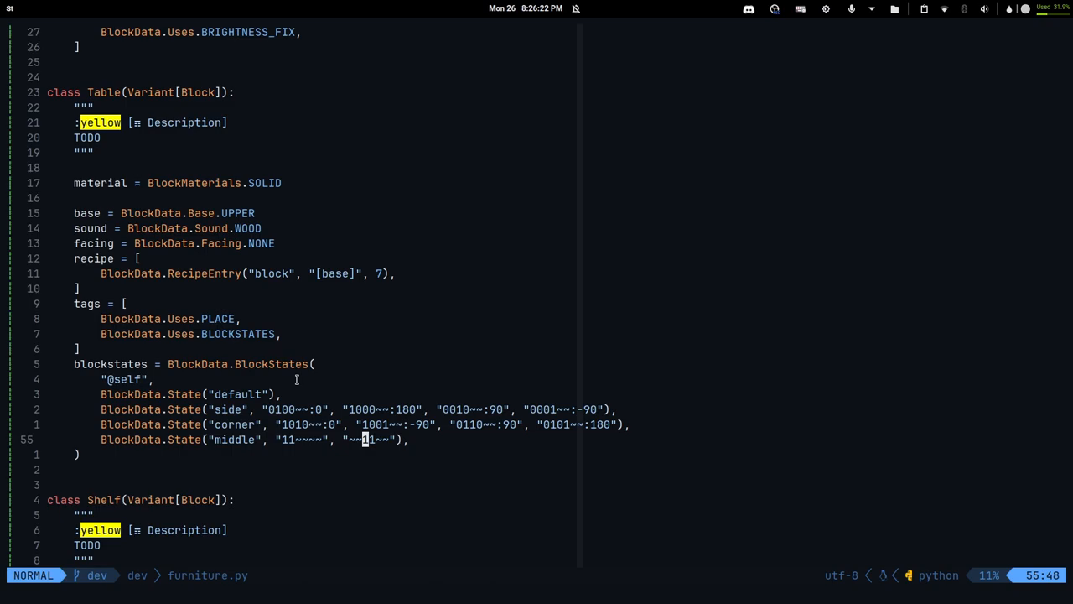
key(super+2)
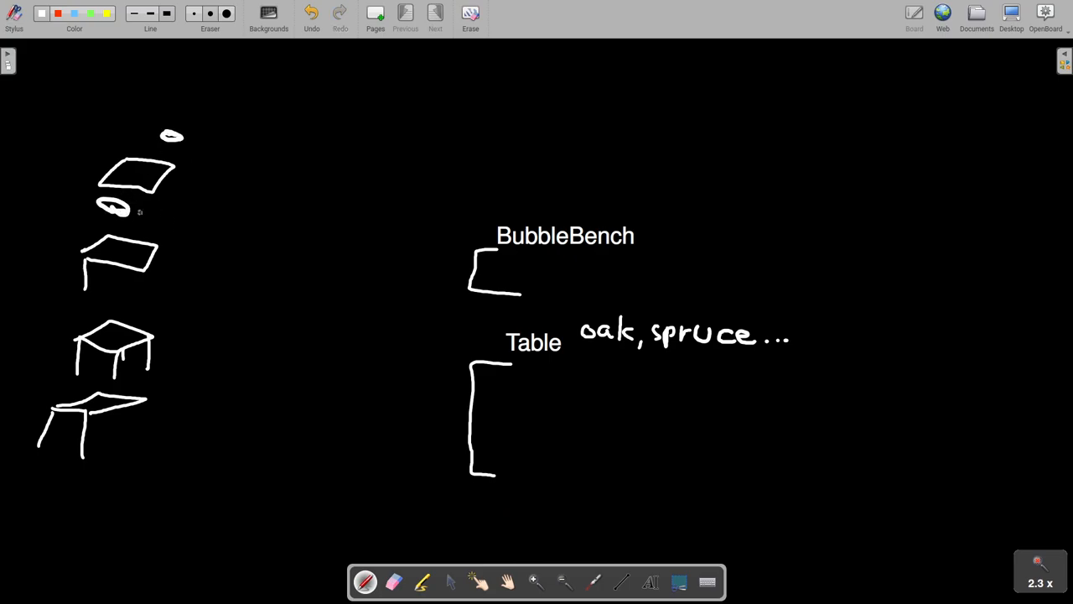
Step: Sketch a mark beside the top table drawing, undo the strokes and return to furniture.py
drag(222, 151, 171, 243)
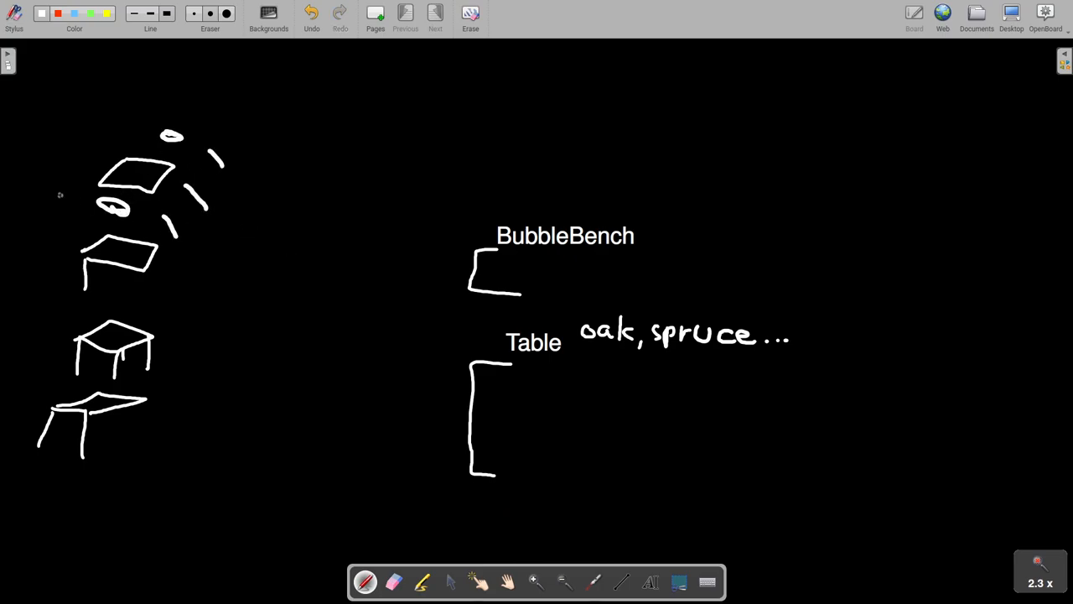
key(ctrl+z)
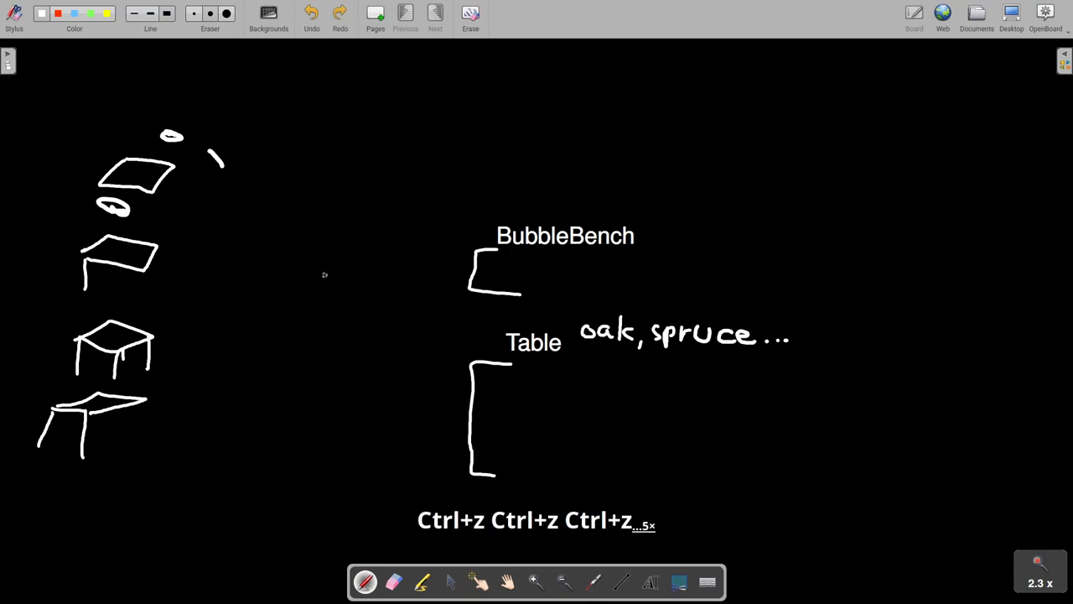
key(ctrl+z)
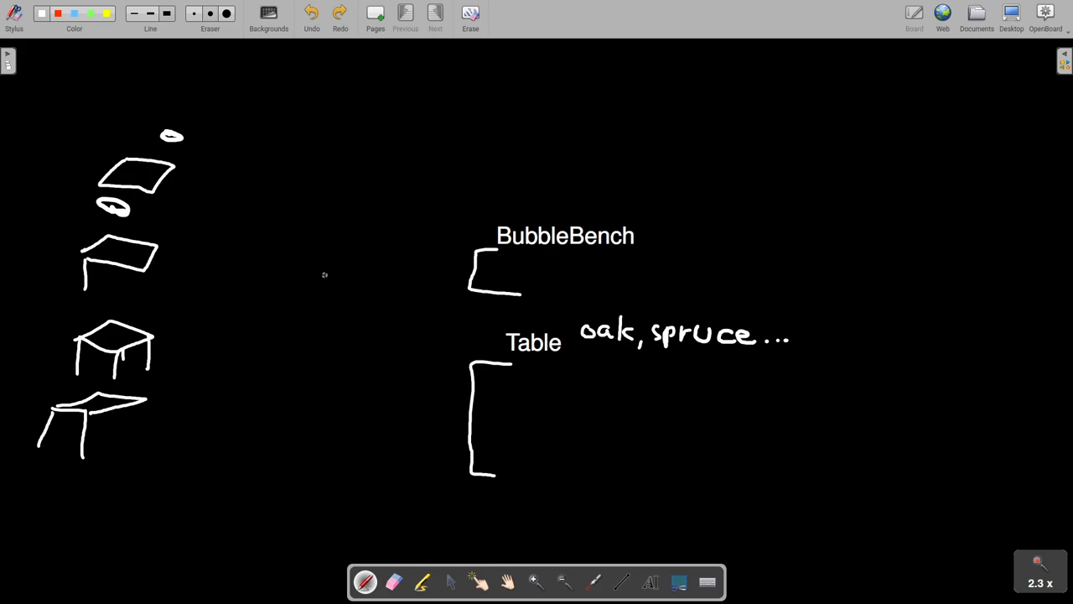
click(338, 16)
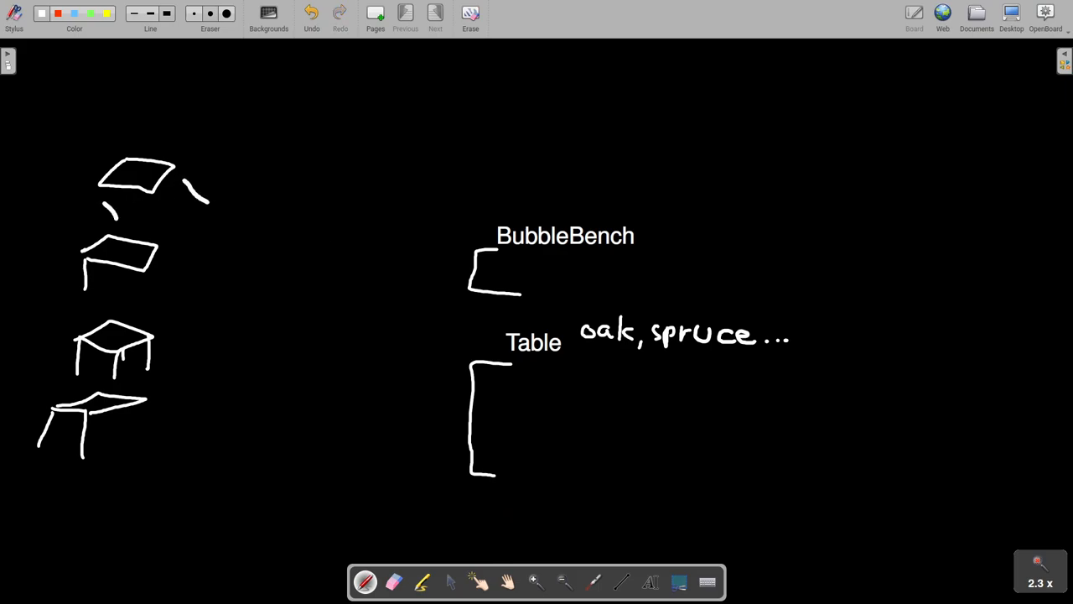
key(ctrl+z)
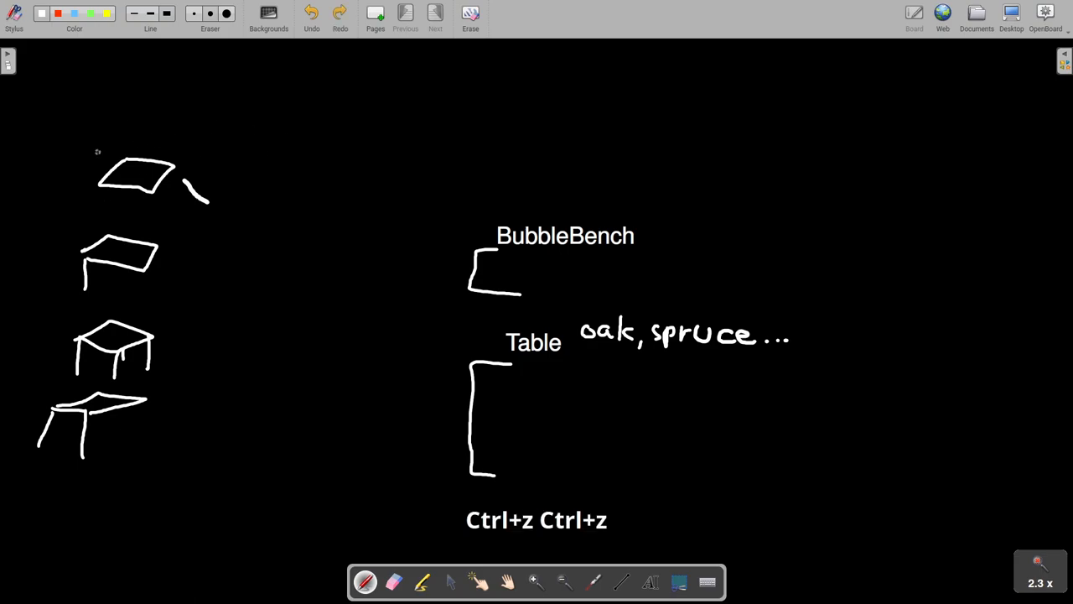
key(super+1)
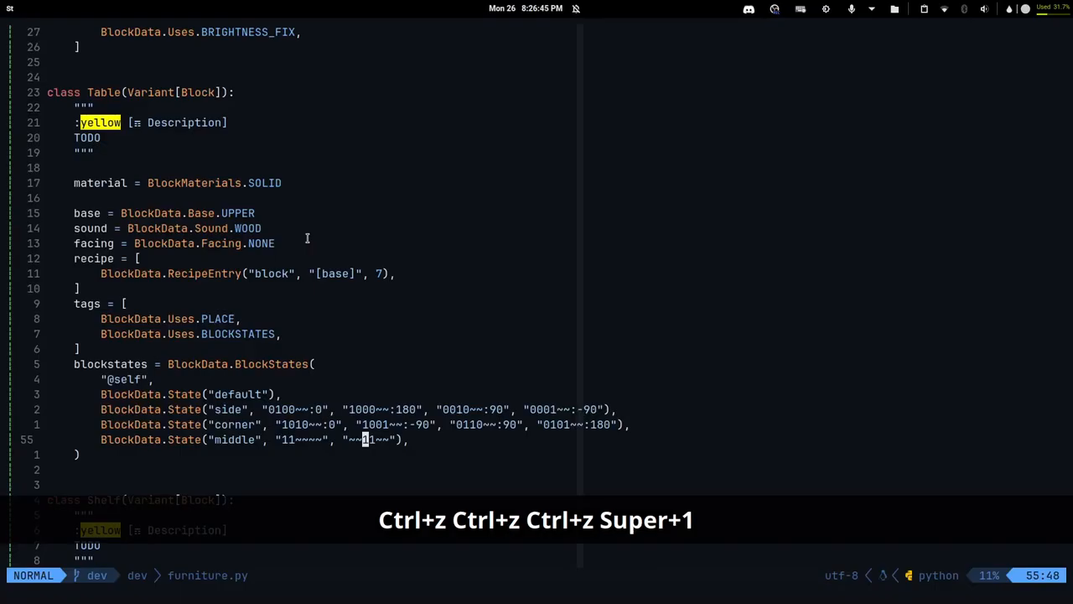
Step: Jump from the Shelf class to BlockType's shelf classmethod in block.py
key(j)
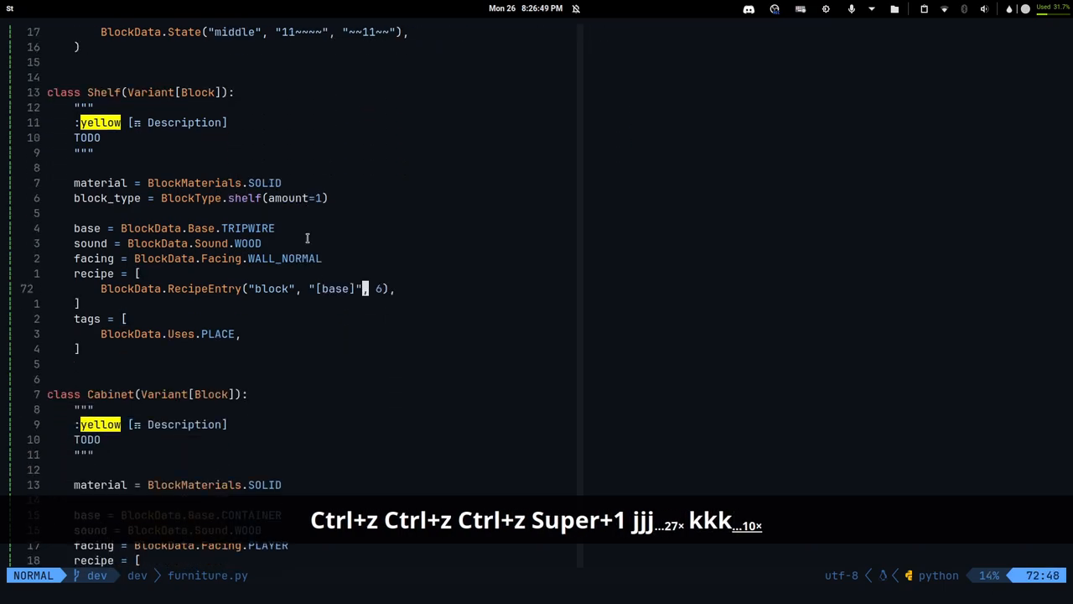
key(Escape)
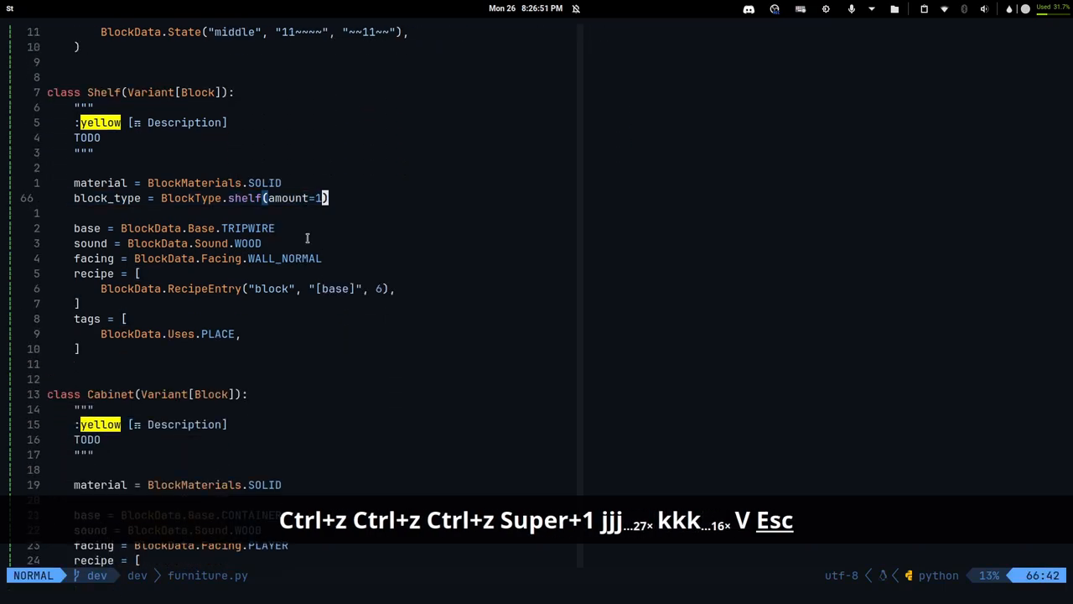
key(b)
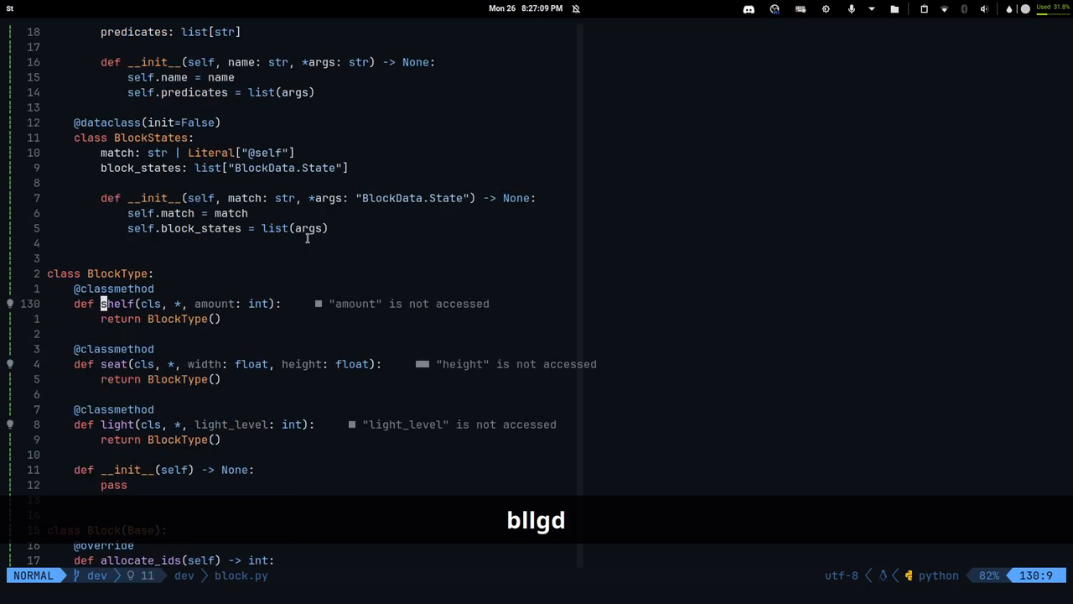
key(V)
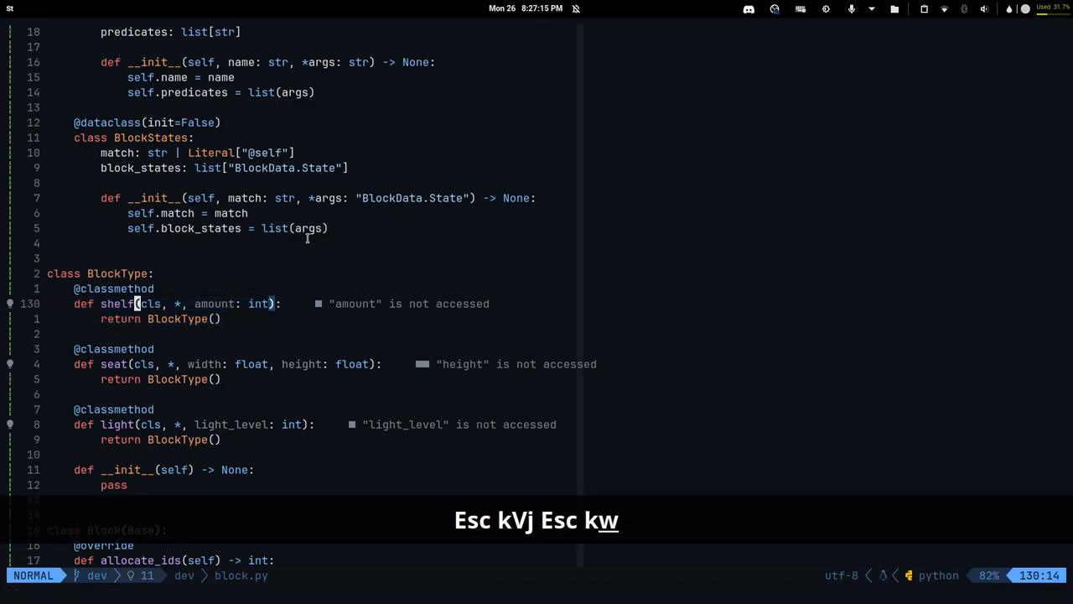
Step: Review the shelf, seat and light signatures, then jump back to the Shelf class in furniture.py
key(w)
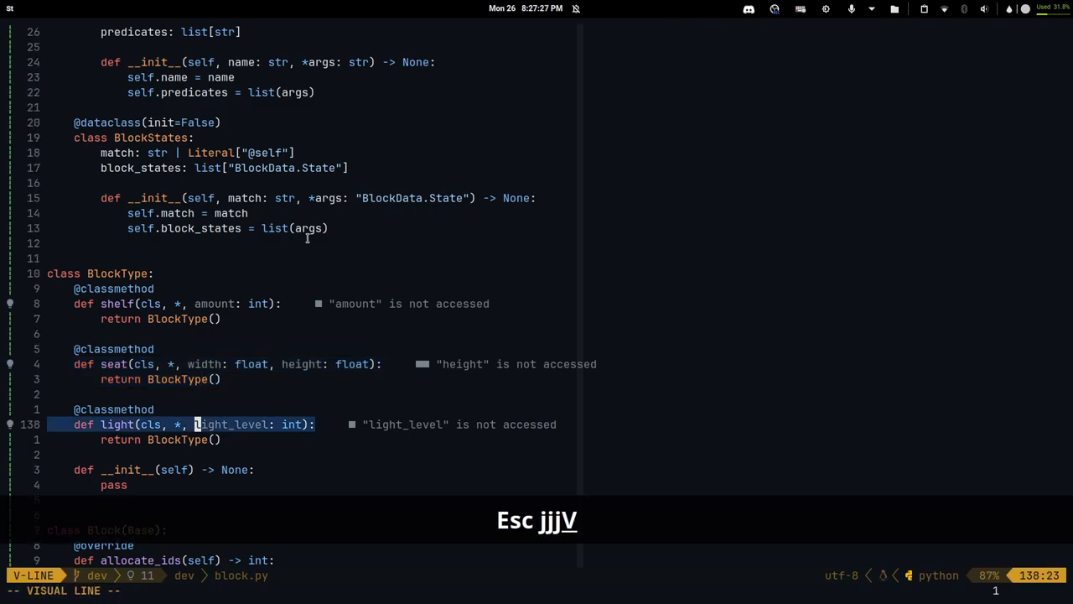
key(j)
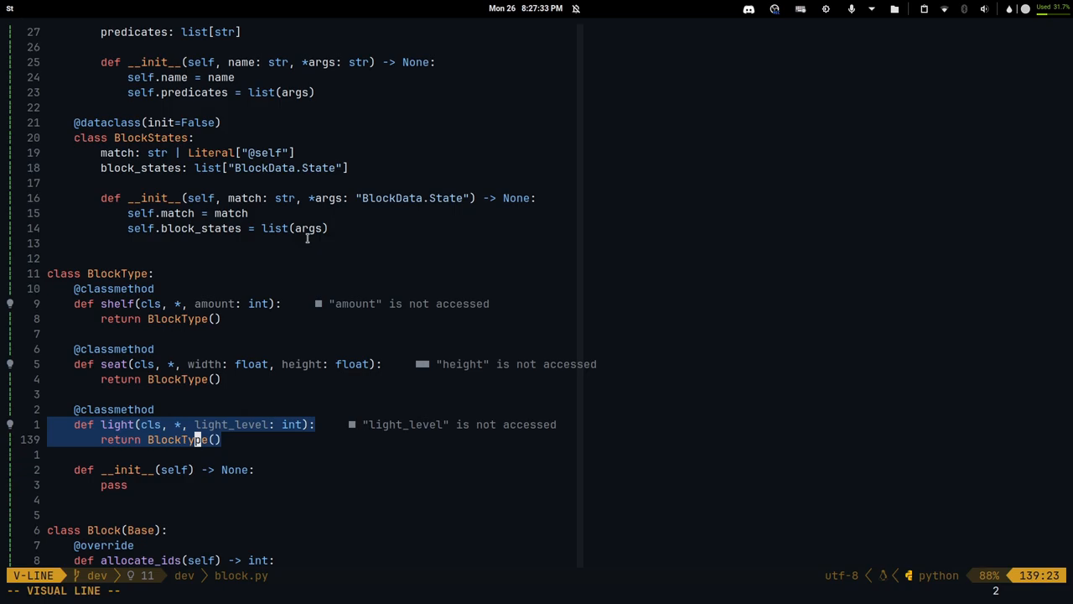
key(Escape)
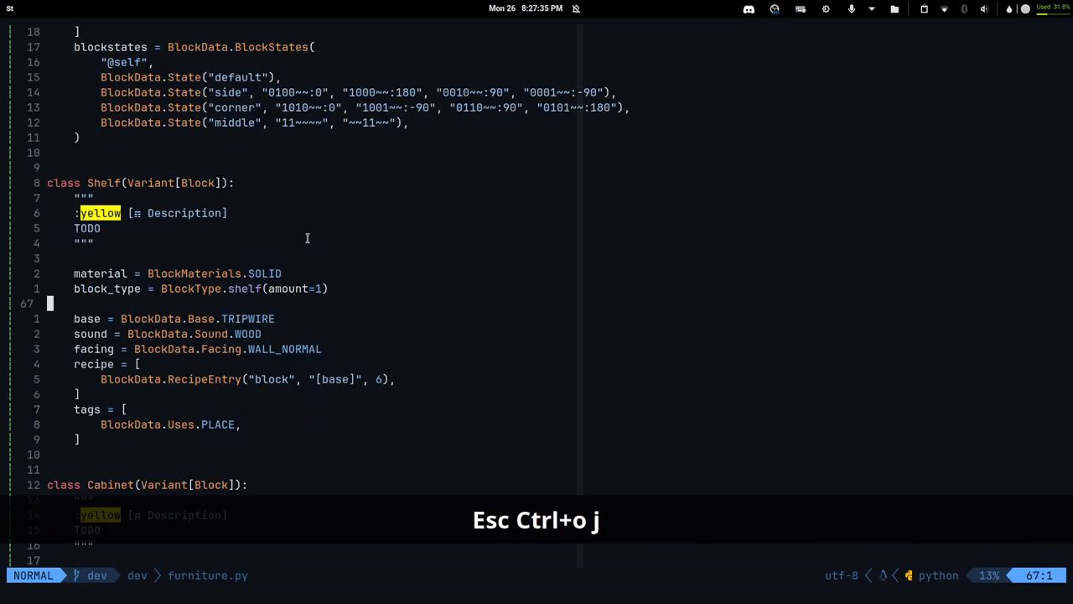
Step: Page down through furniture.py past Cabinet, Fridge and Curtains, then browse toward the registry __init__.py
key(j)
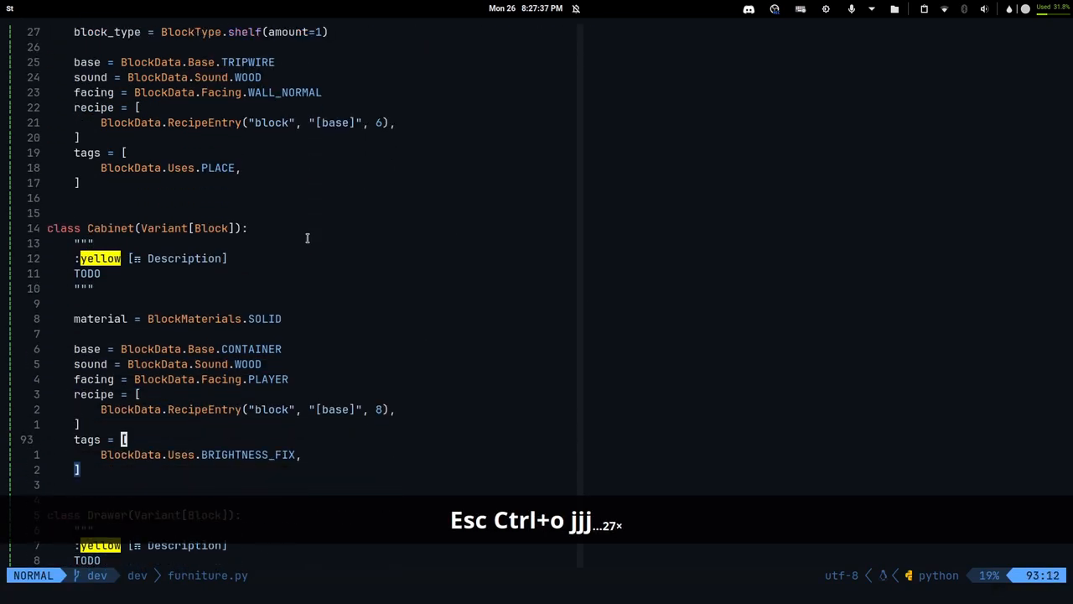
key(ctrl+d)
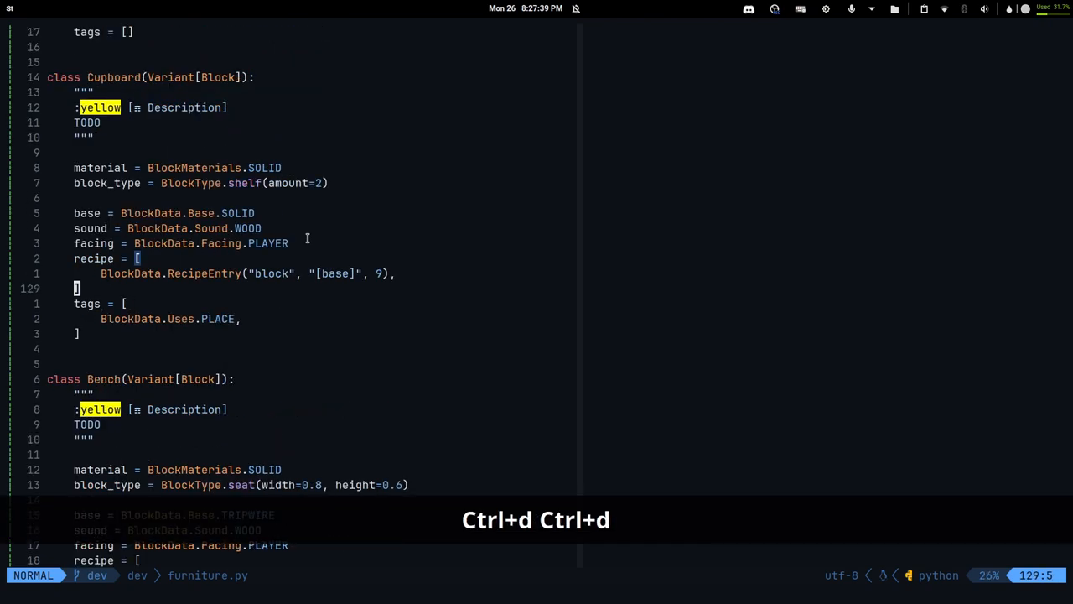
key(ctrl+d)
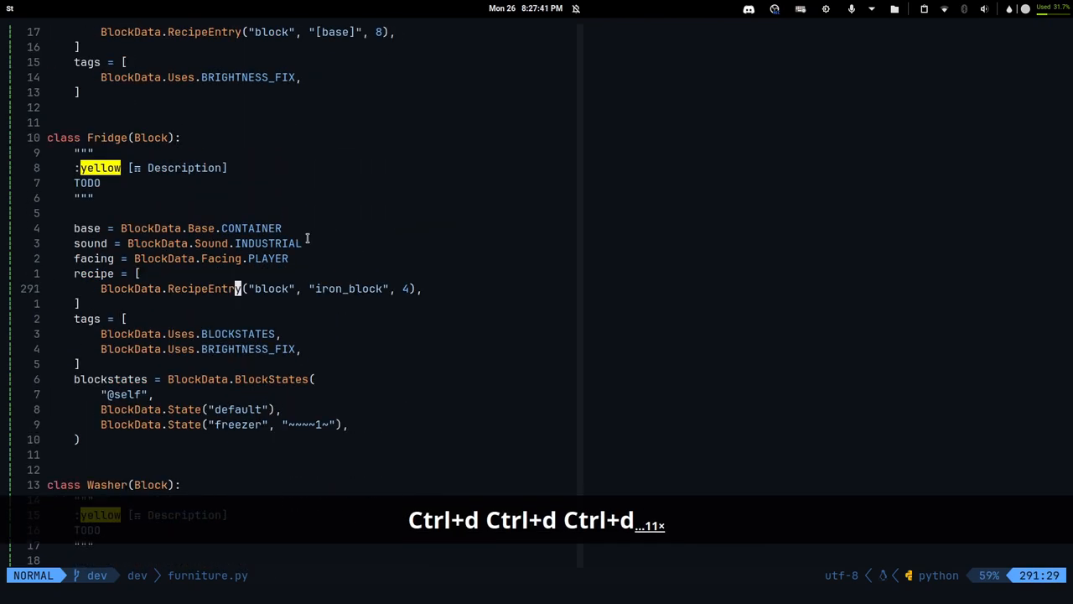
key(G)
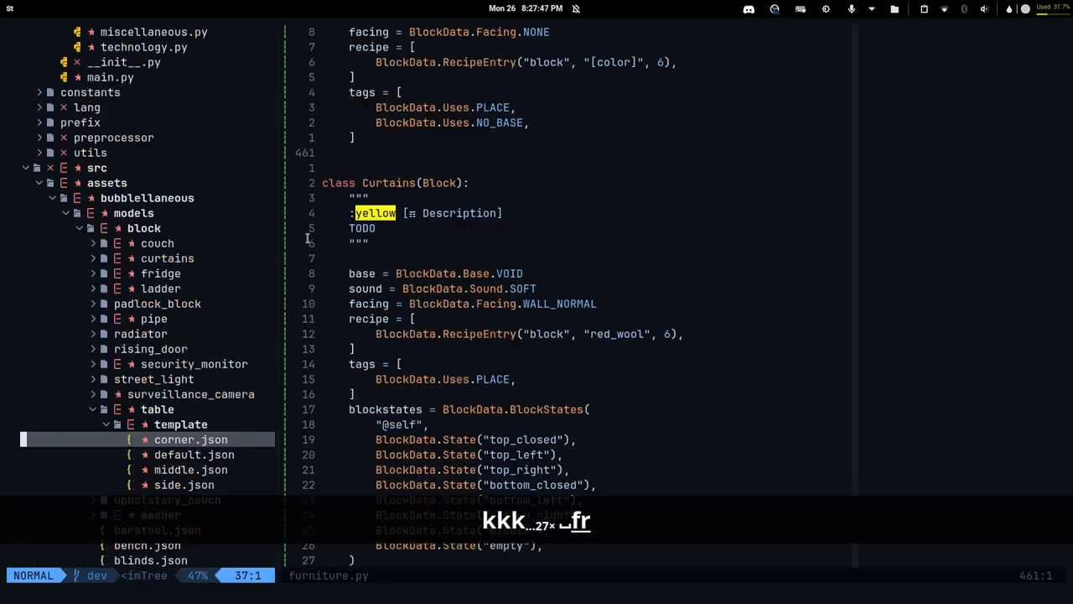
key(k)
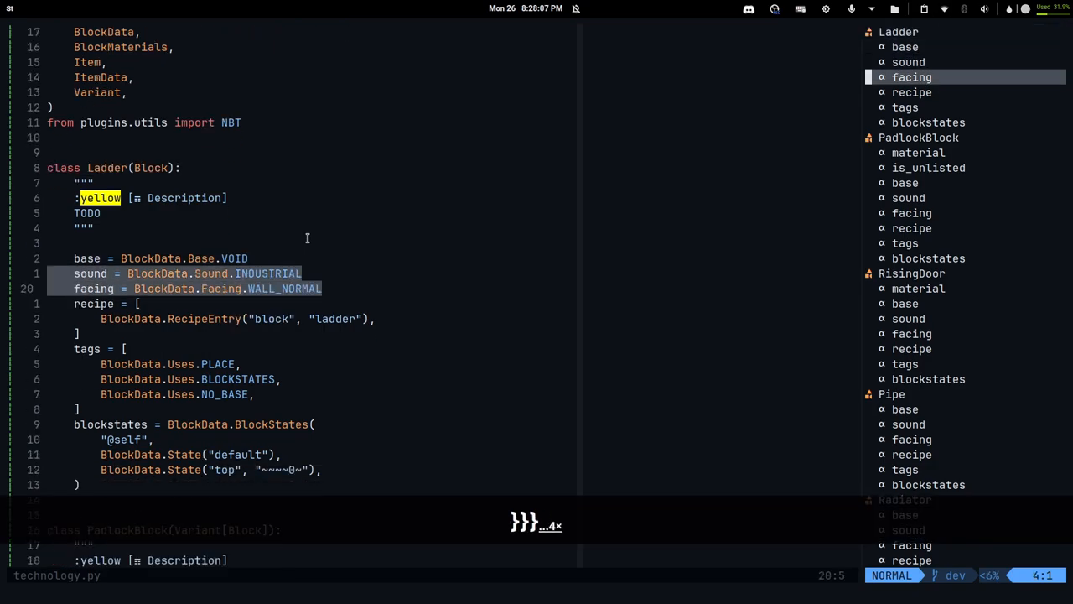
scroll(down, 3)
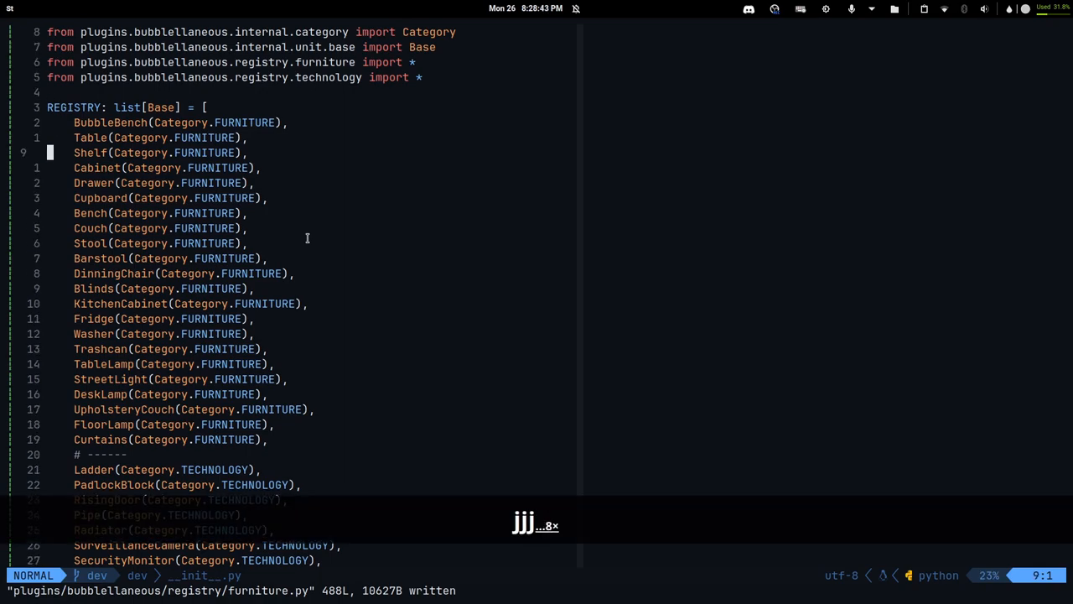
Step: Move to the end of the REGISTRY list past TableLamp and start the build to print allocated IDs
key(j)
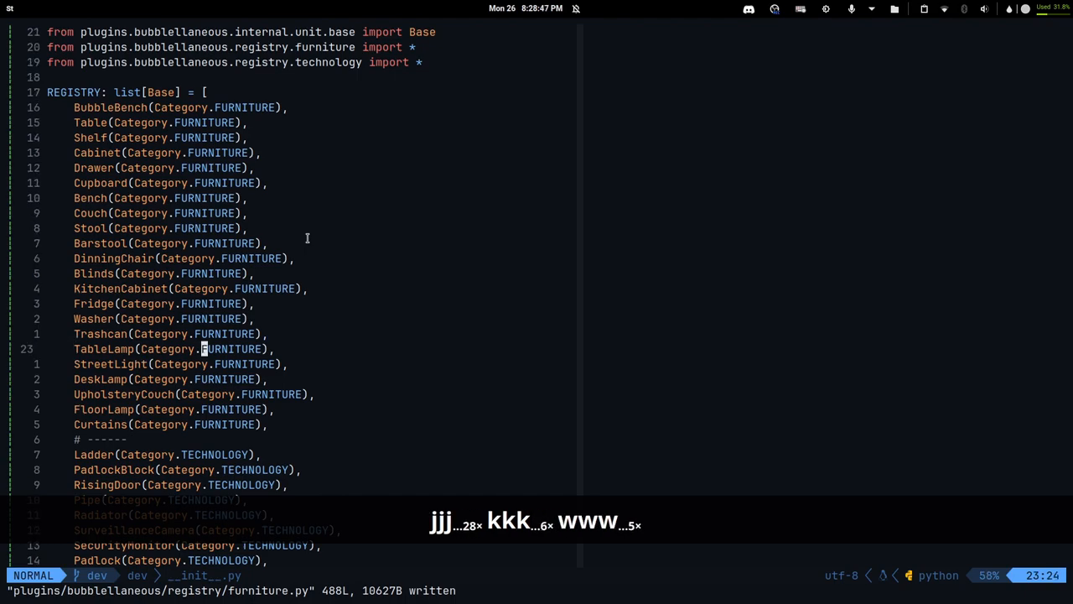
key(v)
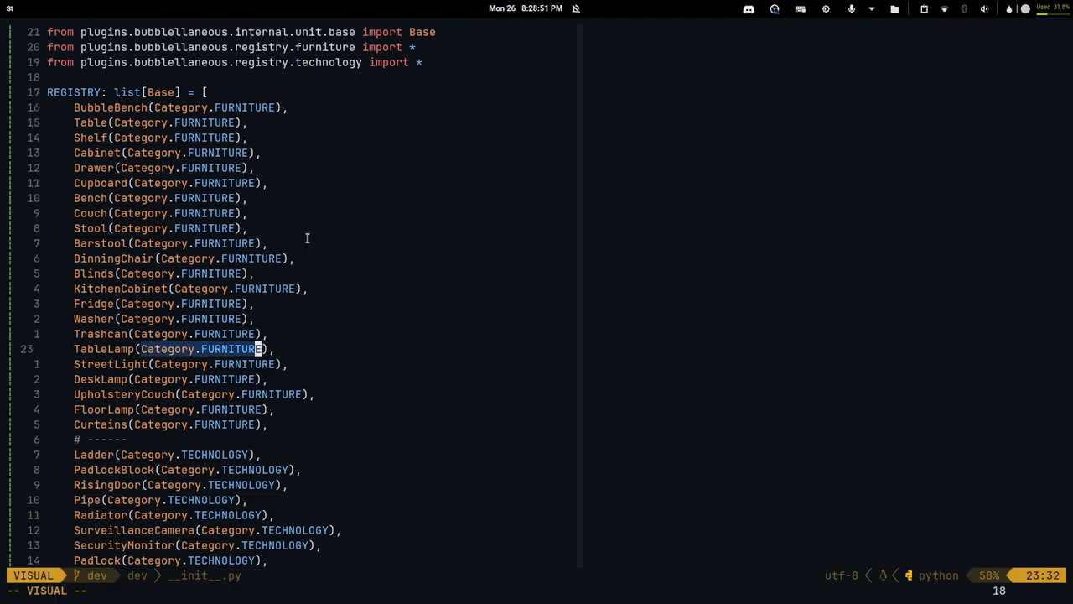
key(Escape)
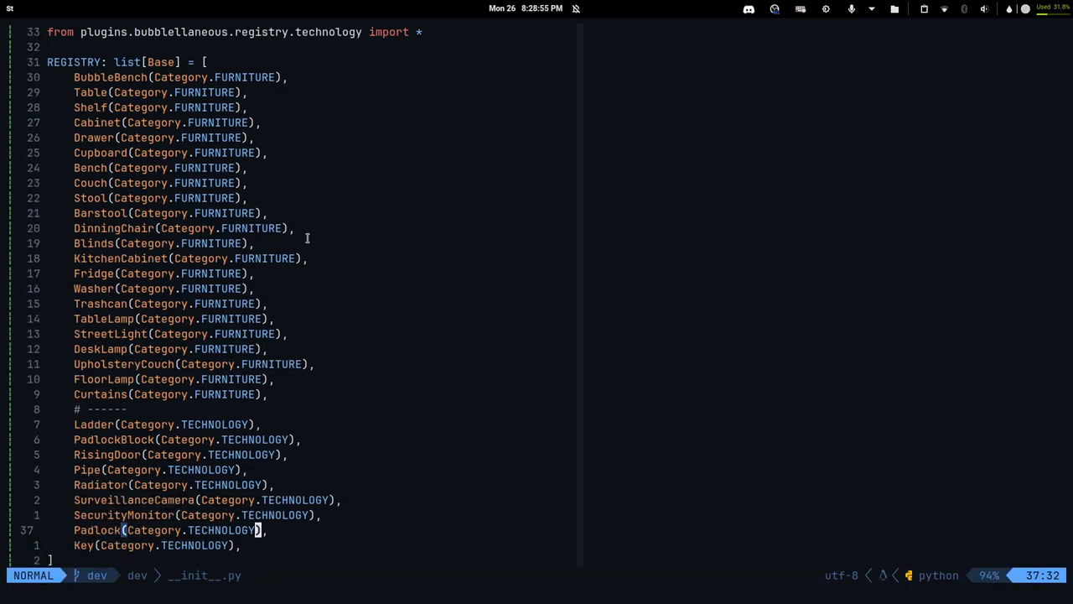
key(k)
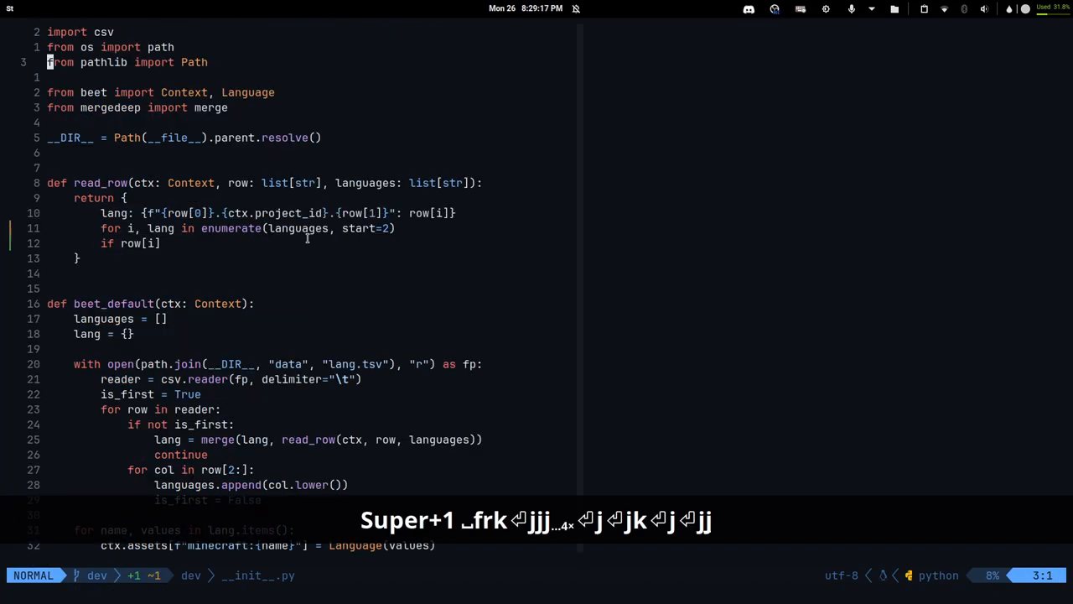
text(system)
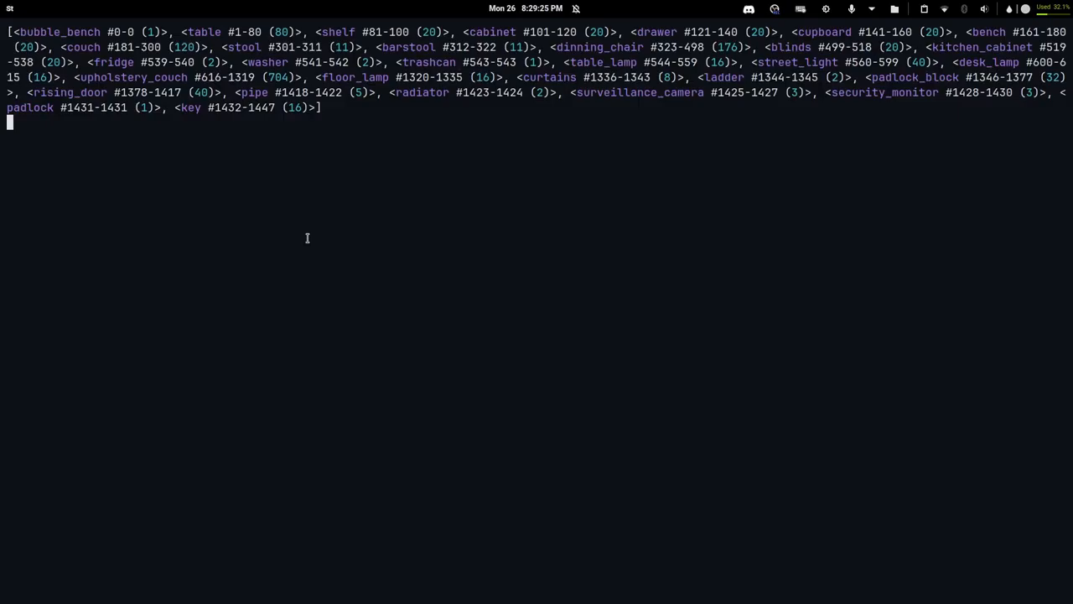
Step: Review compile's thread creation in main.py and cut out the CompilingThread class body
key(super+1)
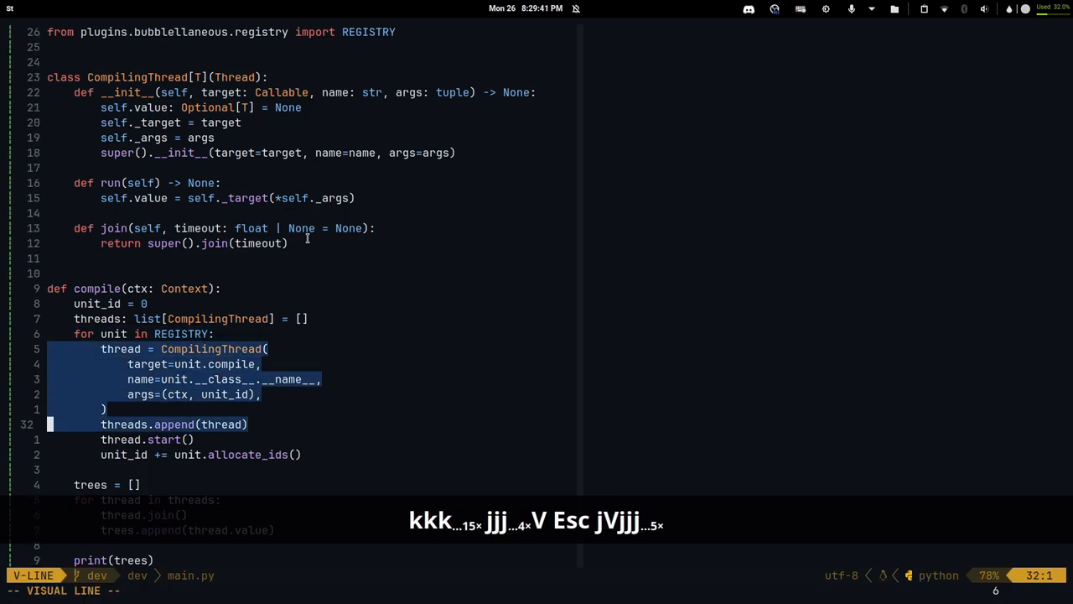
key(super+3)
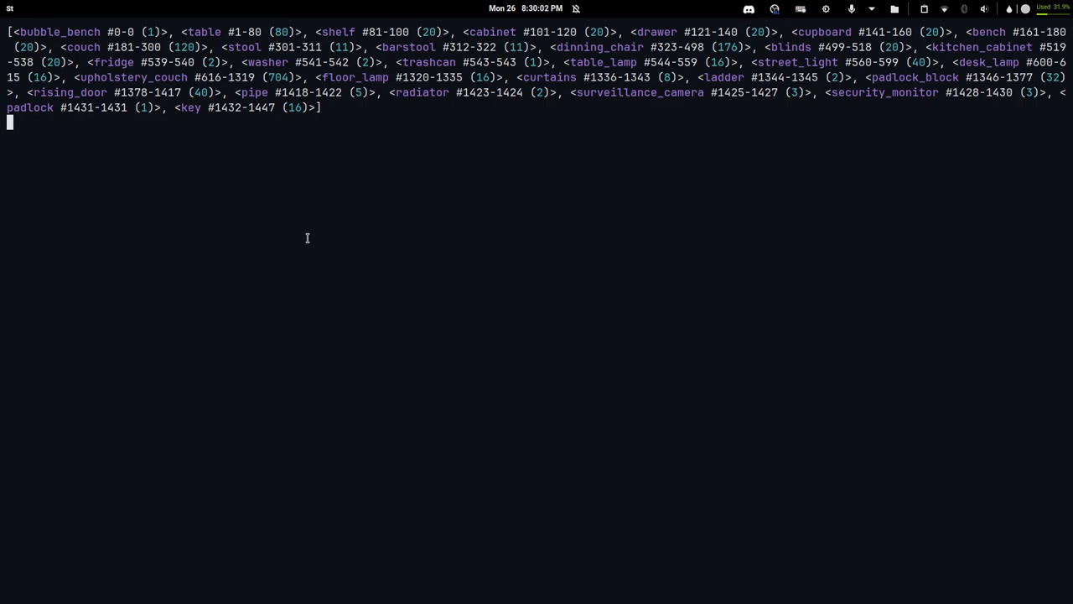
key(super+1)
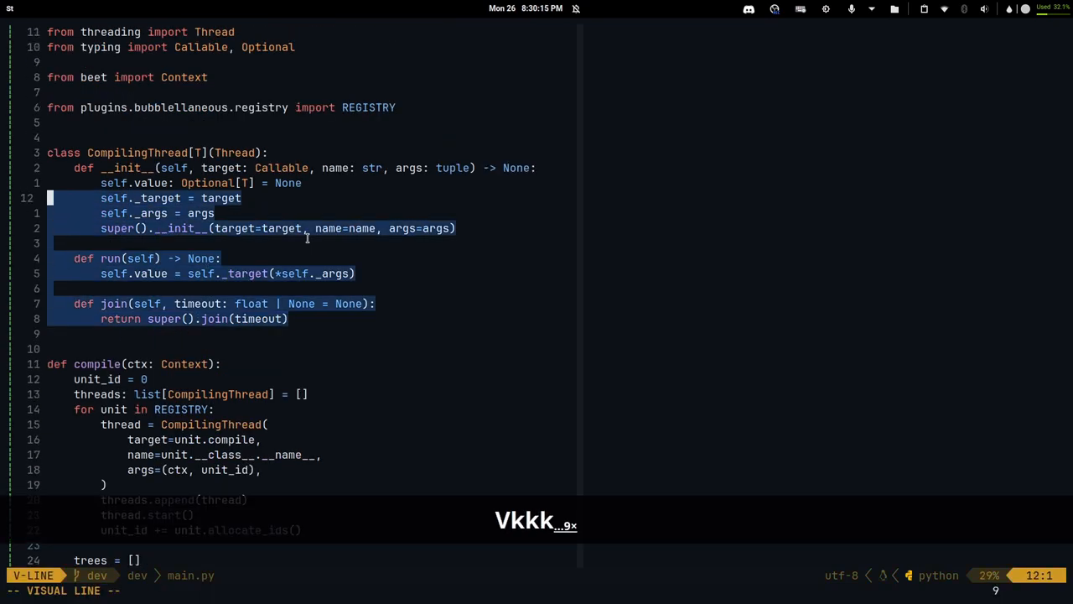
key(d)
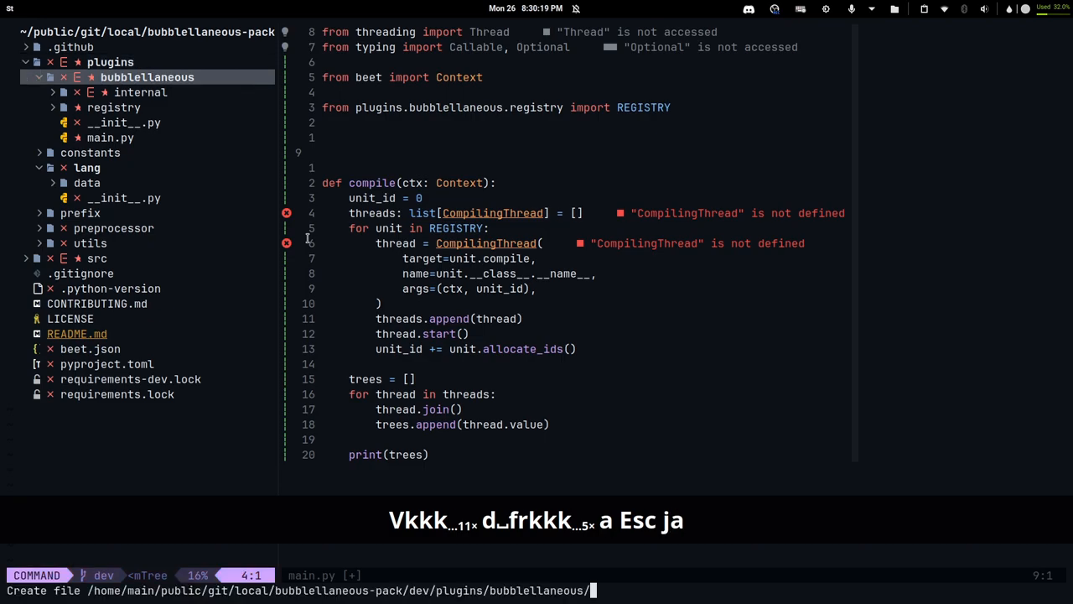
Step: Name the new file thread.py, save main.py with the CompilingThread import and switch to the build output
text(thread.)
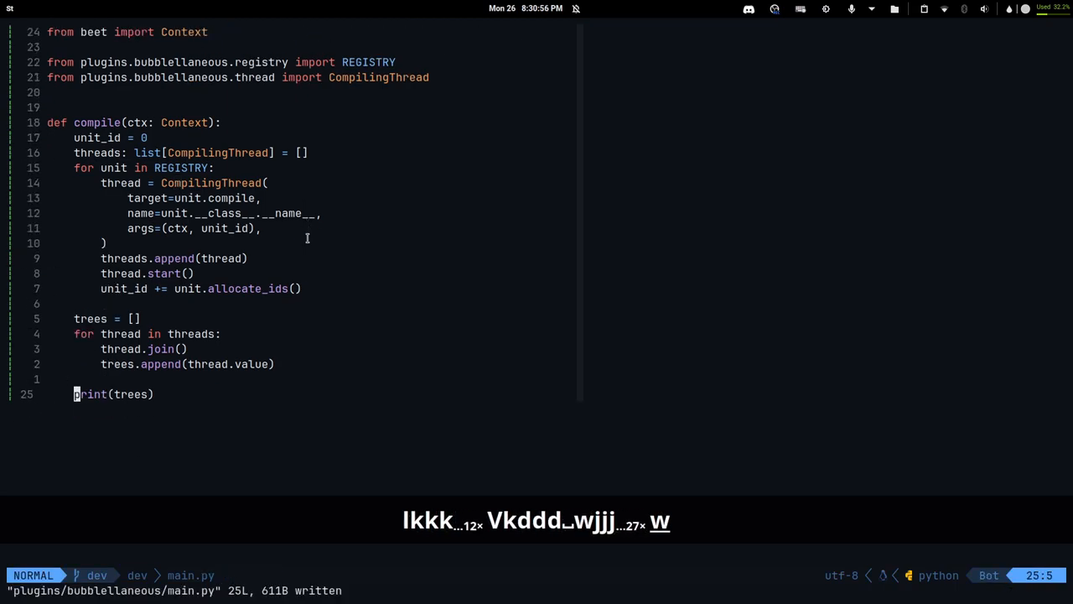
key(super+3)
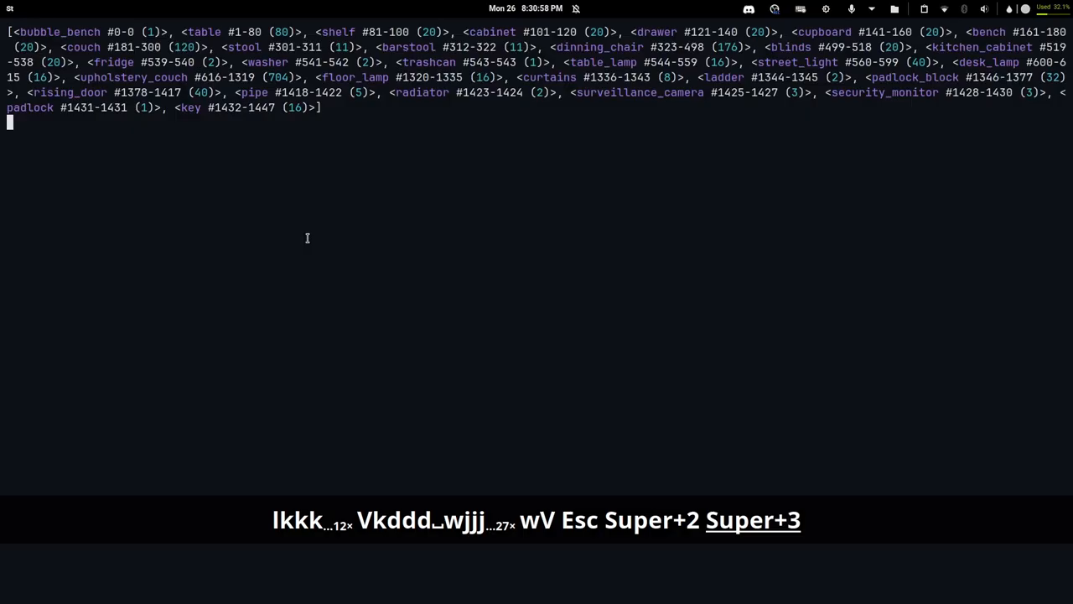
key(Super+1)
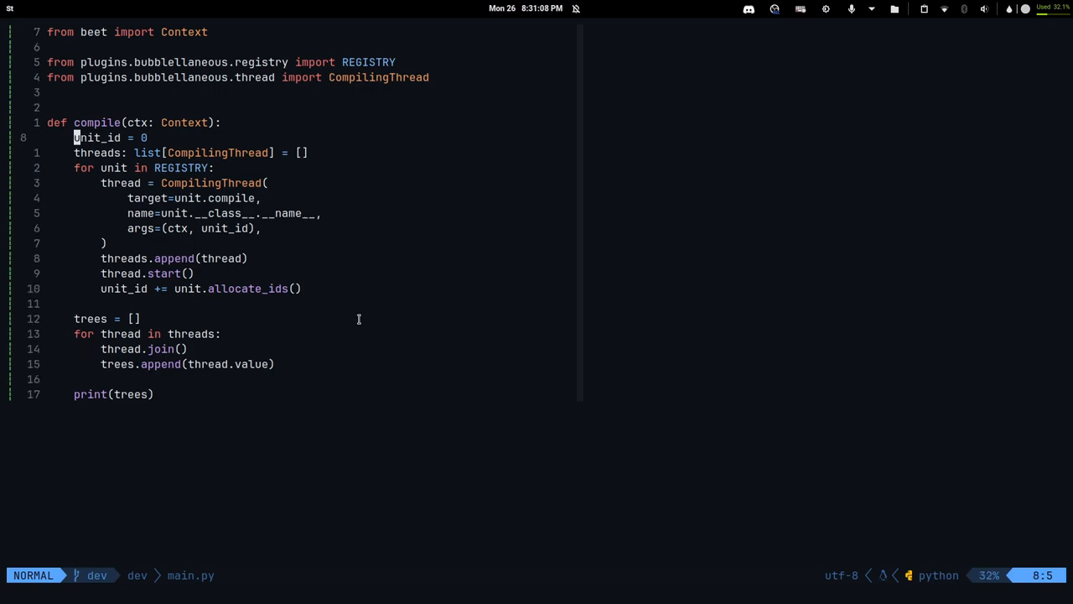
Step: Handwrite #0 Bench and #1 Table in red on the whiteboard, undoing stray strokes
key(super+2)
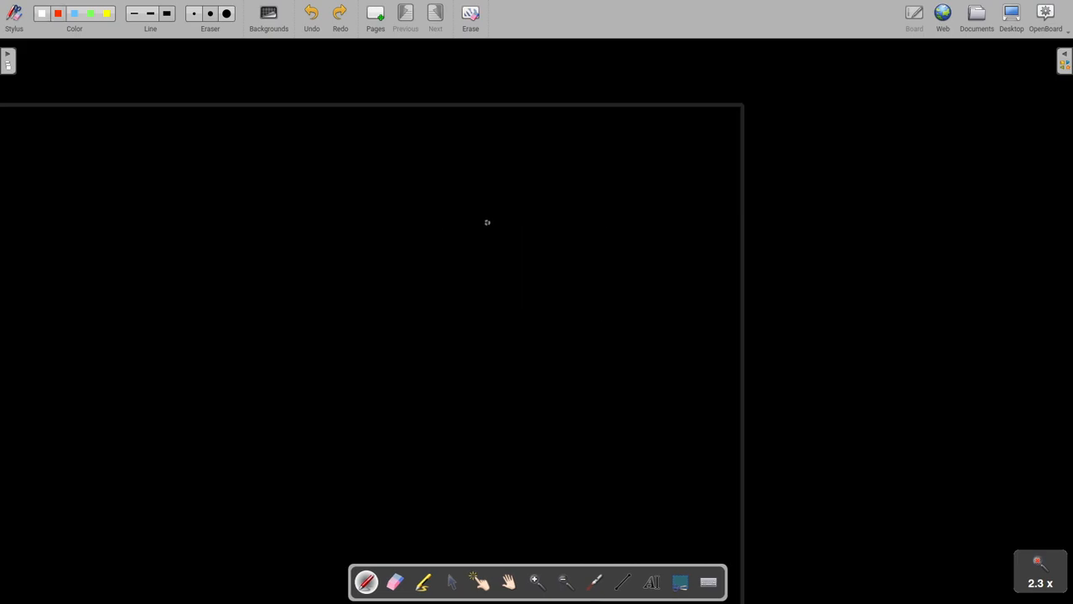
mouse_move(419, 241)
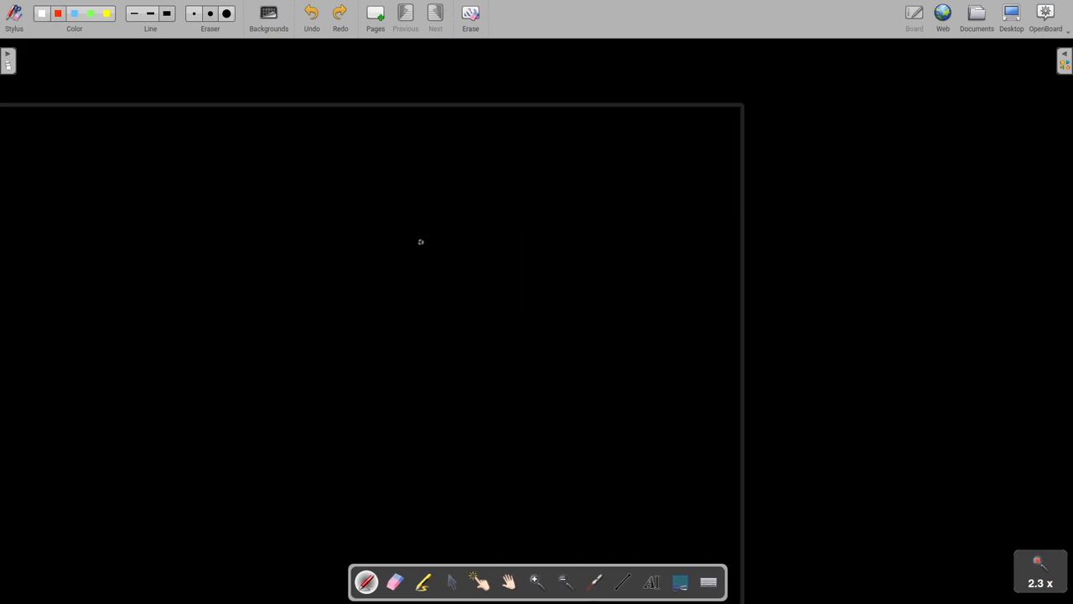
mouse_move(412, 248)
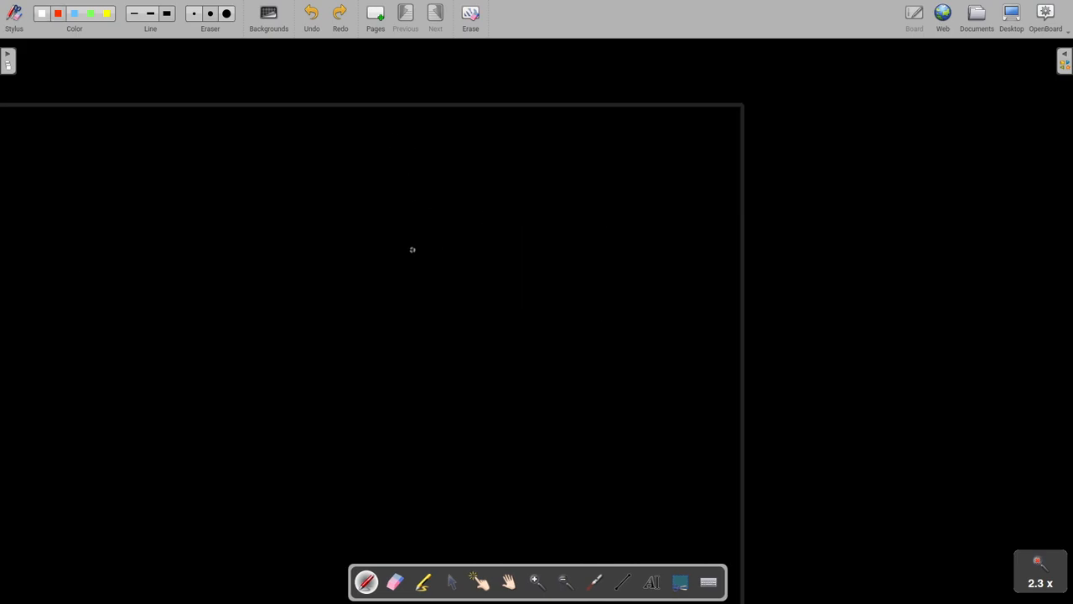
drag(433, 210, 624, 210)
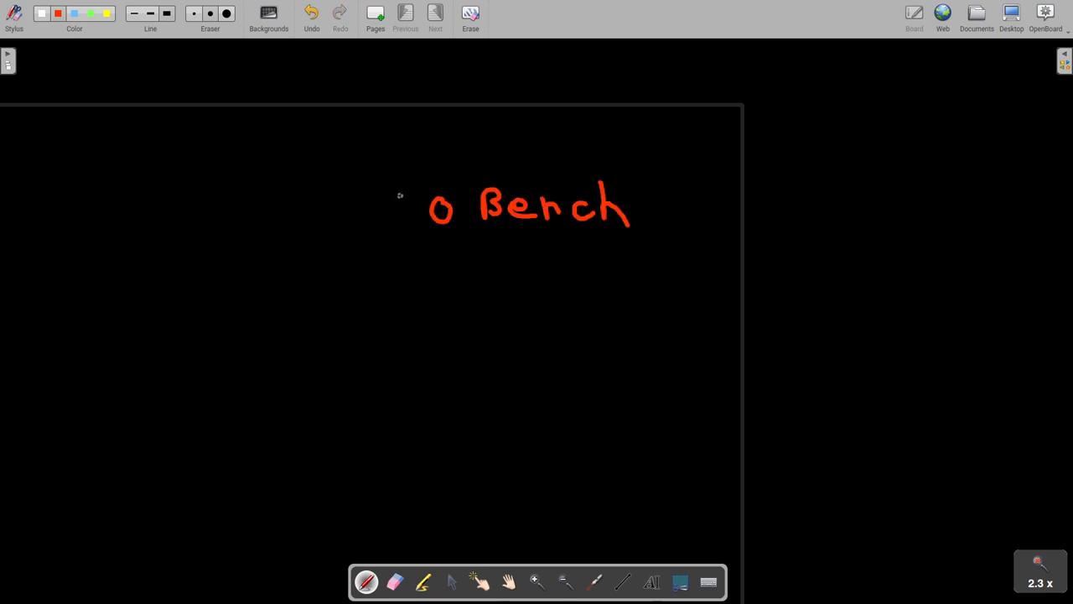
drag(394, 188, 411, 226)
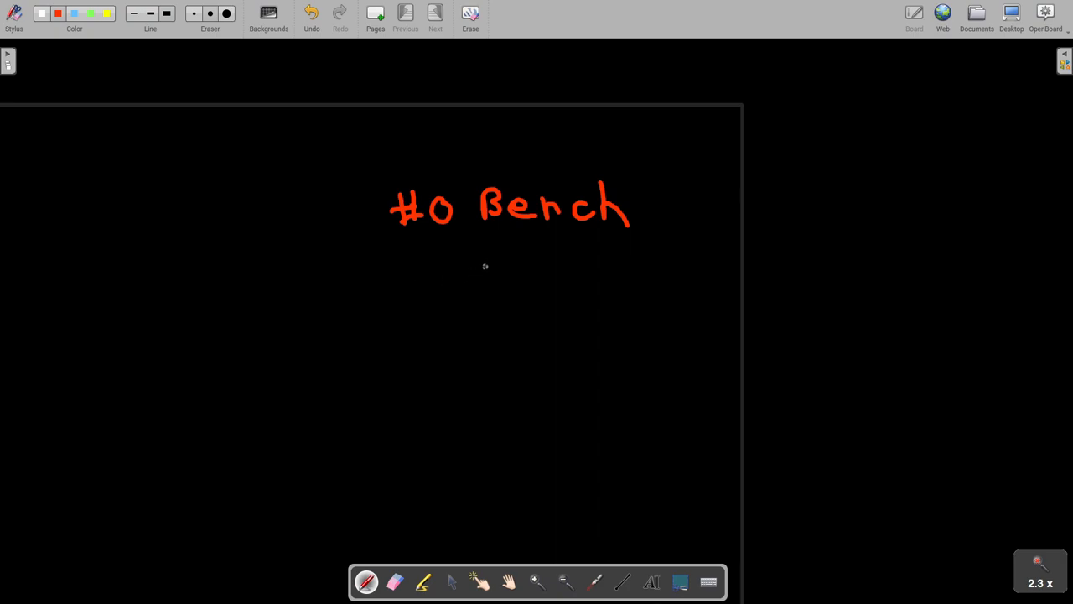
drag(483, 277, 554, 260)
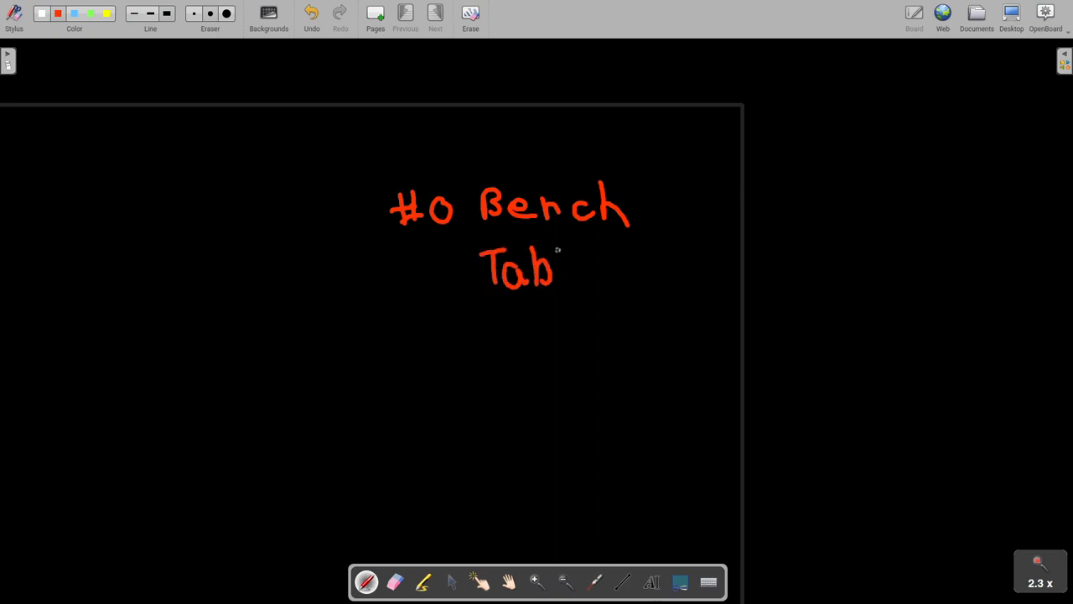
drag(557, 269, 590, 285)
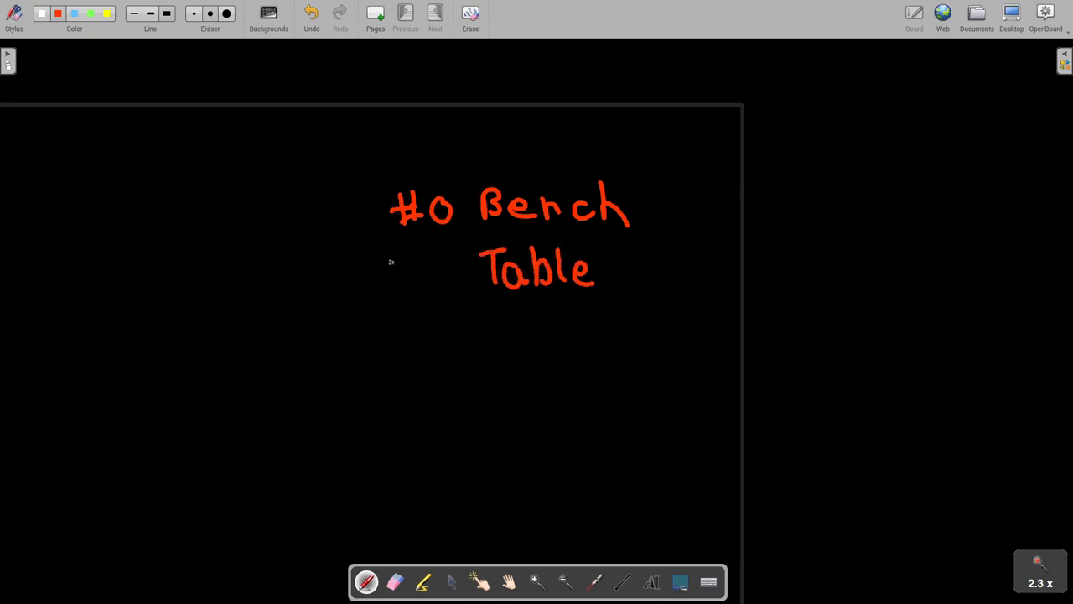
drag(383, 252, 419, 285)
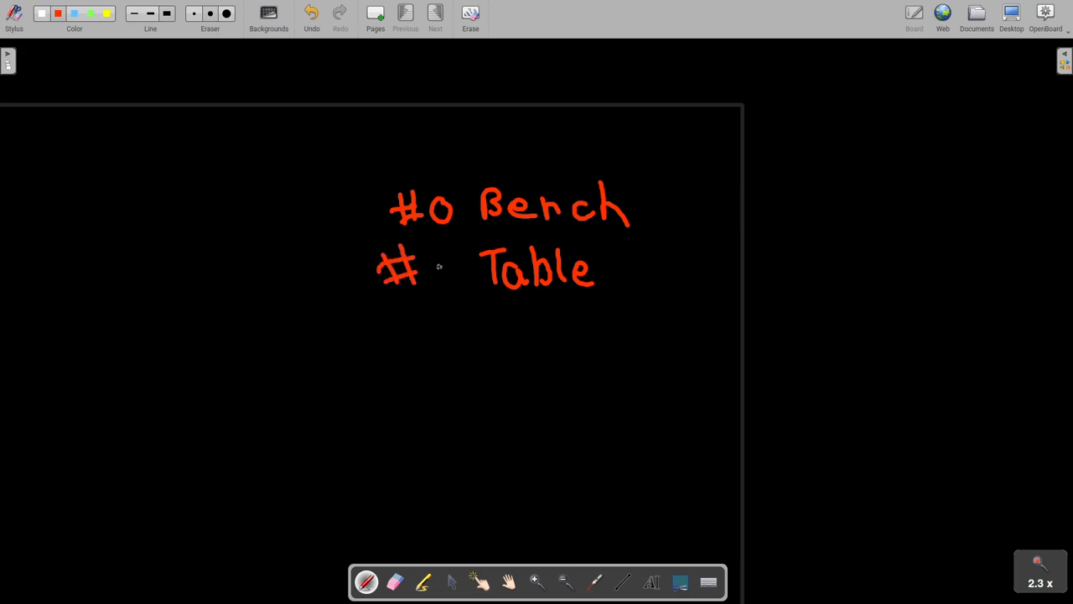
drag(432, 255, 436, 282)
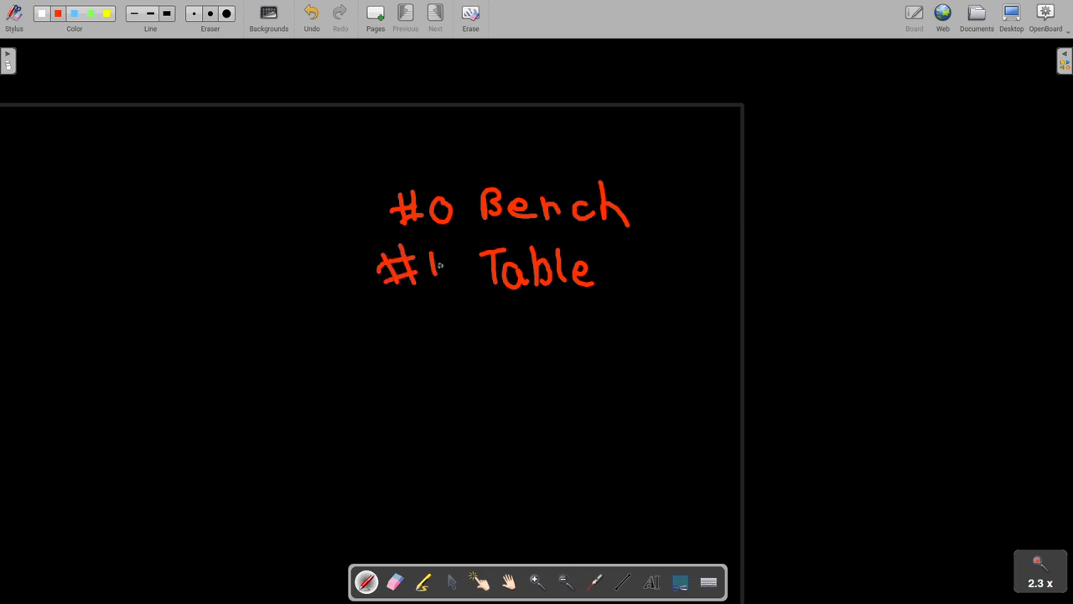
key(ctrl+z)
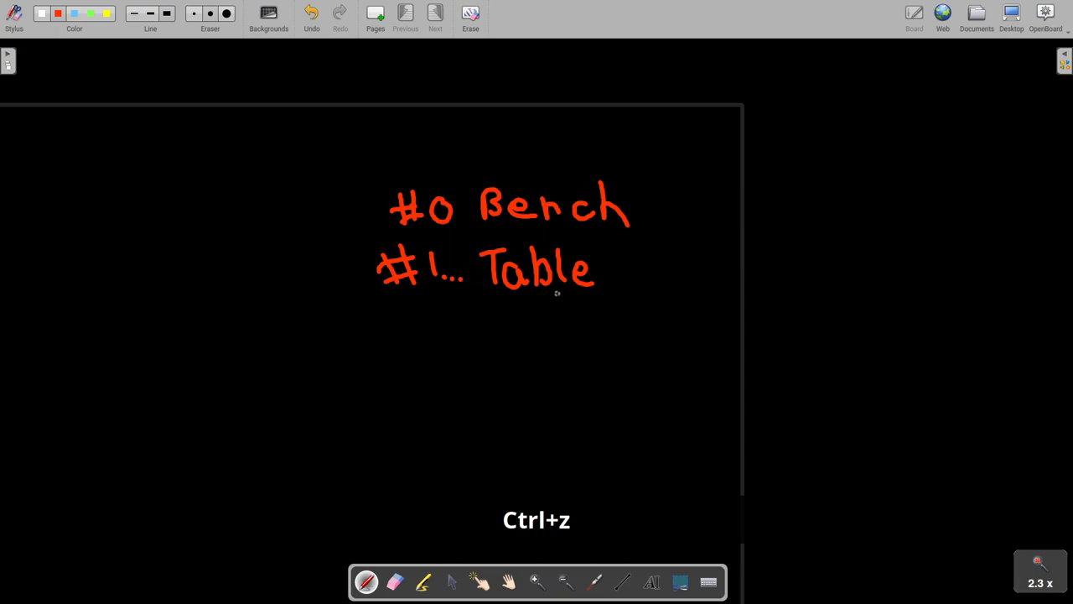
key(ctrl+z)
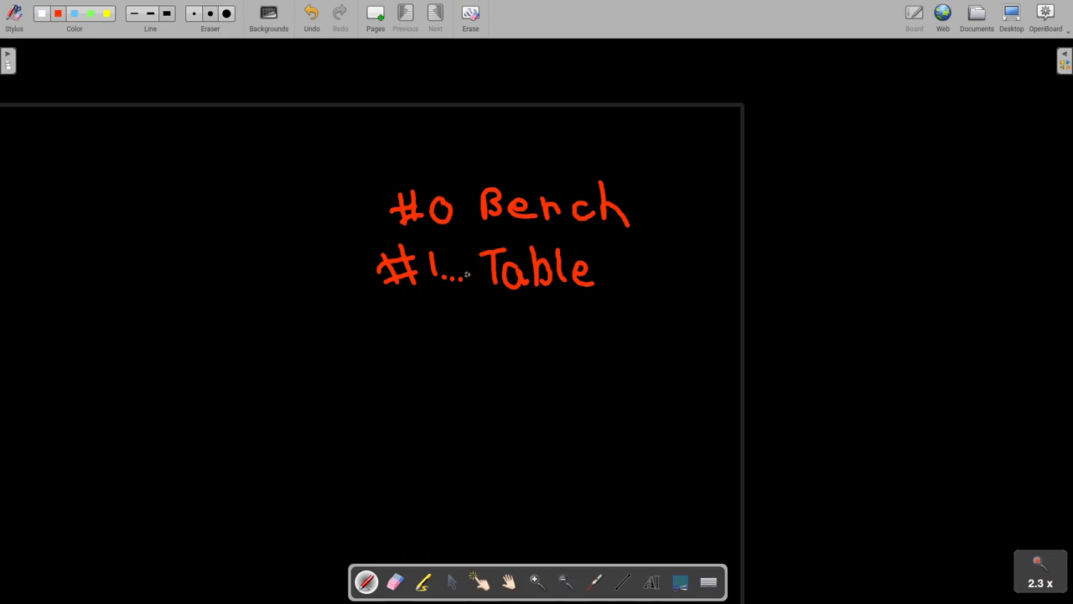
Step: Extend Table's ID to #1…x, add a third entry #x..Y and undo the circle and strike line
drag(467, 265, 478, 282)
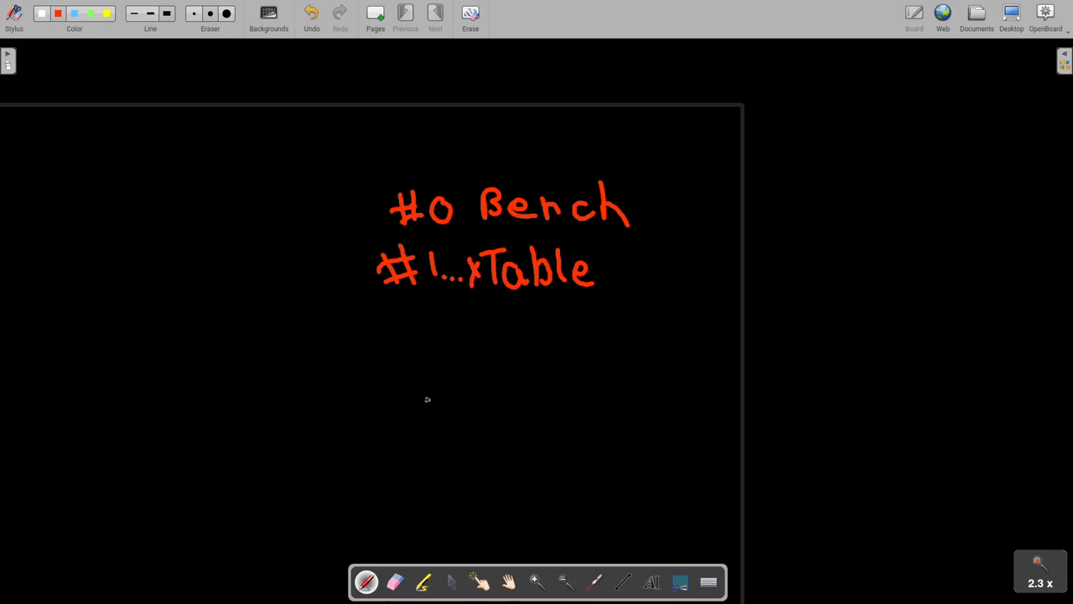
drag(385, 335, 427, 315)
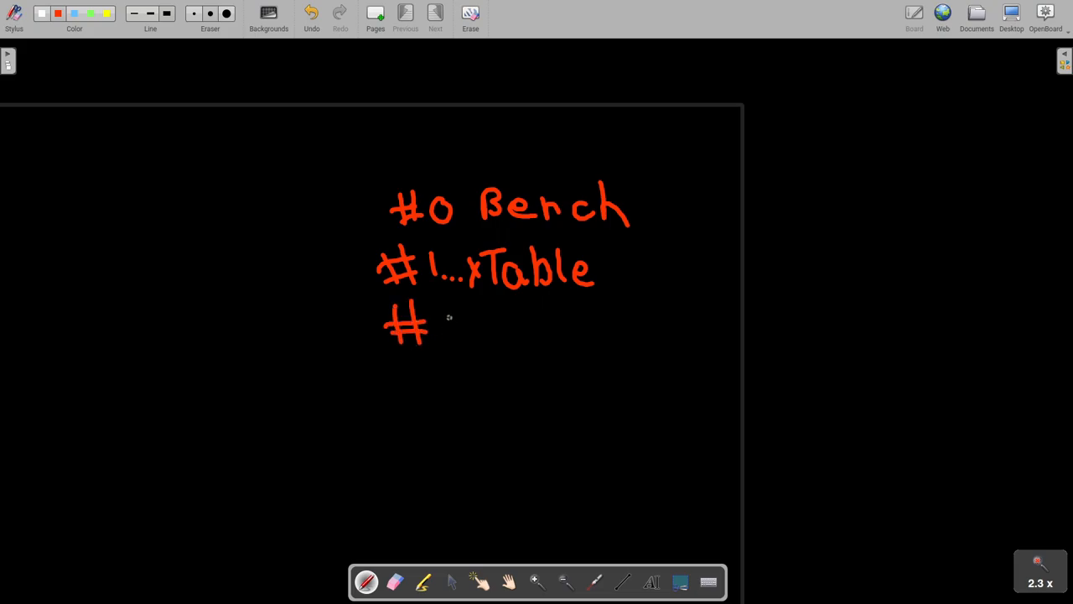
drag(422, 322, 483, 327)
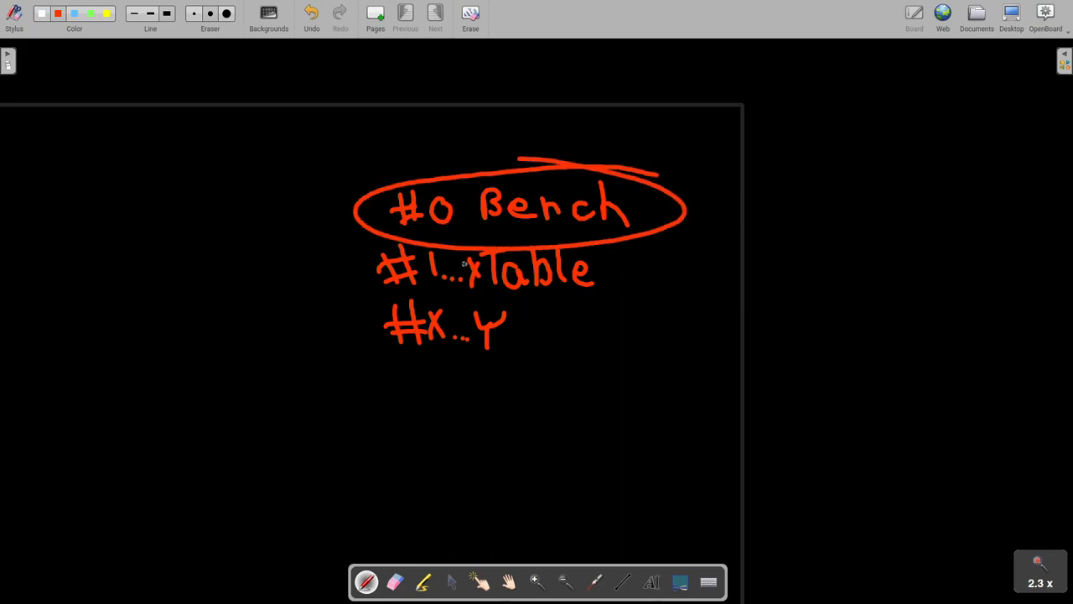
key(ctrl+z)
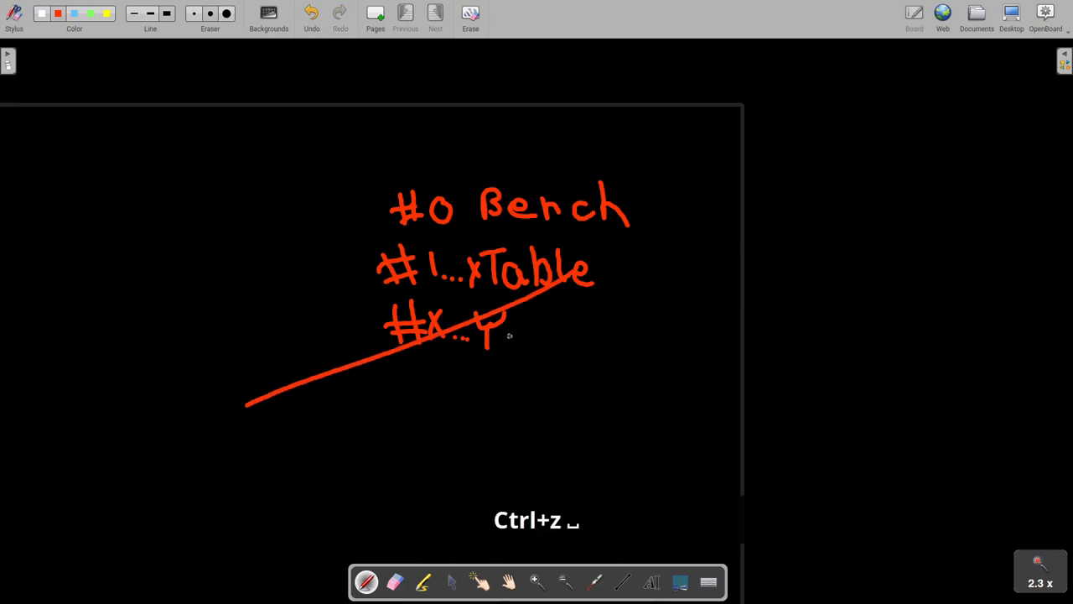
key(ctrl+z)
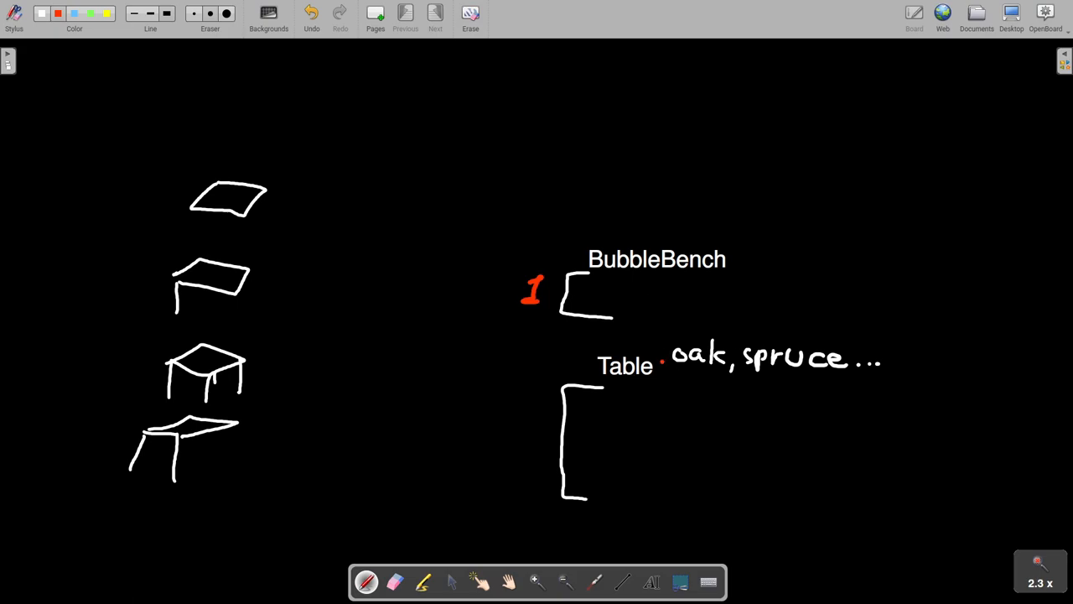
Step: Underline the oak, spruce list briefly, write 4 after 20 × beside Table, then return to main.py
drag(668, 386, 902, 385)
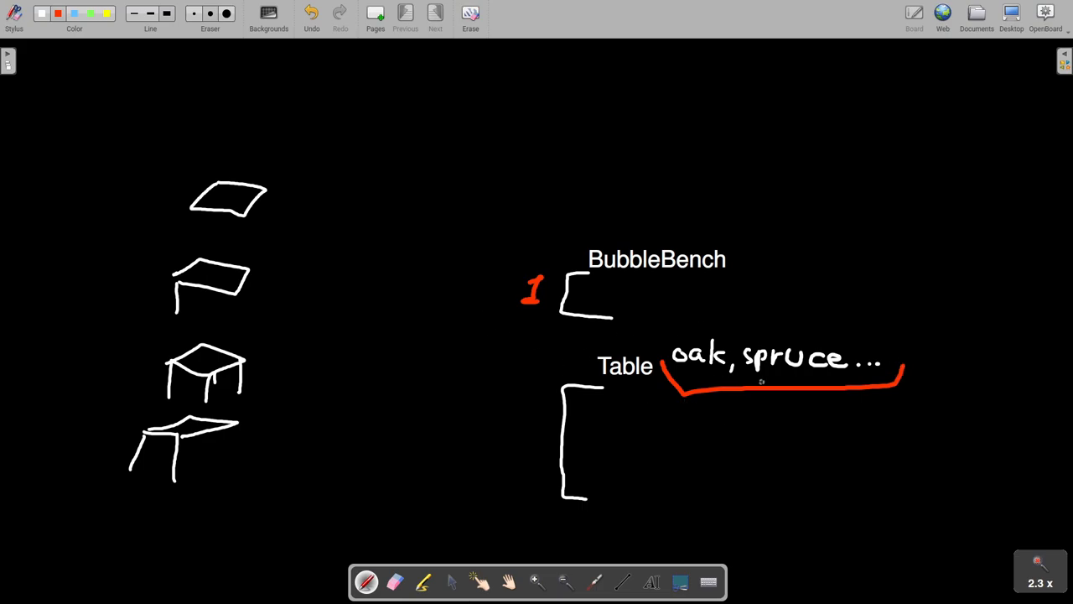
key(ctrl+z)
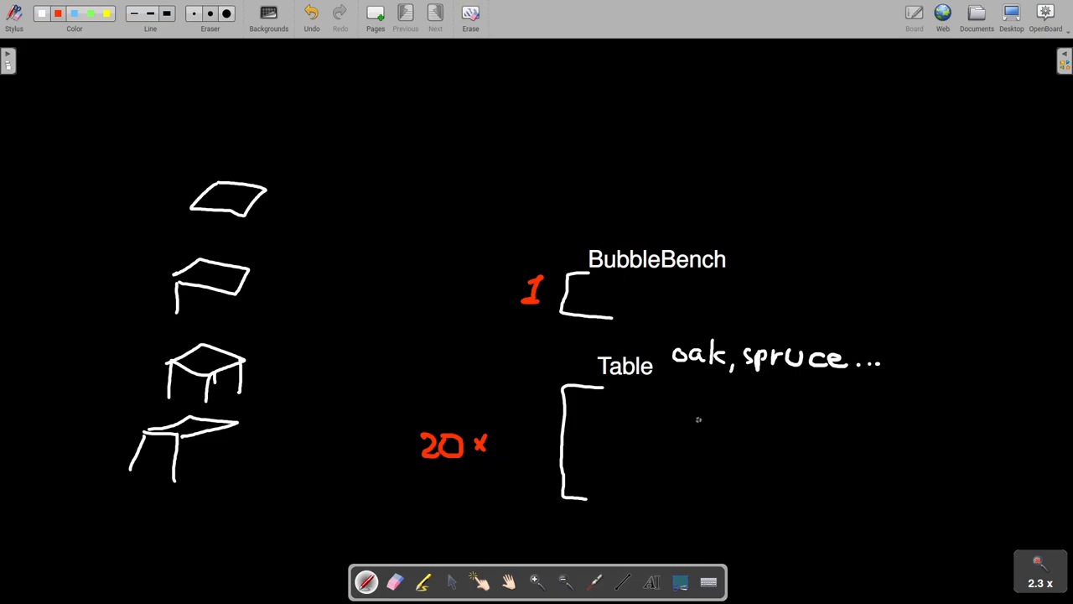
mouse_move(725, 429)
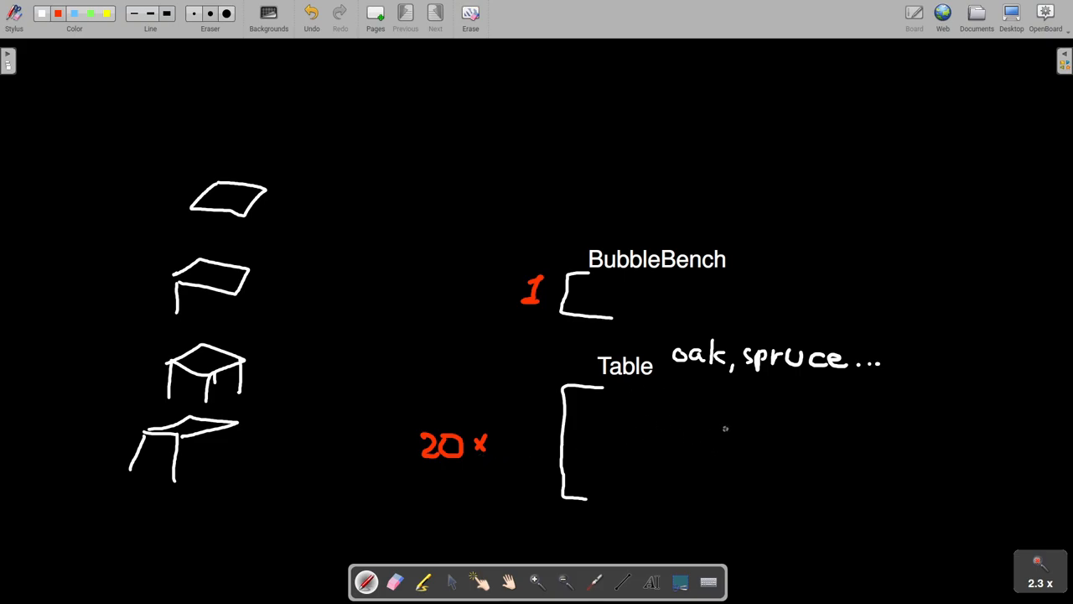
drag(201, 134, 176, 335)
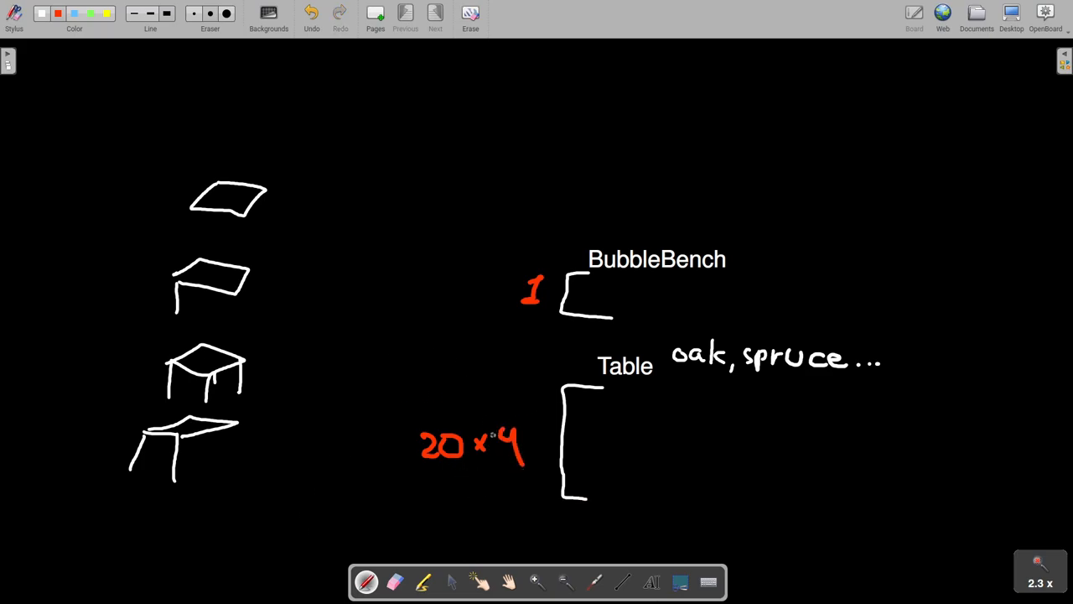
key(ctrl+z)
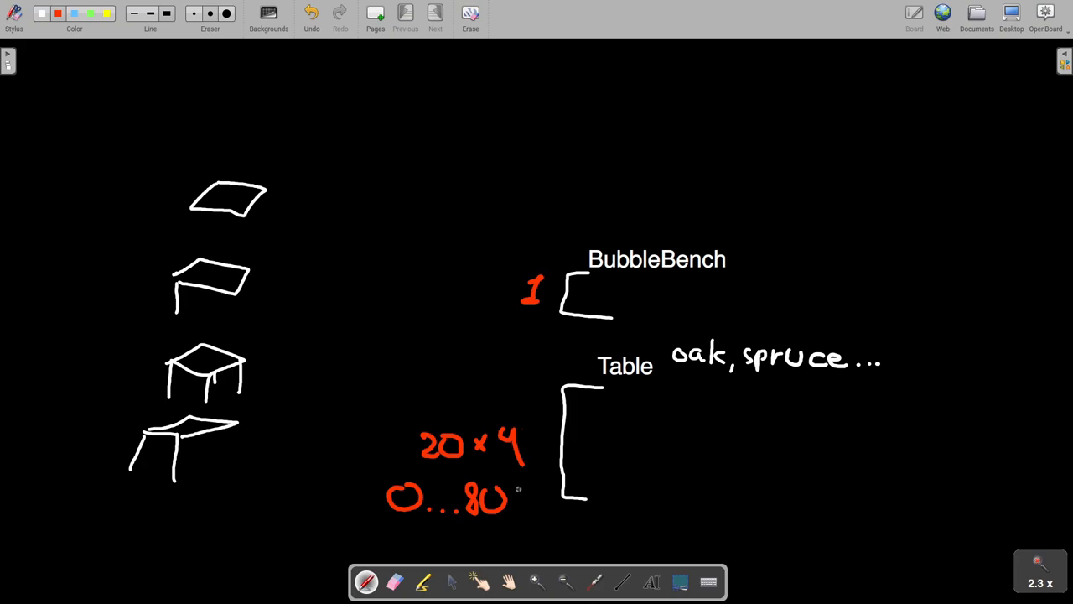
key(ctrl+z)
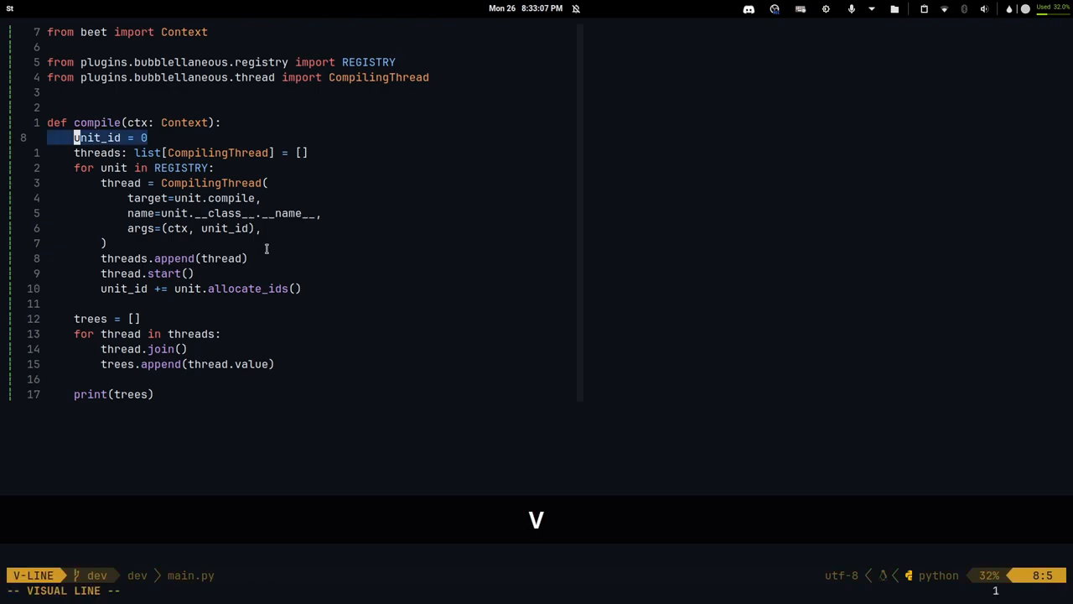
key(Escape)
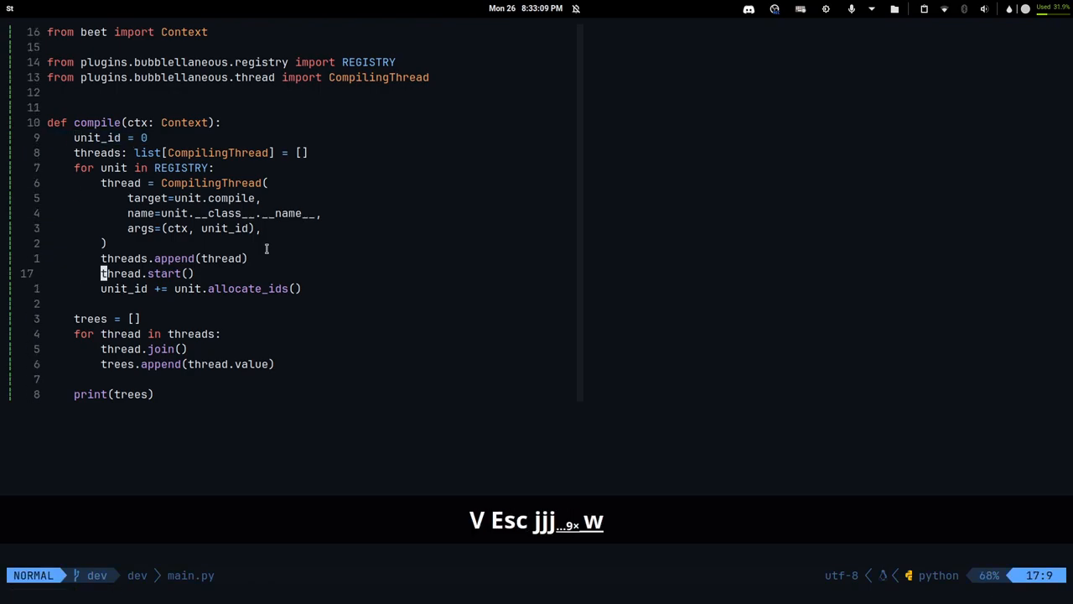
key(w)
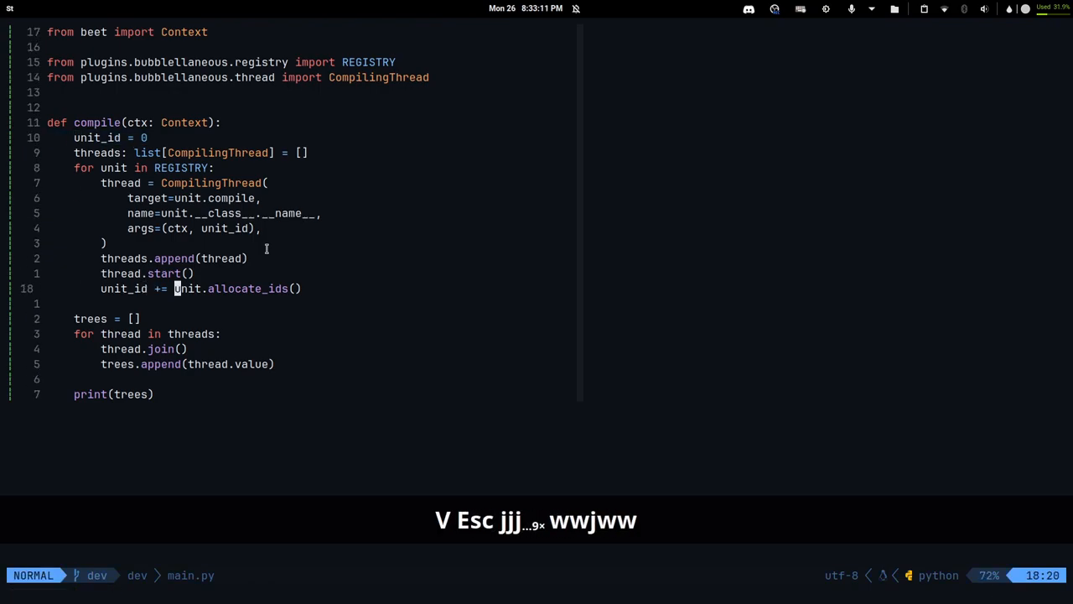
key(V)
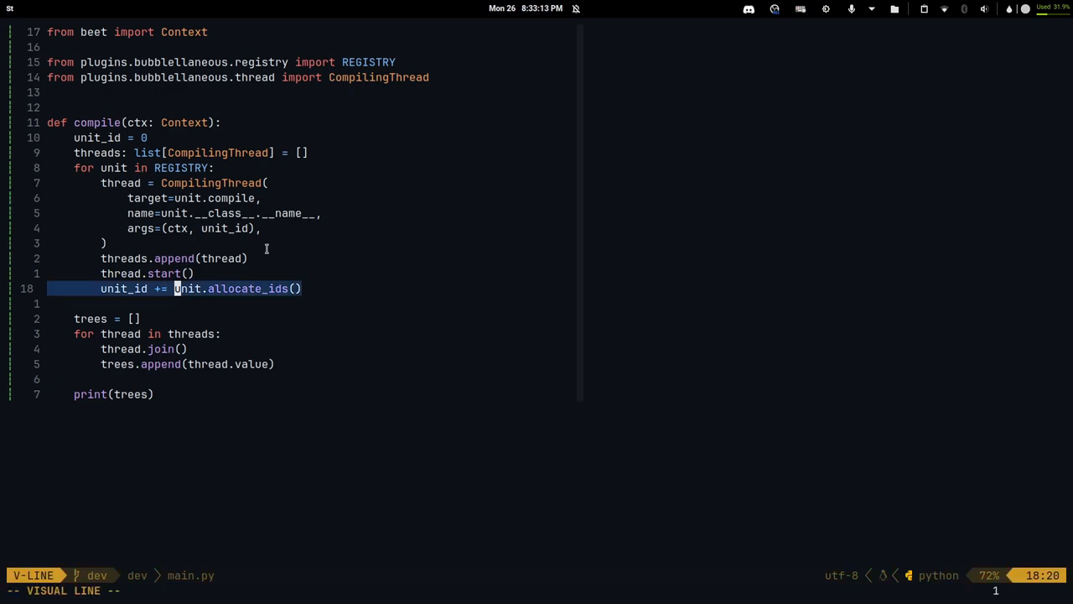
key(Super+2)
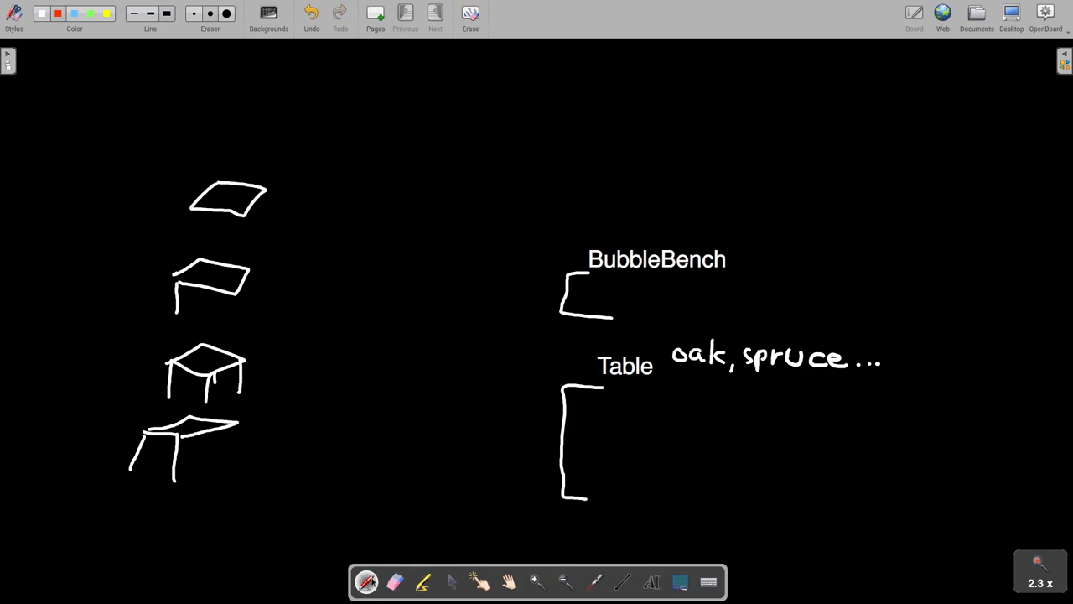
mouse_move(527, 285)
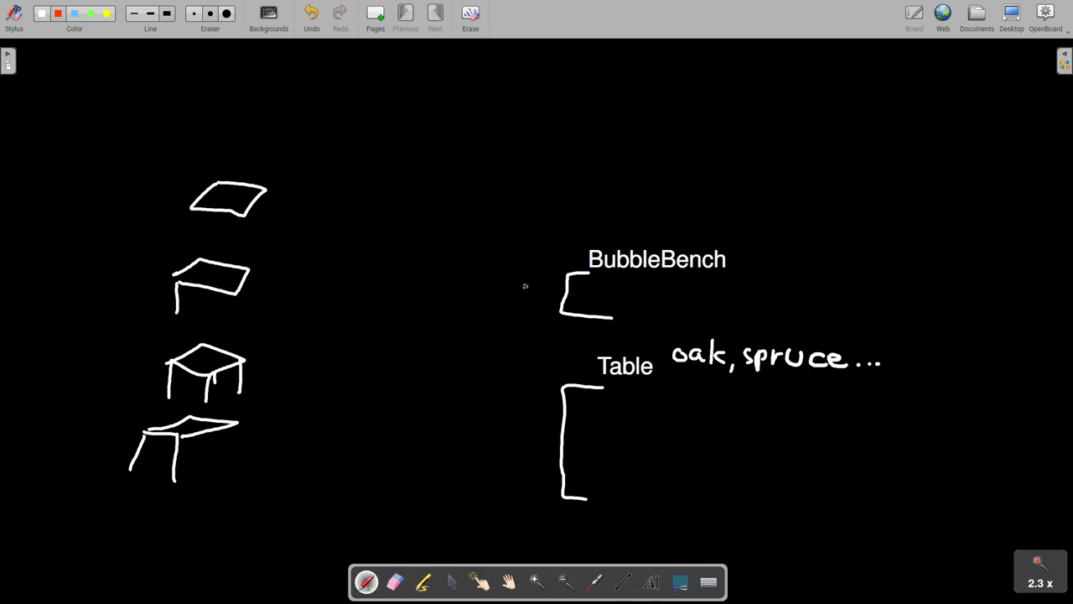
Step: Write a red 0 beside BubbleBench, glance at the editor, and return to the whiteboard
drag(511, 289, 540, 288)
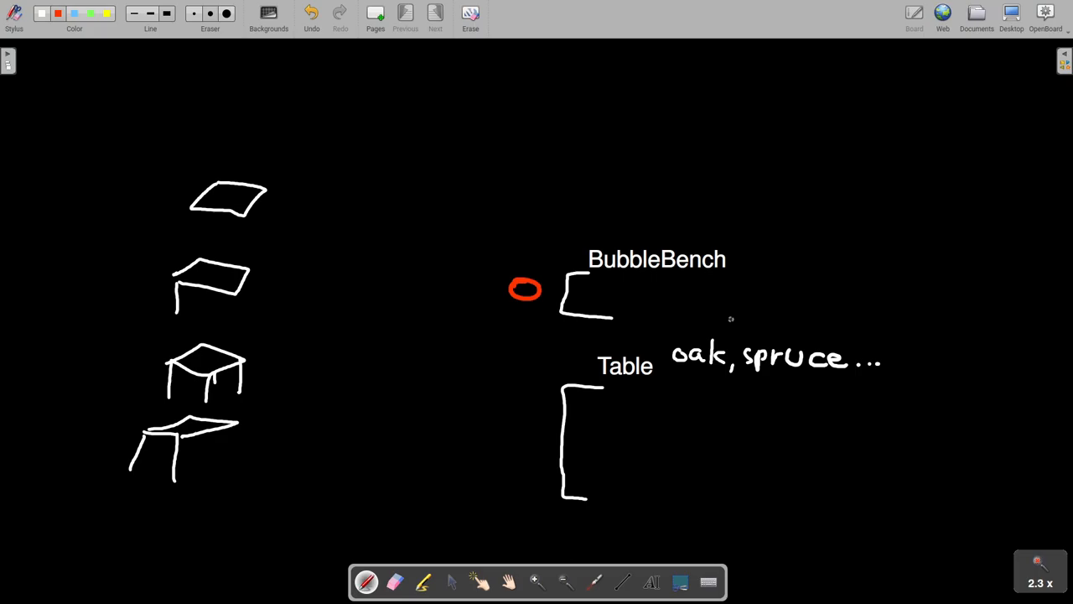
key(super+1)
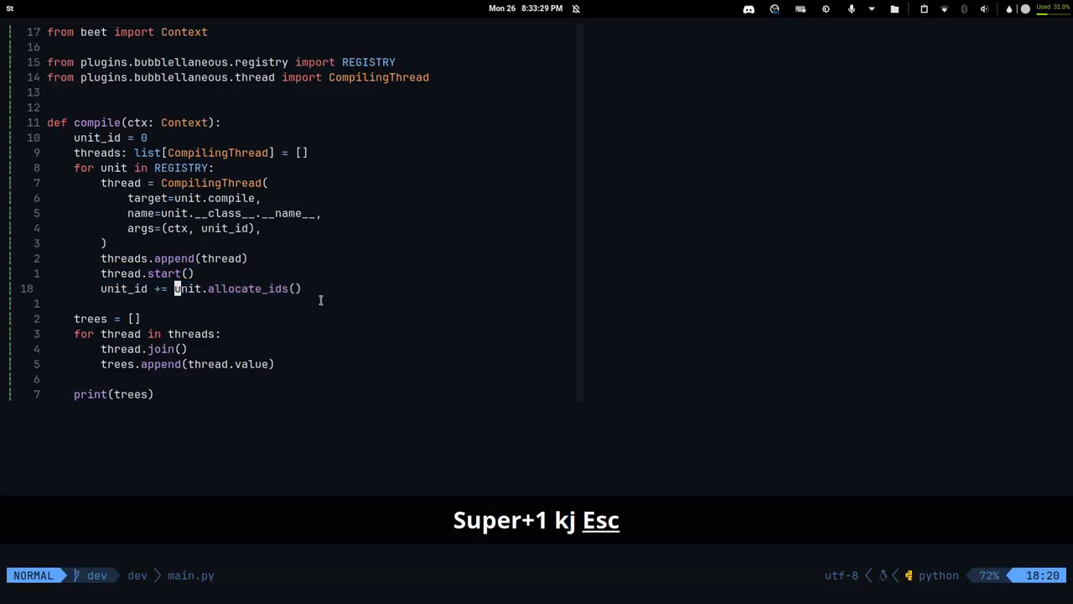
key(k)
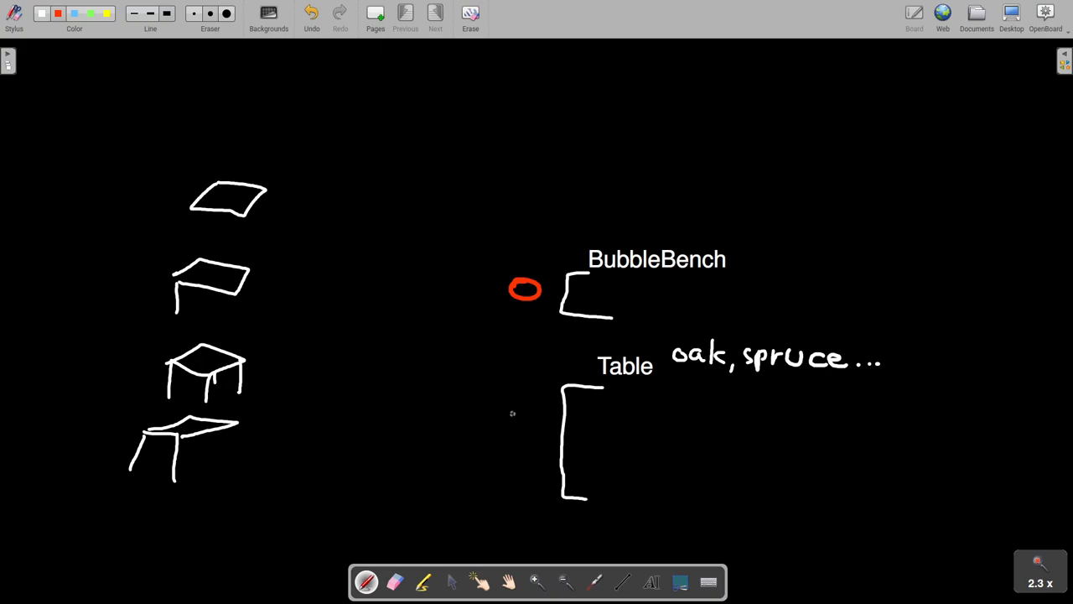
mouse_move(491, 439)
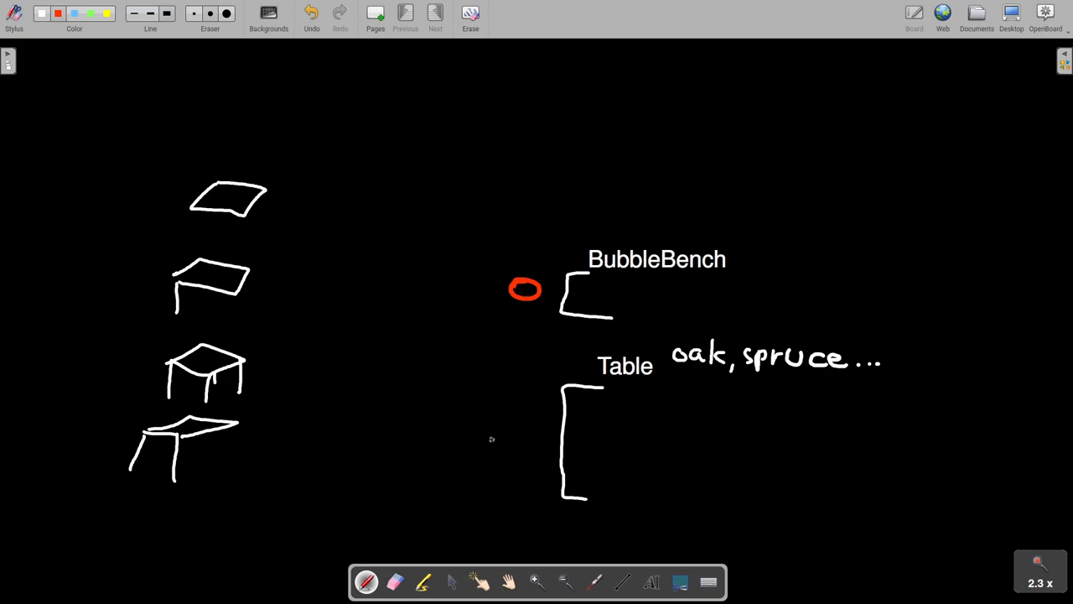
drag(477, 428, 528, 453)
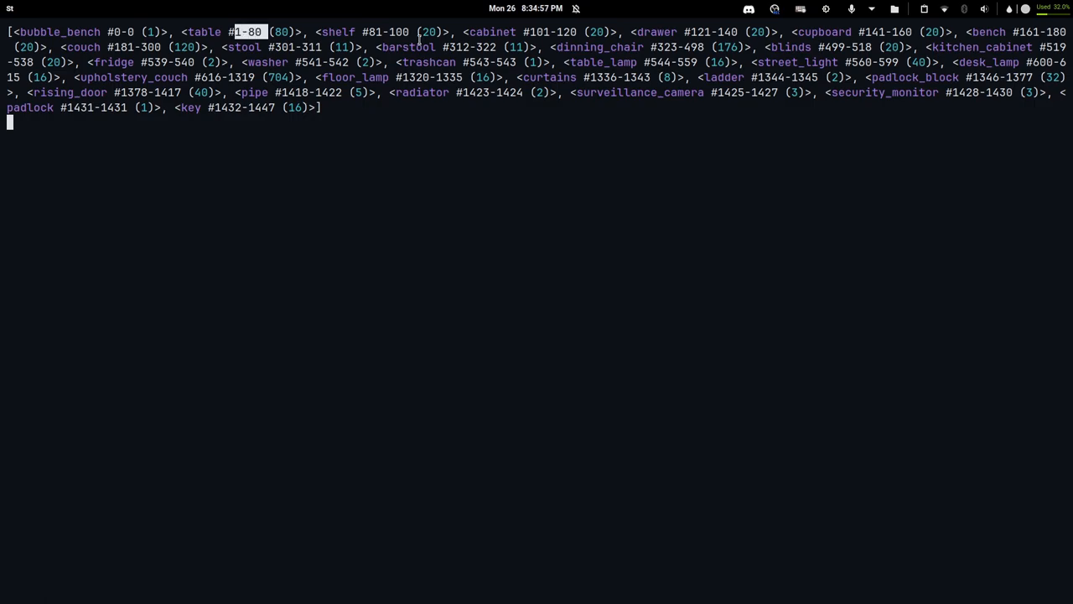
Step: Pick out table's ID range 1-80 in the compile output before returning to main.py
double_click(486, 92)
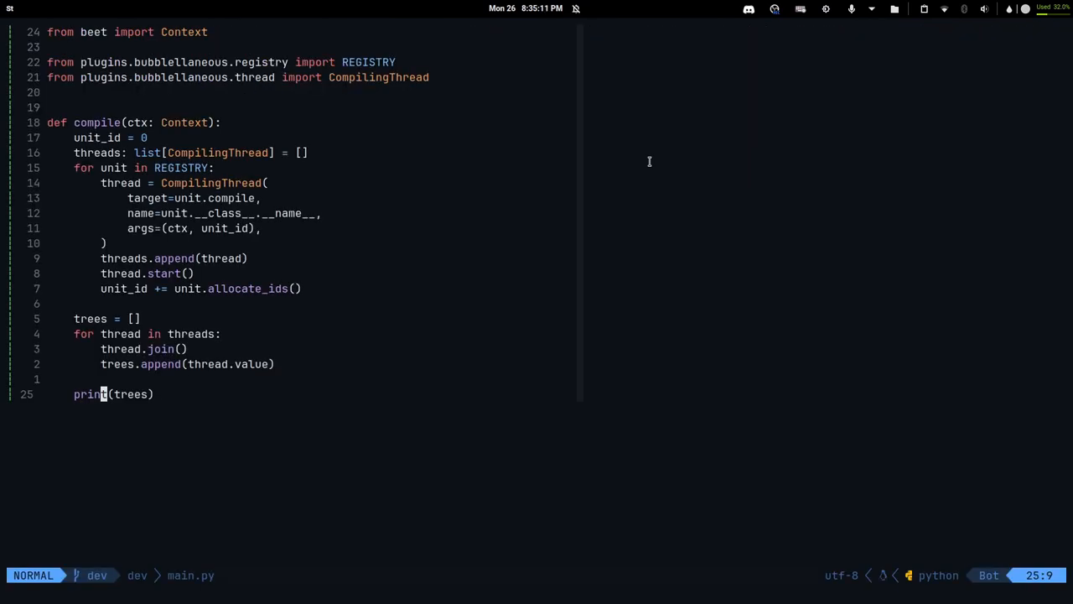
Step: From the file tree, load plugins/bubblellaneous/tree.py and look over the BenchRegistry dataclass
key(k)
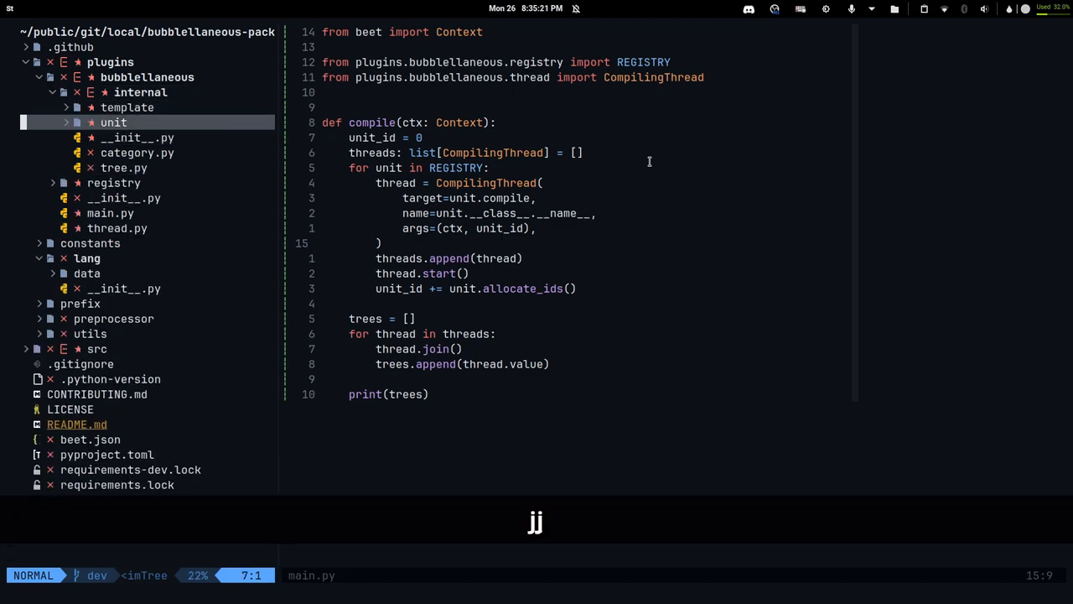
click(137, 153)
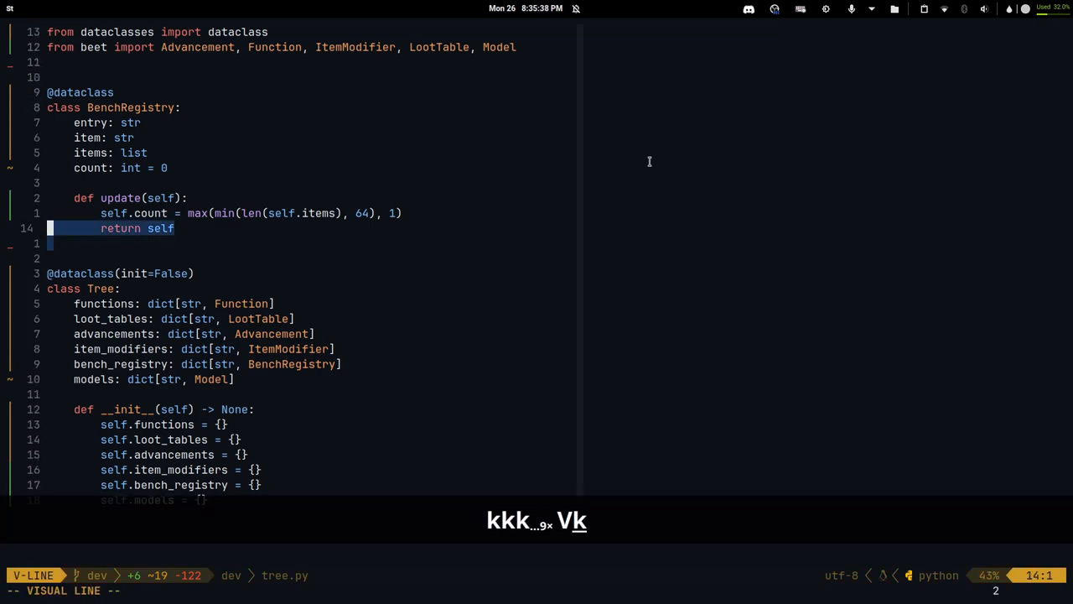
key(Escape)
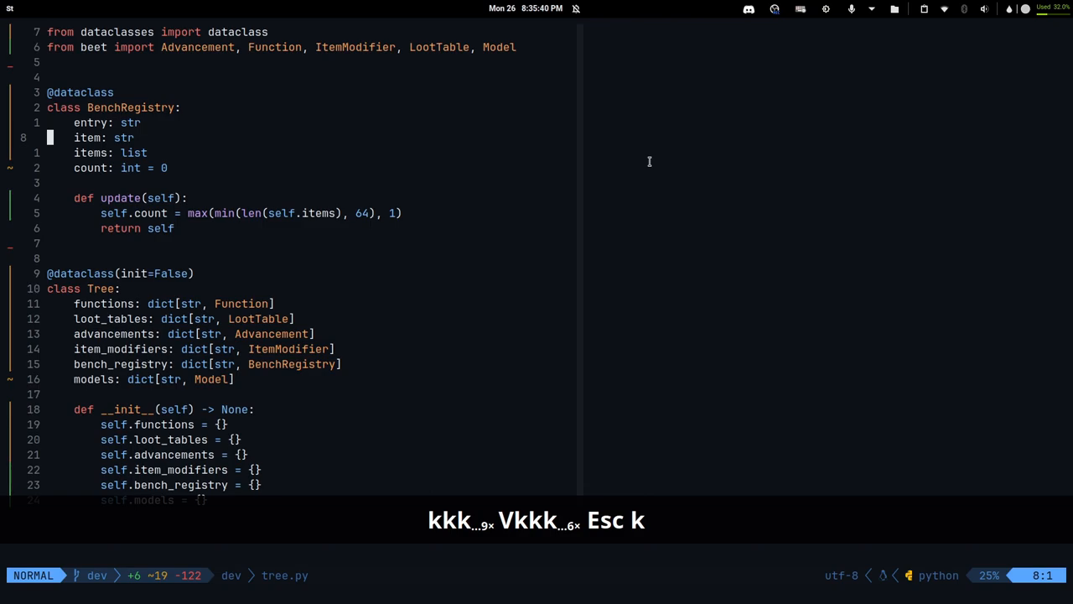